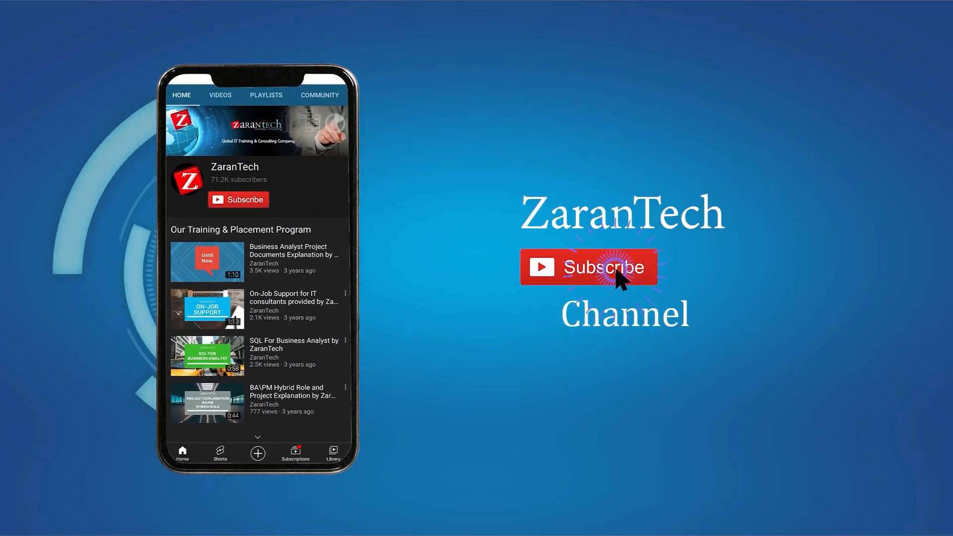
Bring up the Tushar_Listener editor tab's context menu to close the other editors
click(587, 267)
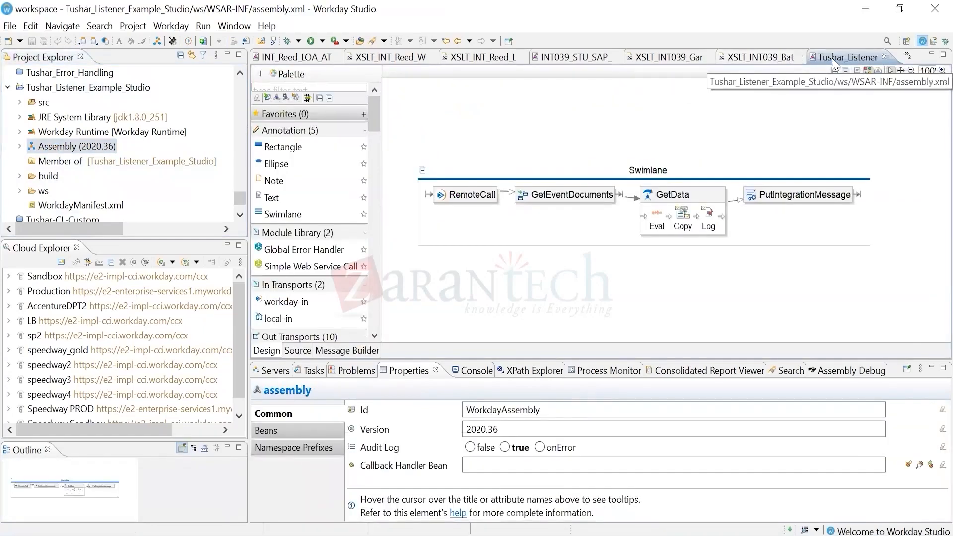
right_click(845, 57)
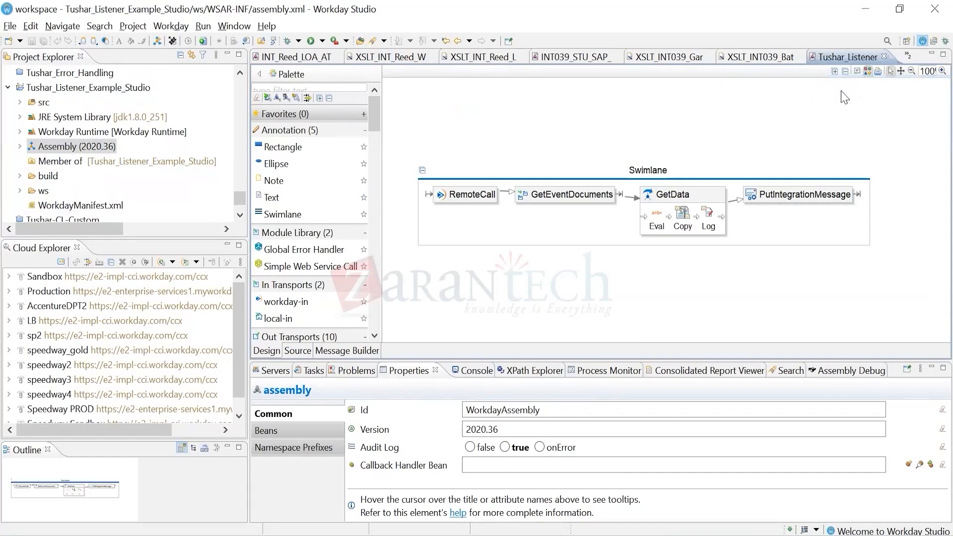
mouse_move(772, 146)
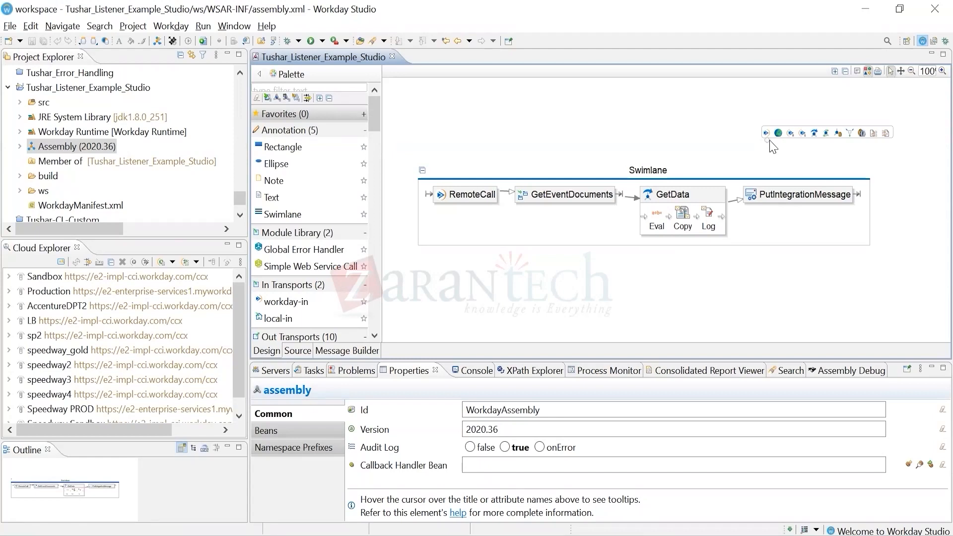
mouse_move(753, 146)
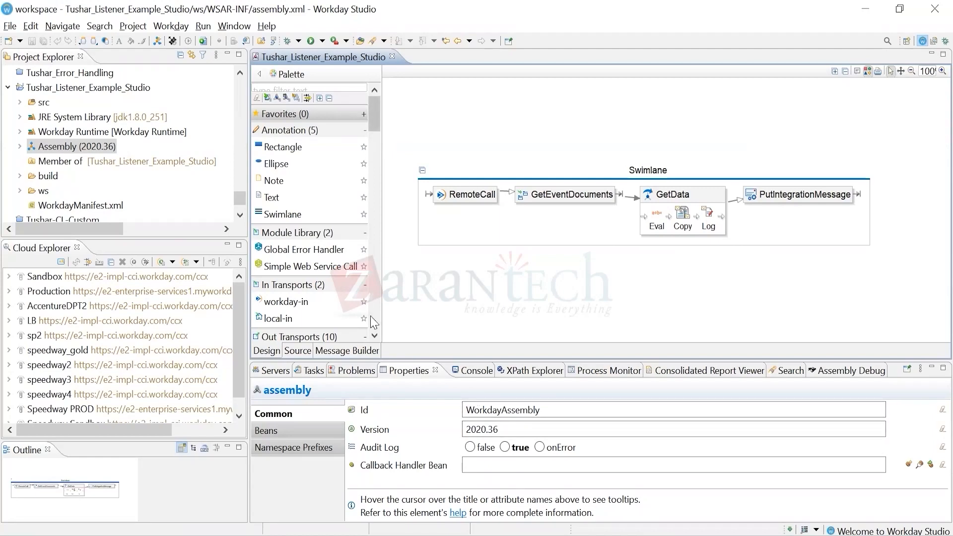
mouse_move(650, 533)
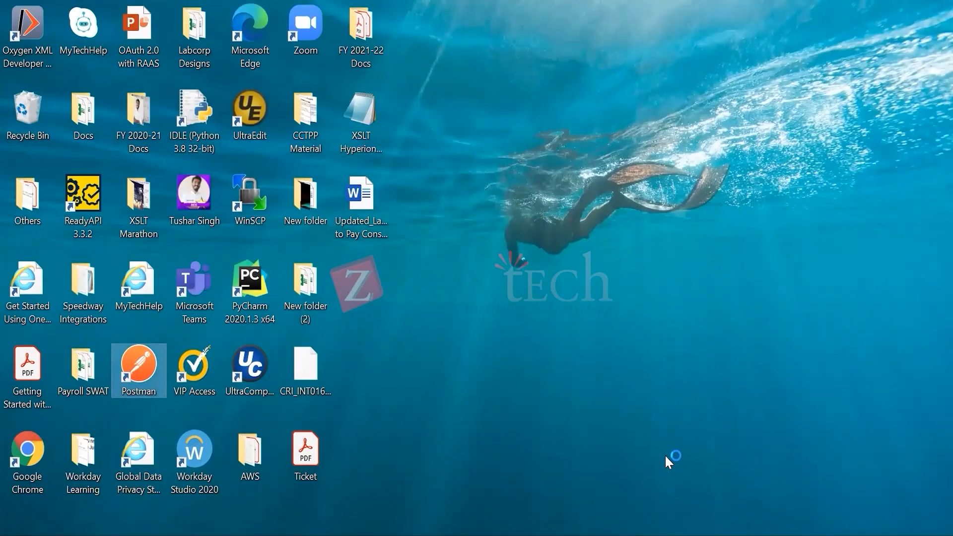
mouse_move(602, 483)
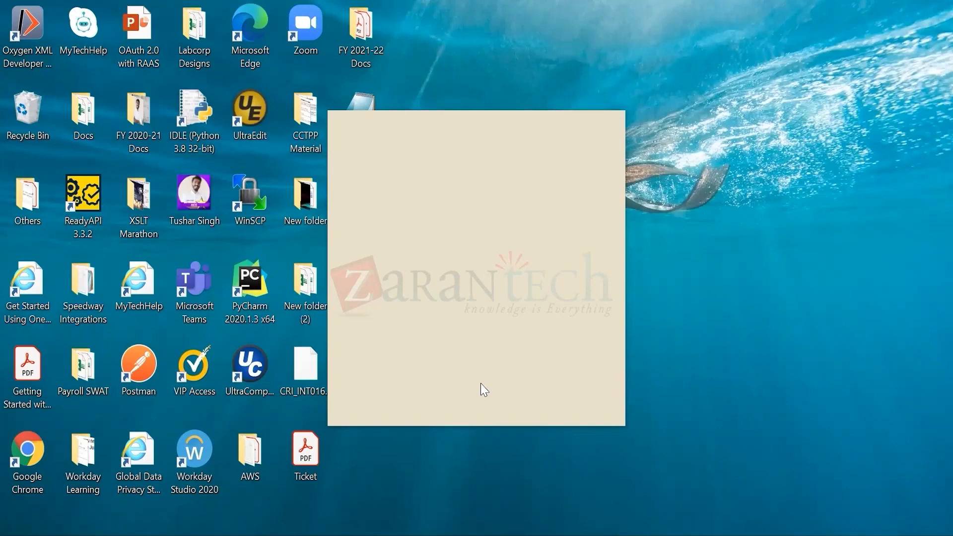
Focus the blank sticky note on the Windows desktop
click(476, 268)
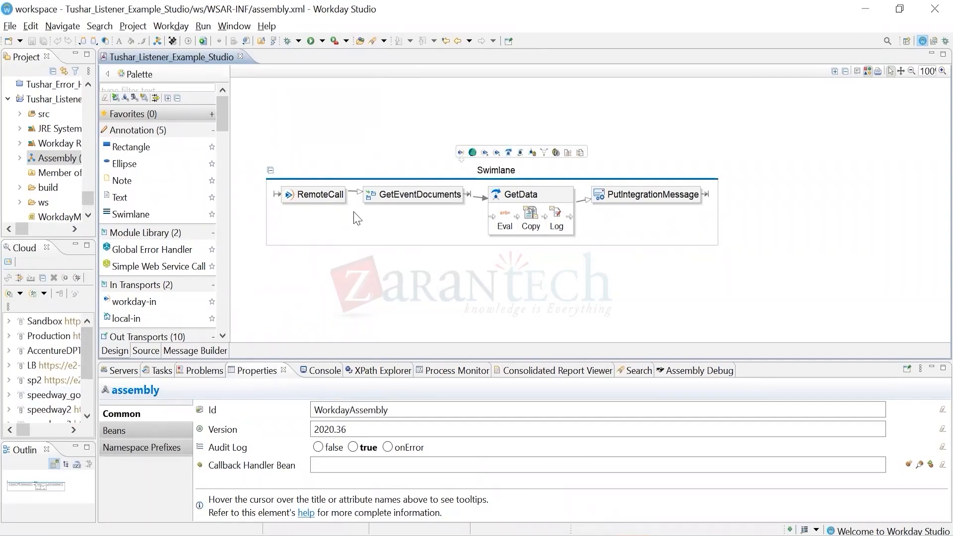
Review RemoteCall's Advanced, Launch Parameters and Services tabs, then cancel the add-service prompt
click(319, 194)
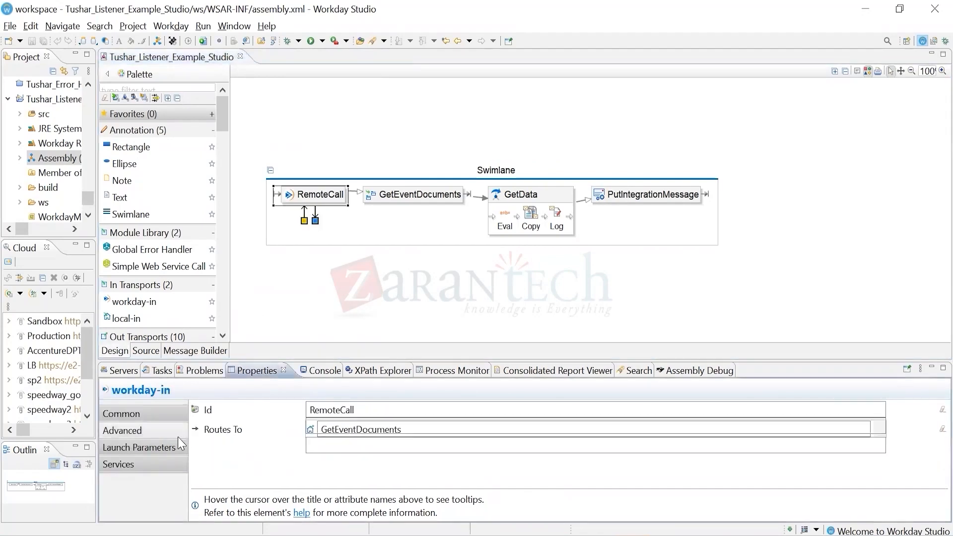
click(122, 430)
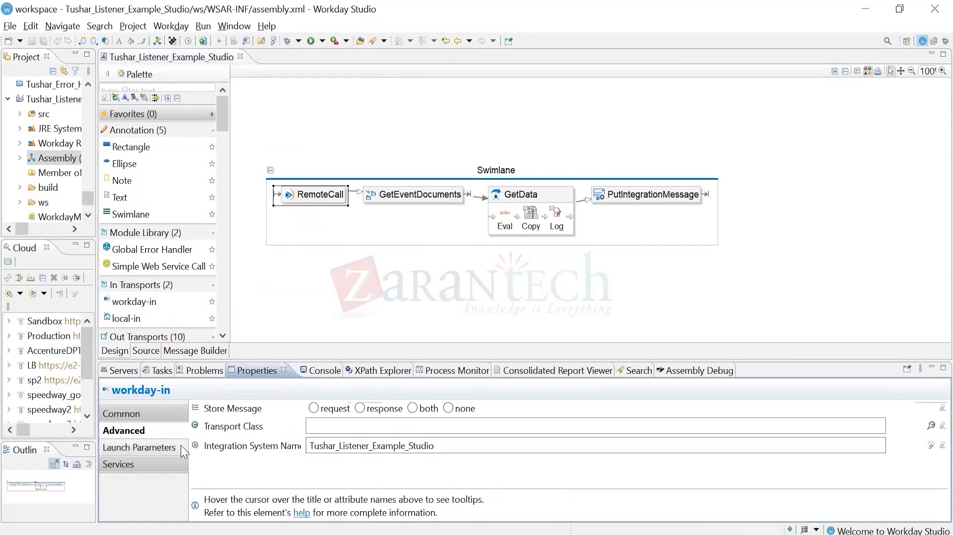
click(140, 448)
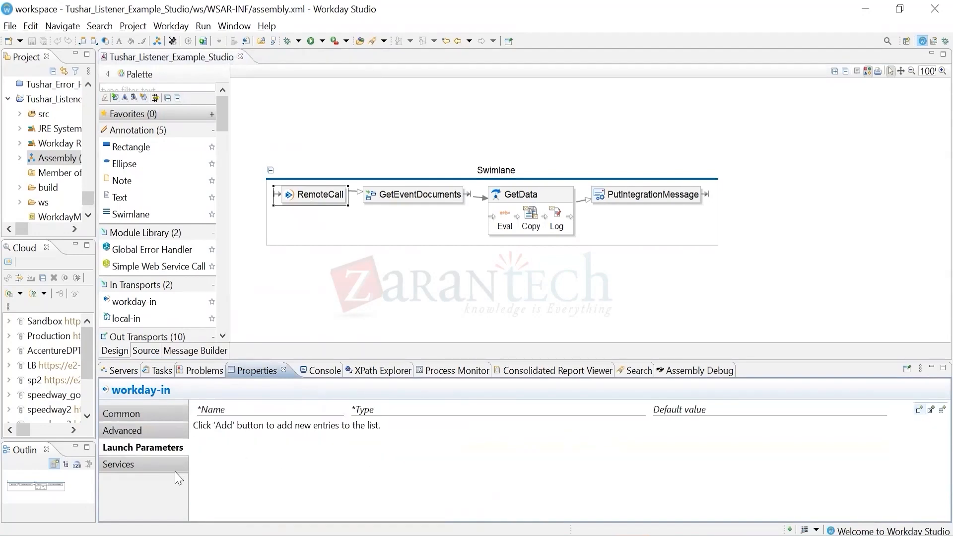
click(120, 464)
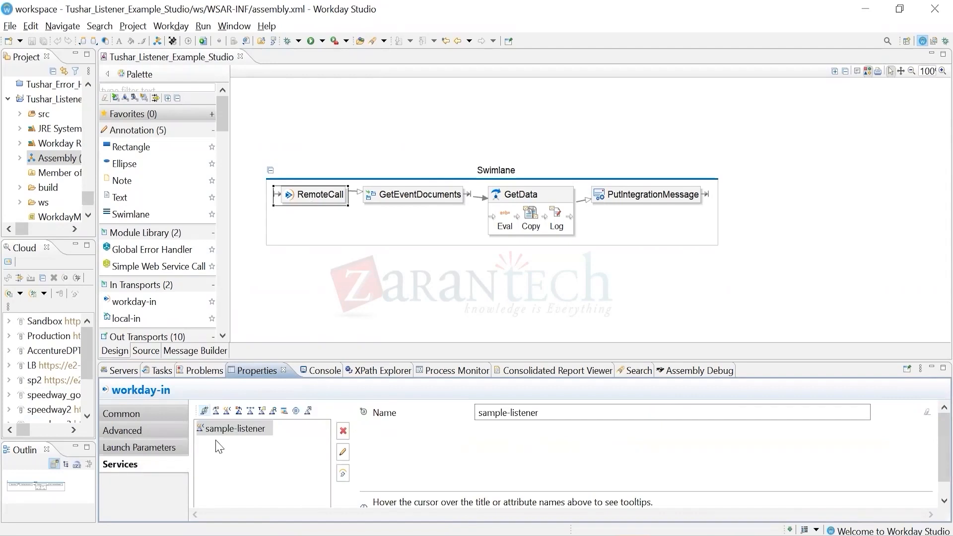
mouse_move(230, 419)
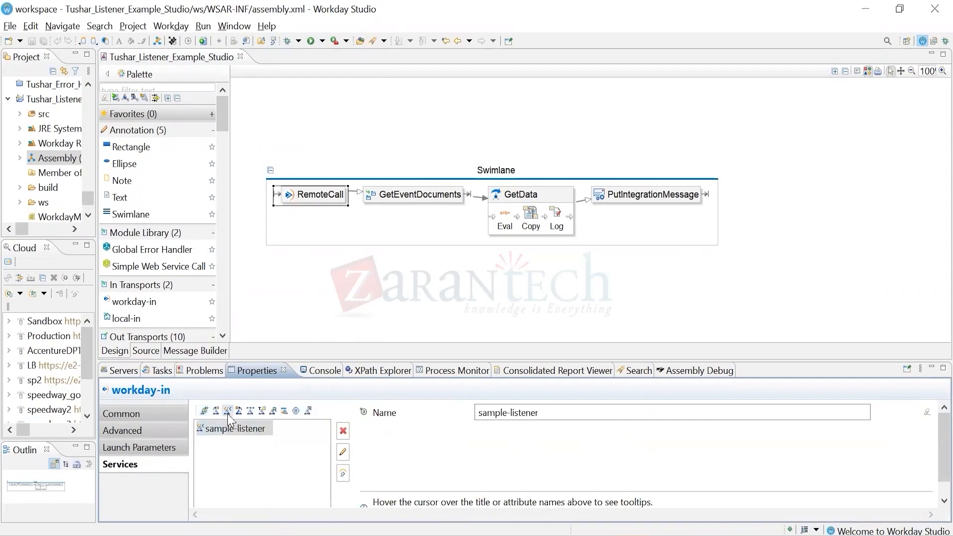
click(228, 411)
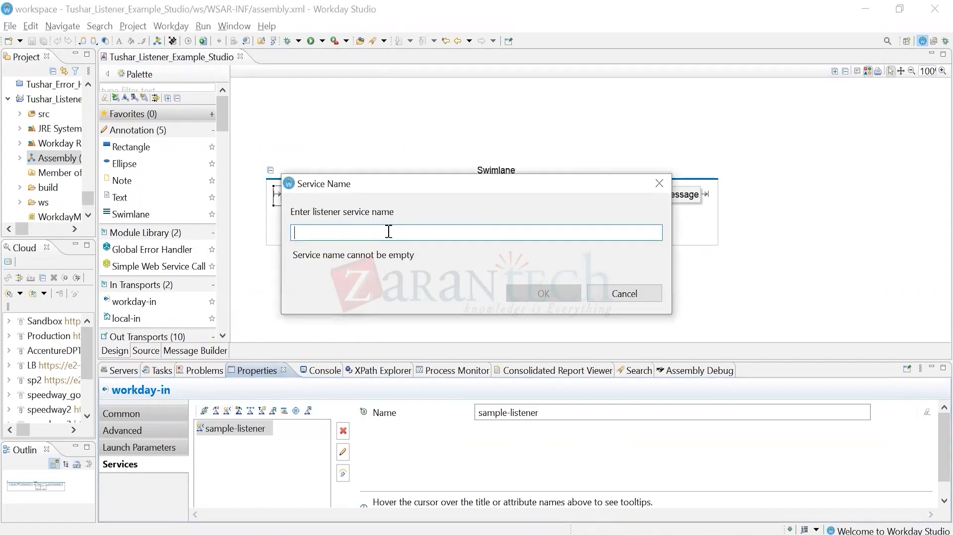
mouse_move(599, 262)
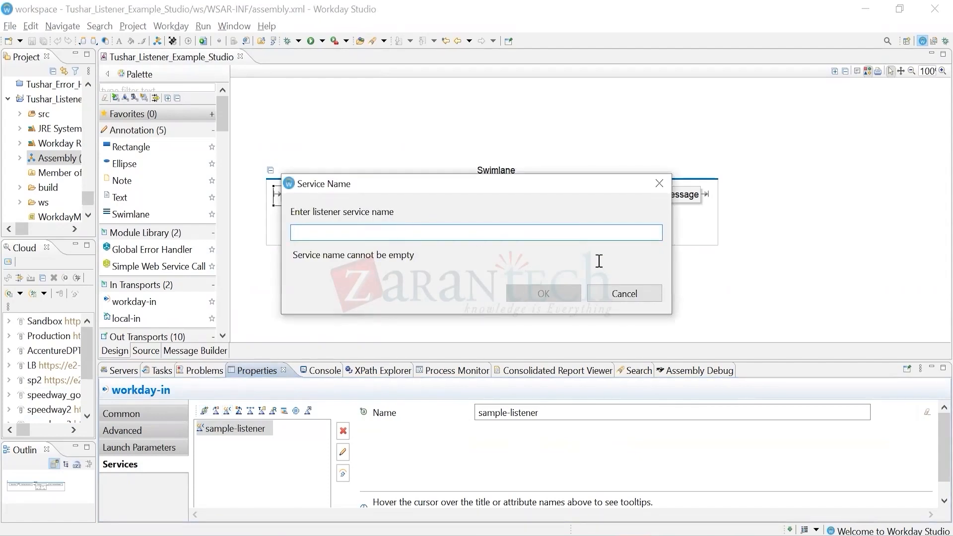
click(624, 294)
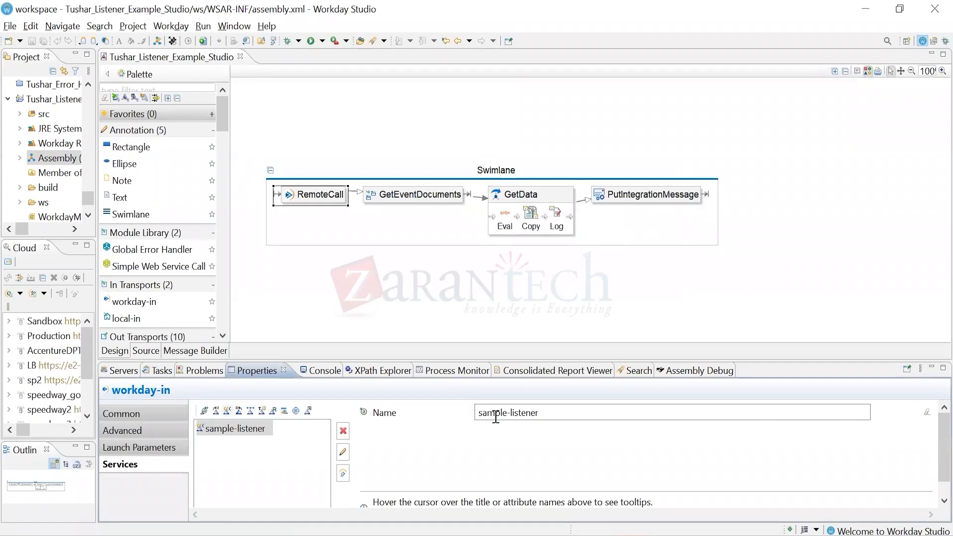
mouse_move(513, 448)
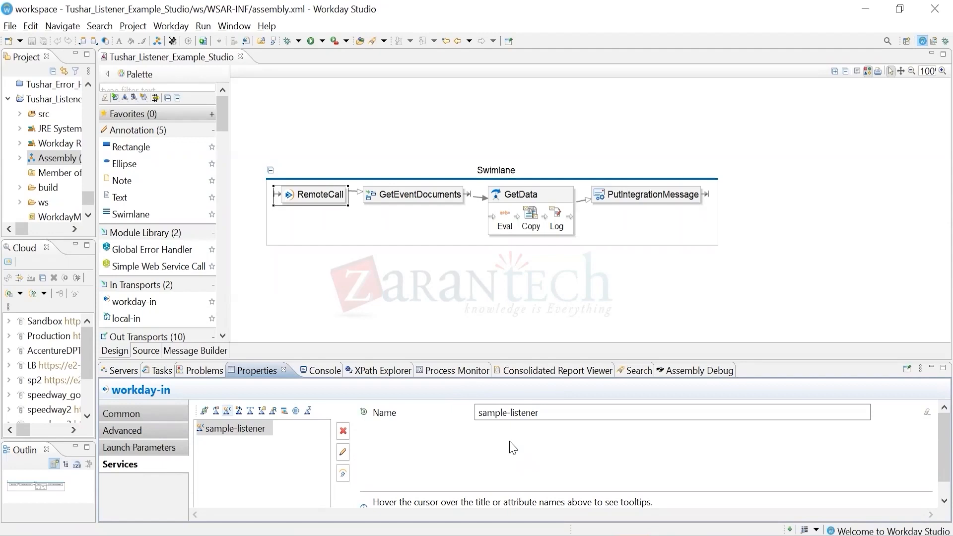
mouse_move(514, 465)
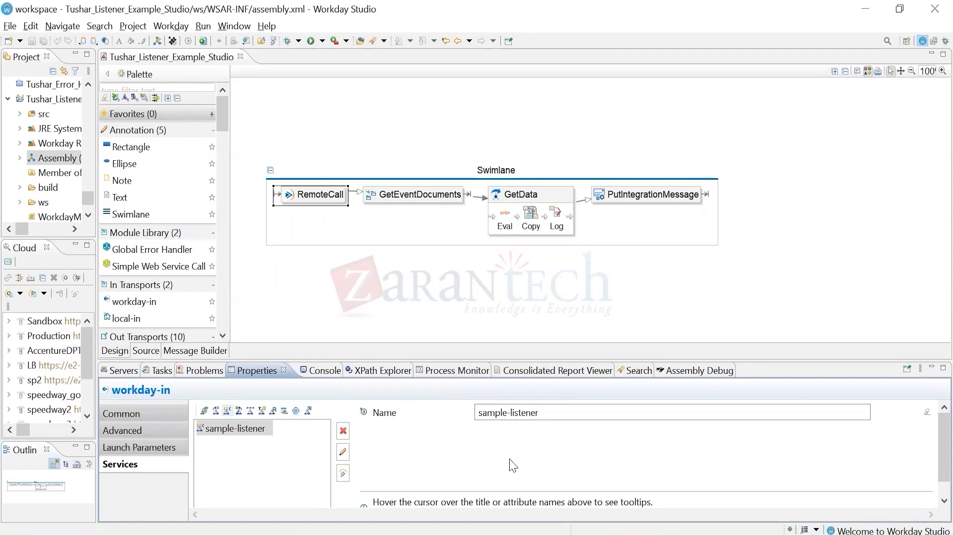
mouse_move(542, 503)
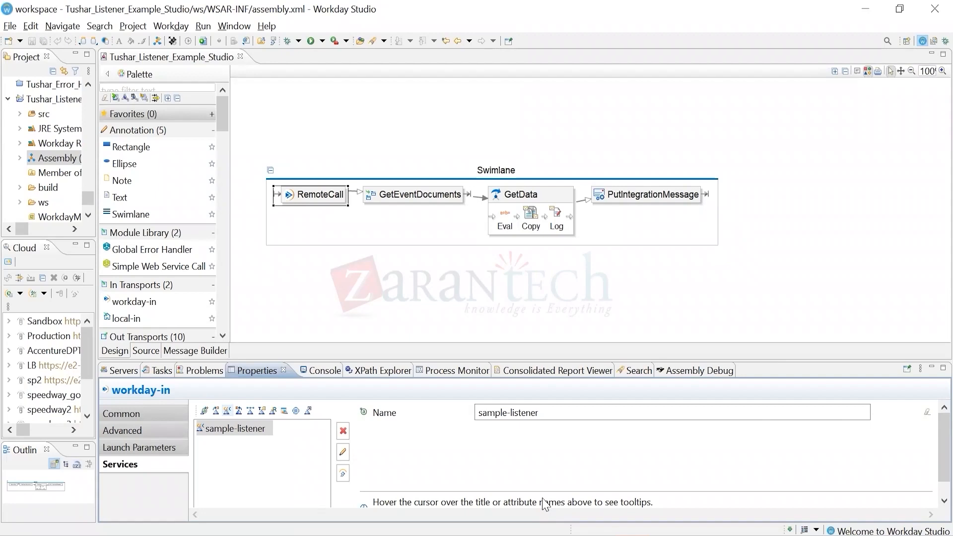
mouse_move(545, 504)
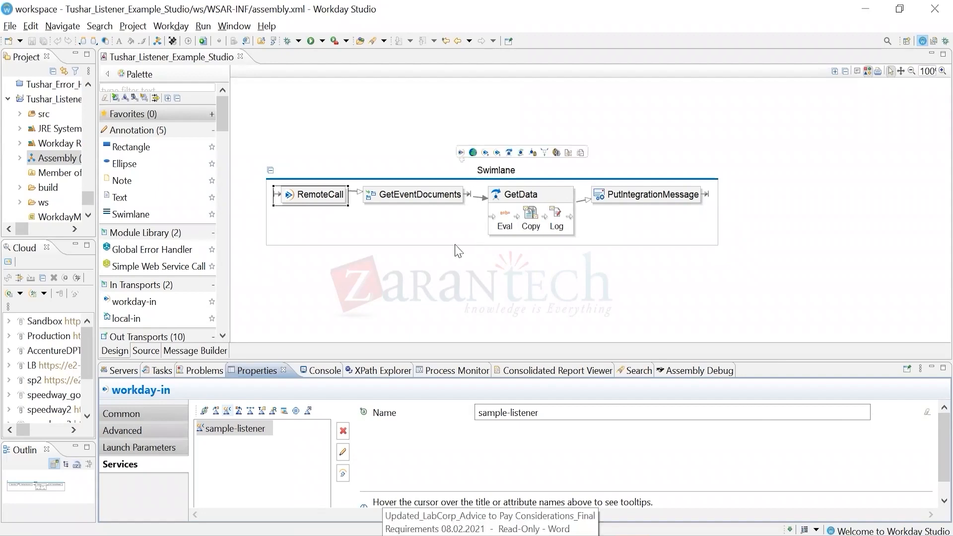
mouse_move(490, 383)
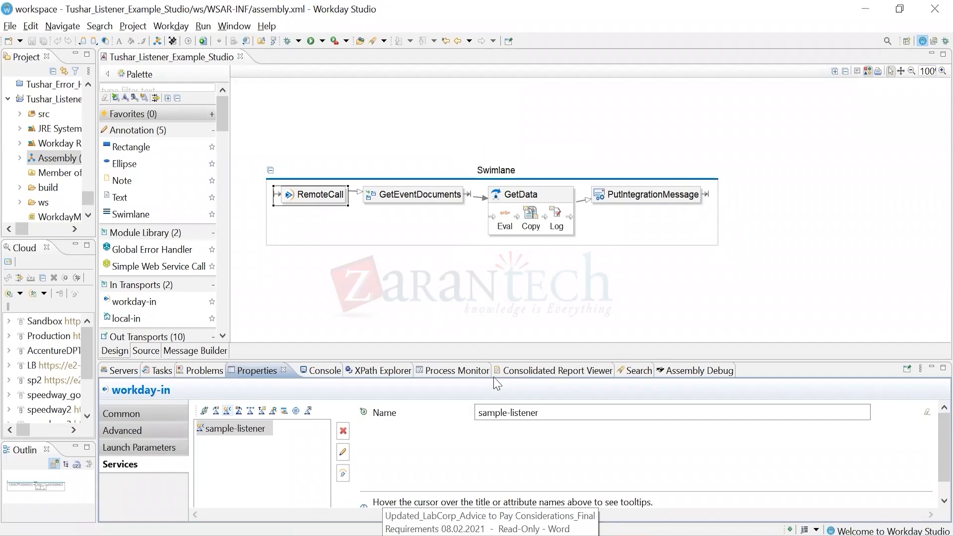
mouse_move(154, 372)
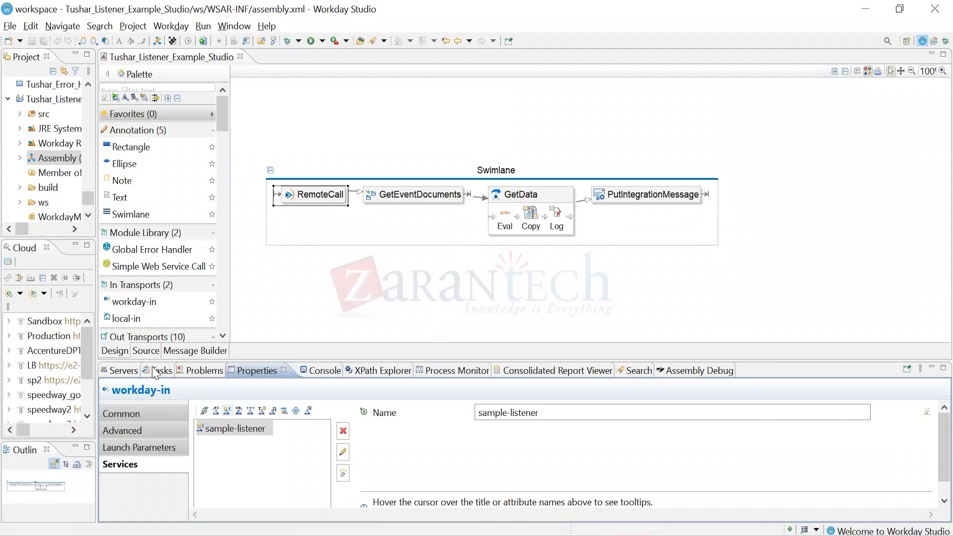
mouse_move(97, 394)
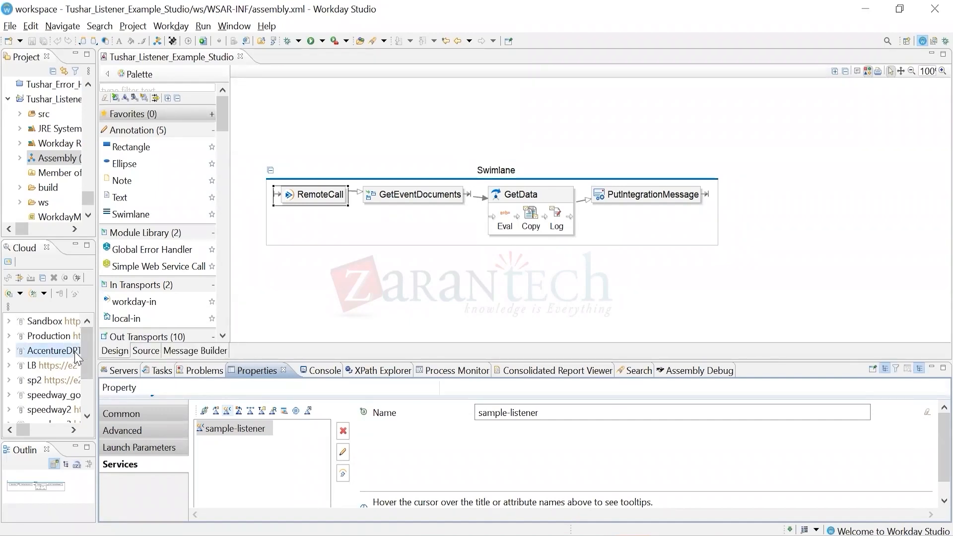
Log in to AccentureDPT2 as ISU_Tools_Studio and apply the connection preferences
click(54, 350)
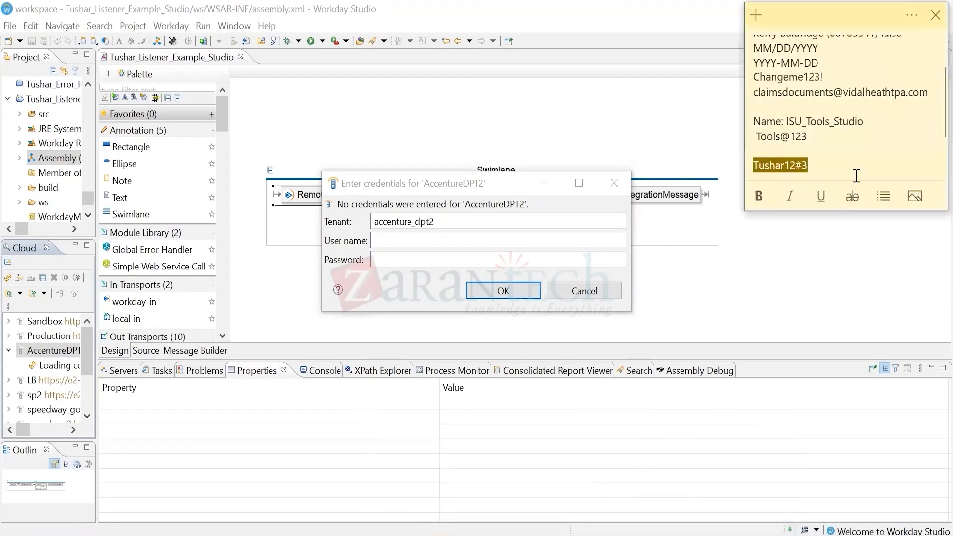
double_click(827, 121)
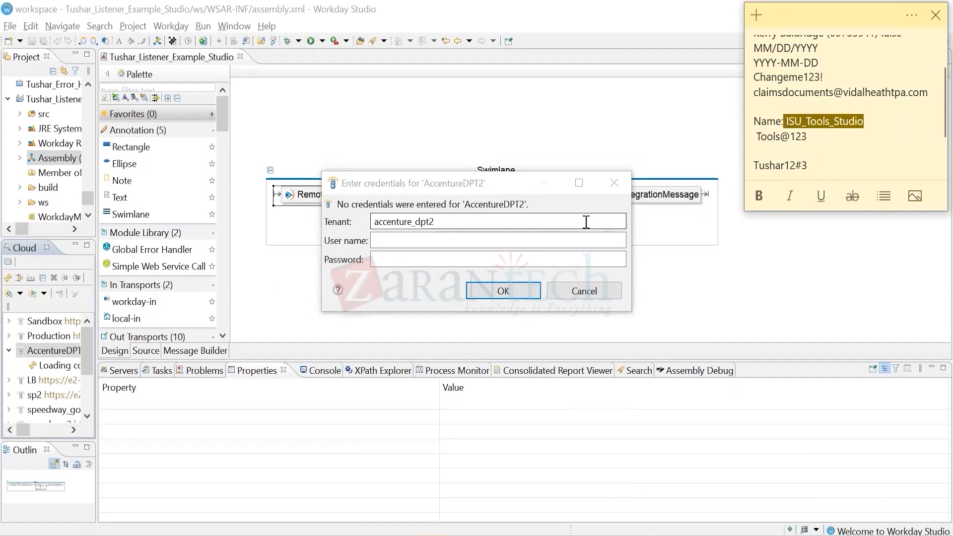
text(ISU_Tools_Studio)
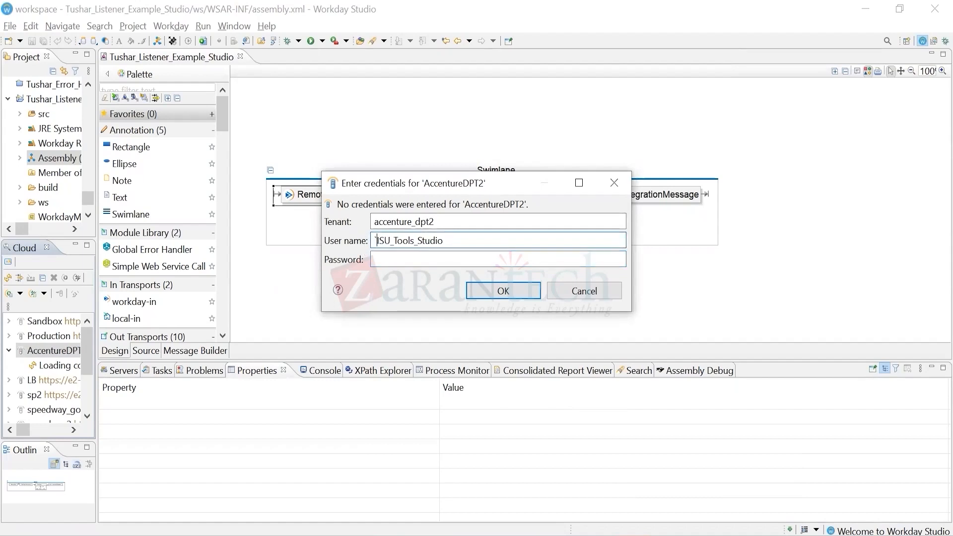
text(•)
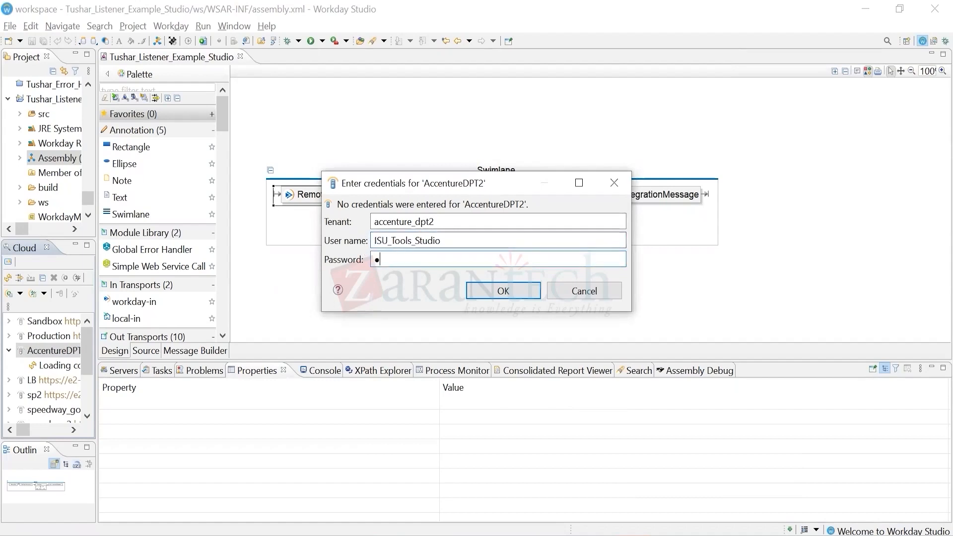
click(502, 291)
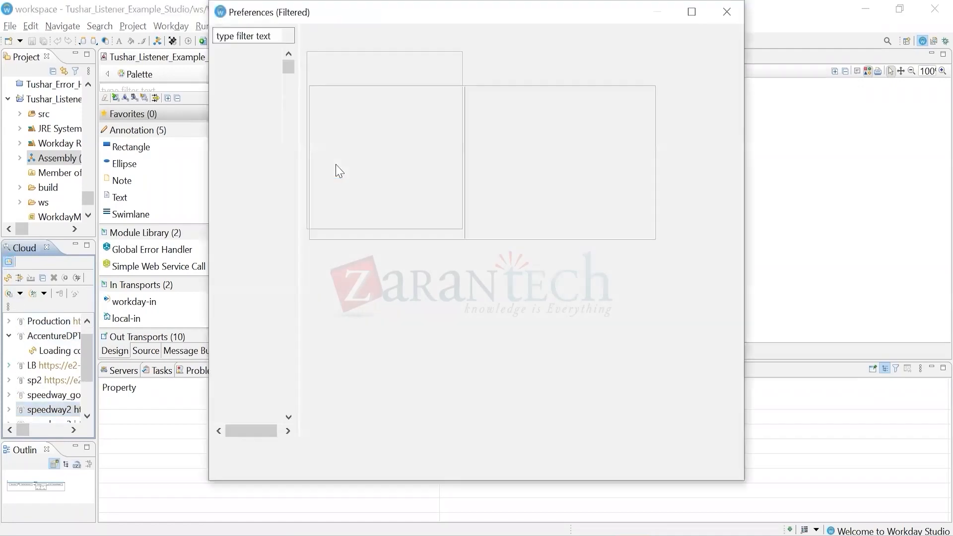
click(263, 68)
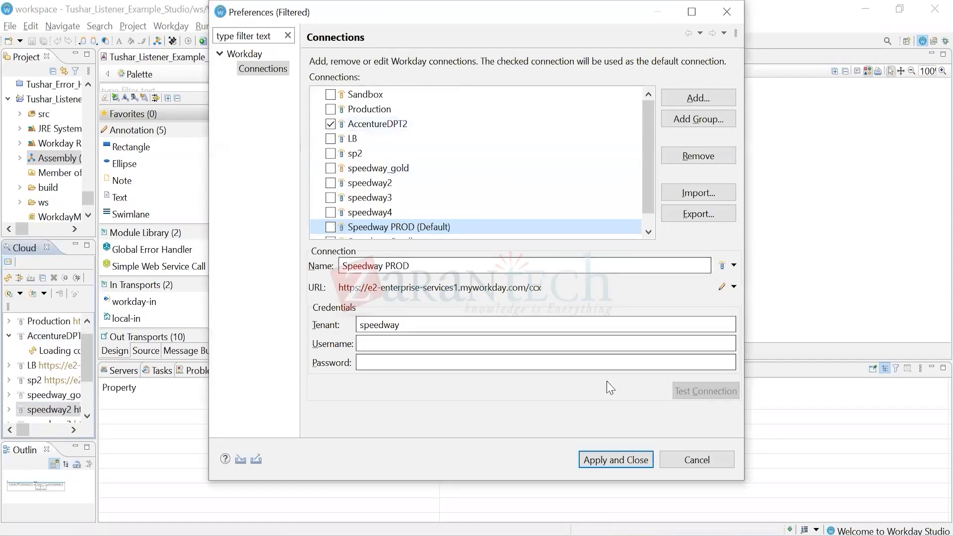
mouse_move(615, 459)
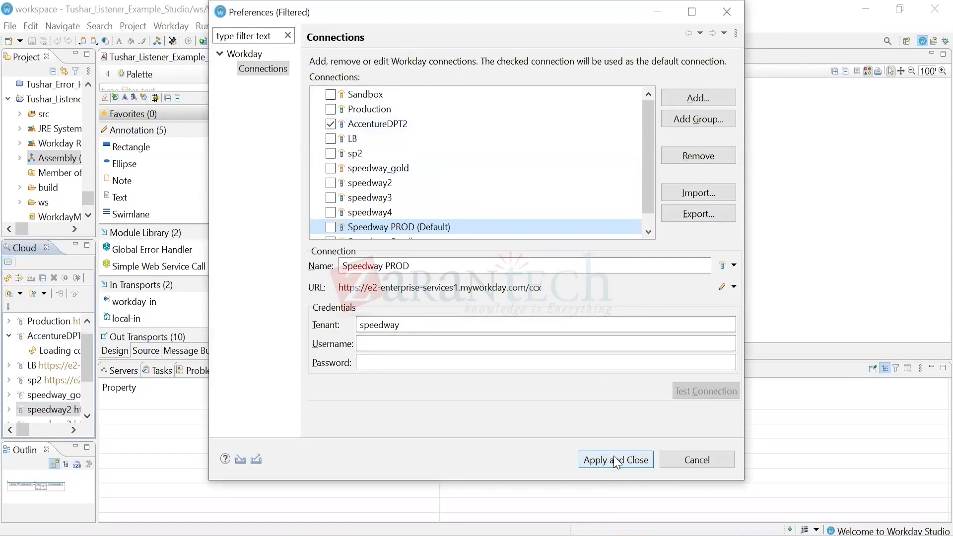
click(615, 460)
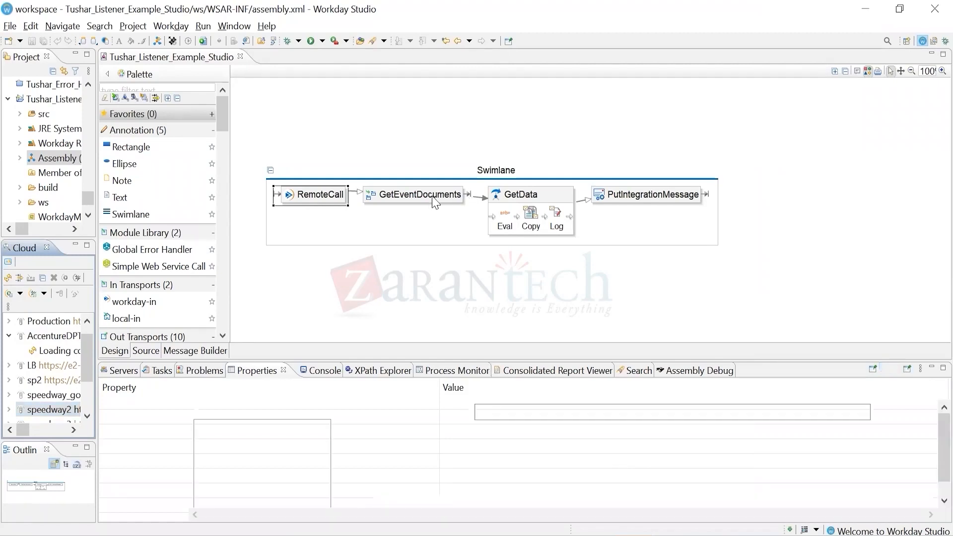
Inspect GetEventDocuments' Advanced, Common and Parameters tabs, showing the ie.event.wid parameter
click(418, 195)
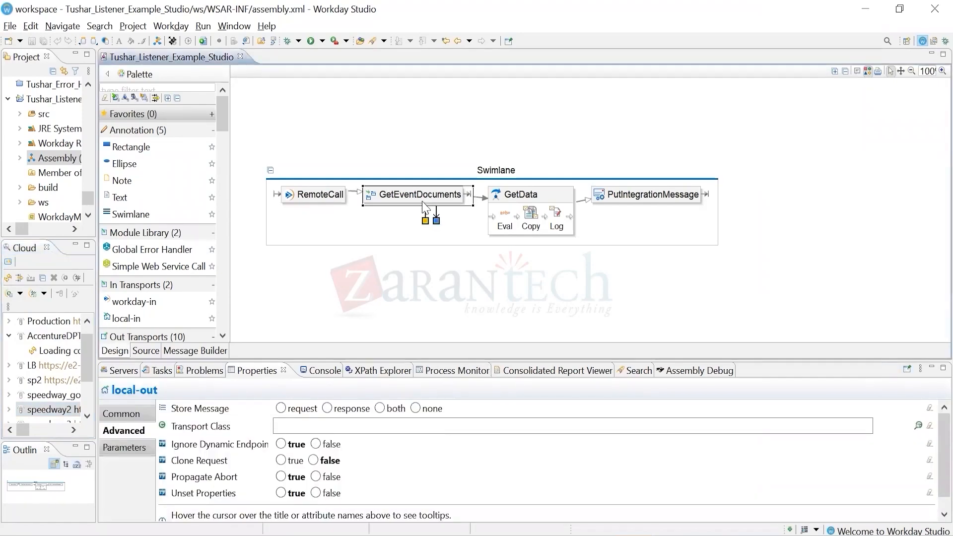
click(319, 195)
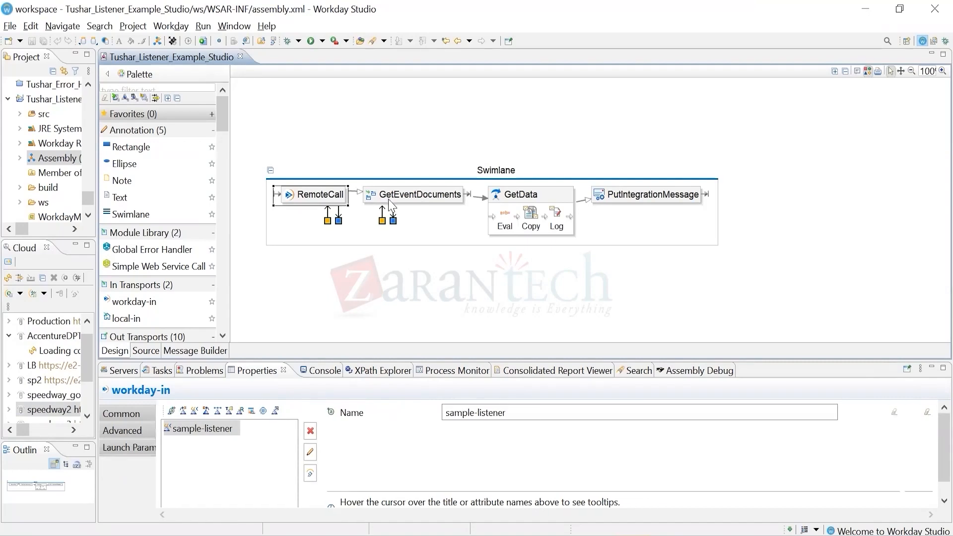
click(417, 194)
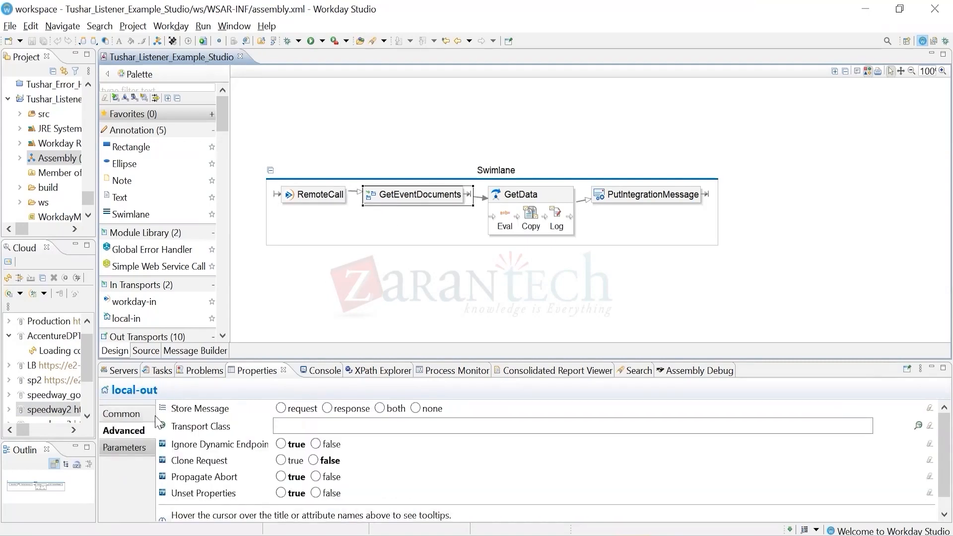
click(417, 194)
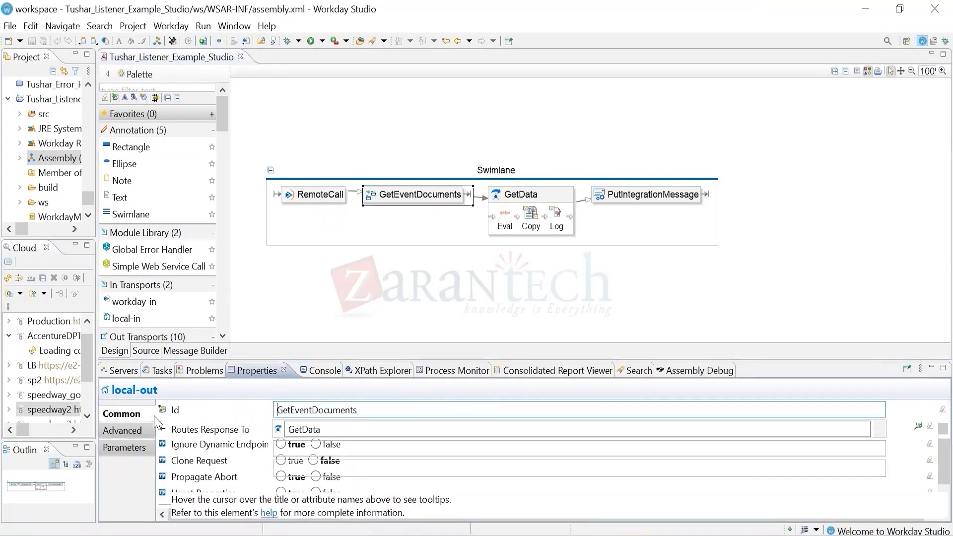
click(127, 447)
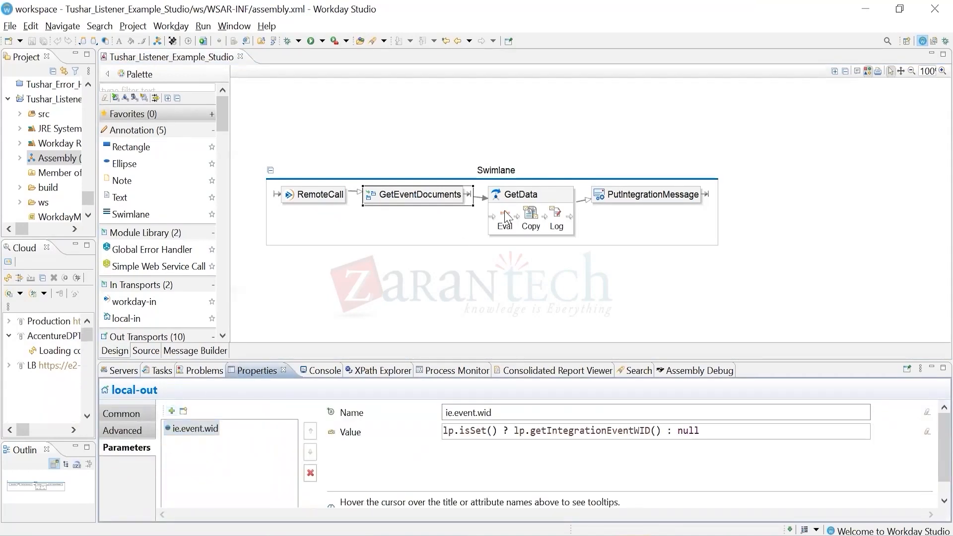
mouse_move(507, 218)
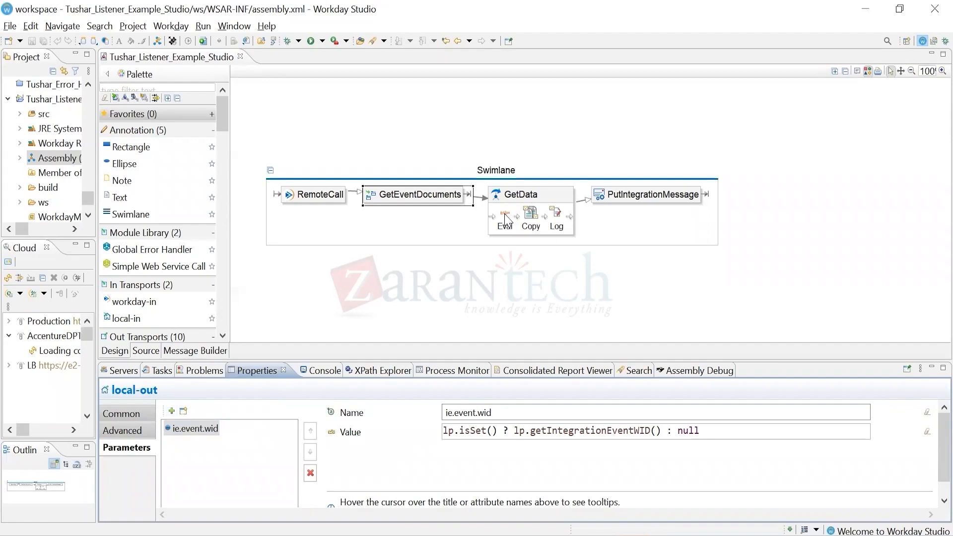
click(504, 216)
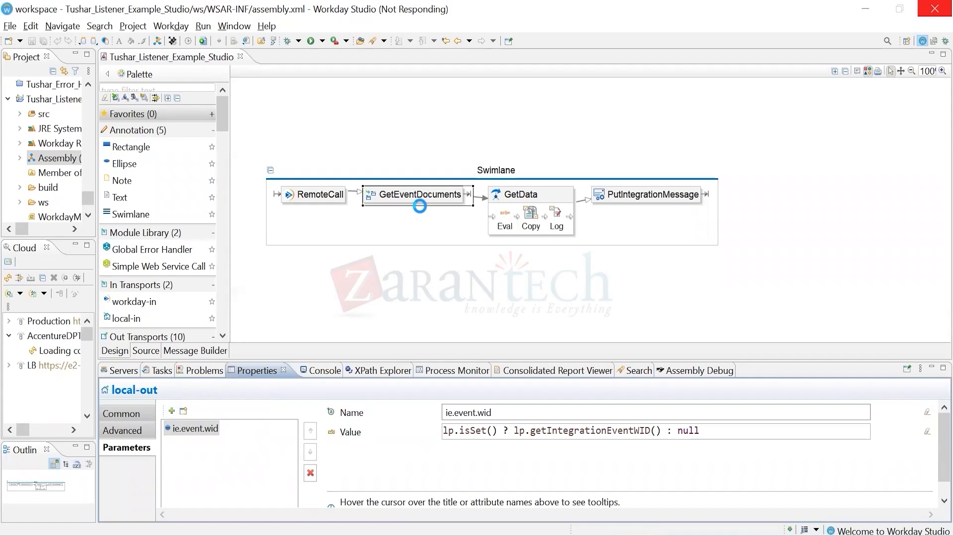
Select the Eval step in GetData and view its da.toVar(0, 'v.prehire.data') expression
click(504, 214)
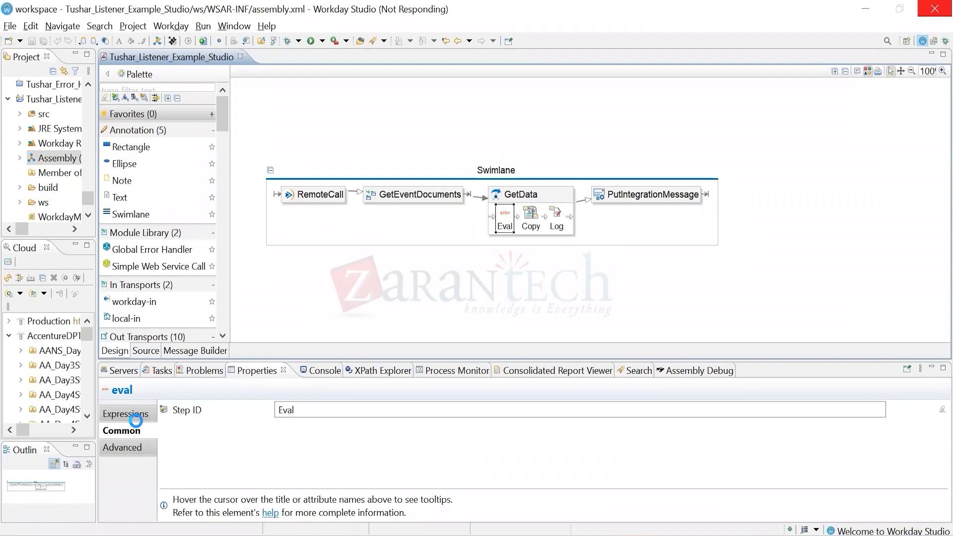
click(128, 414)
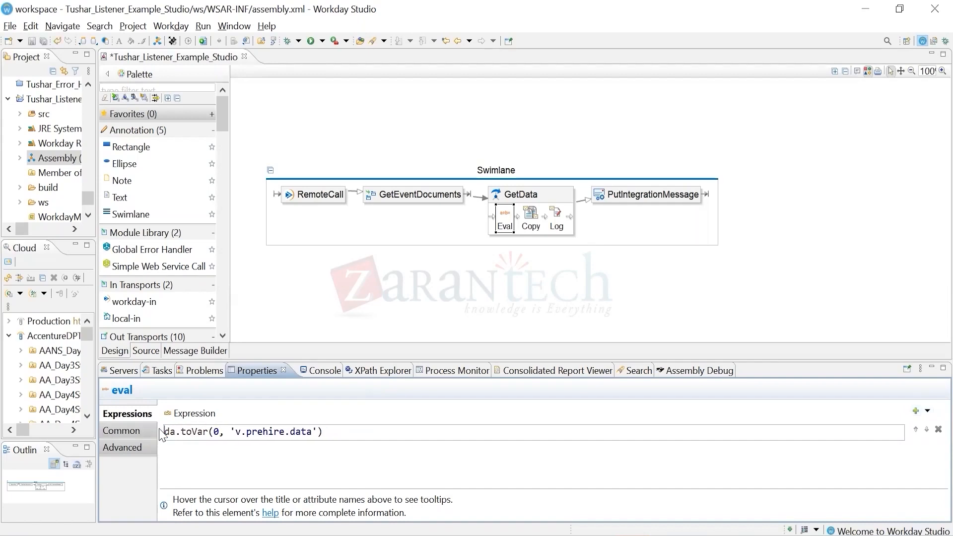
mouse_move(535, 230)
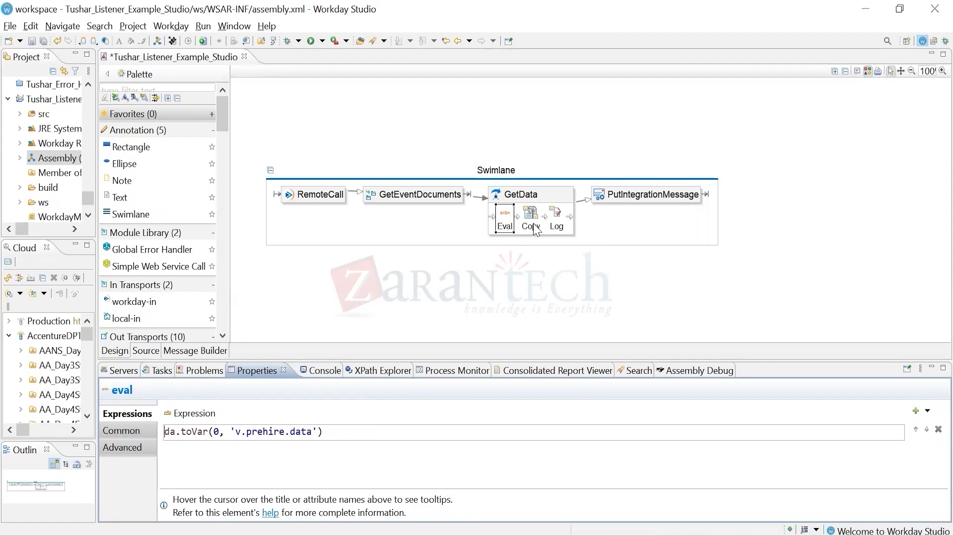
Check the Copy step, then comment out the Eval expression with //
click(531, 216)
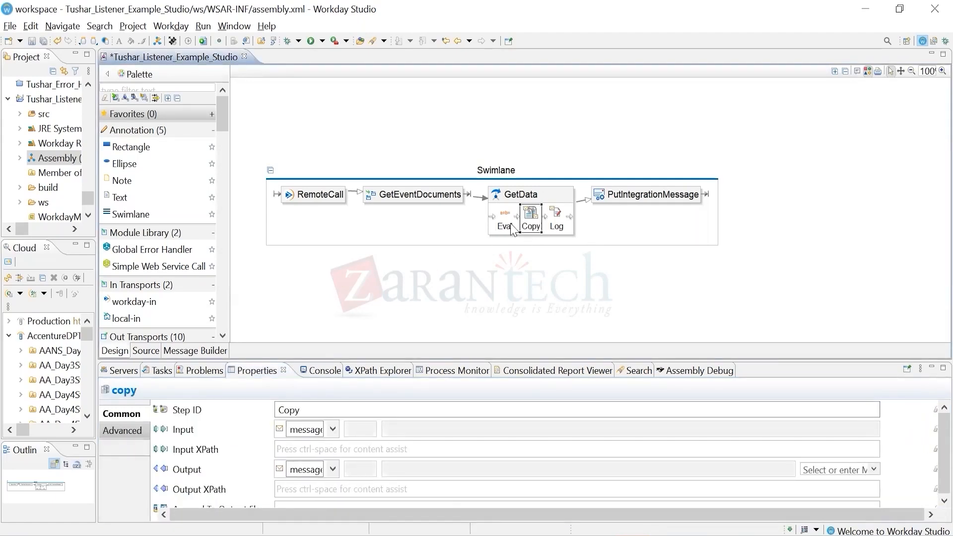
click(504, 216)
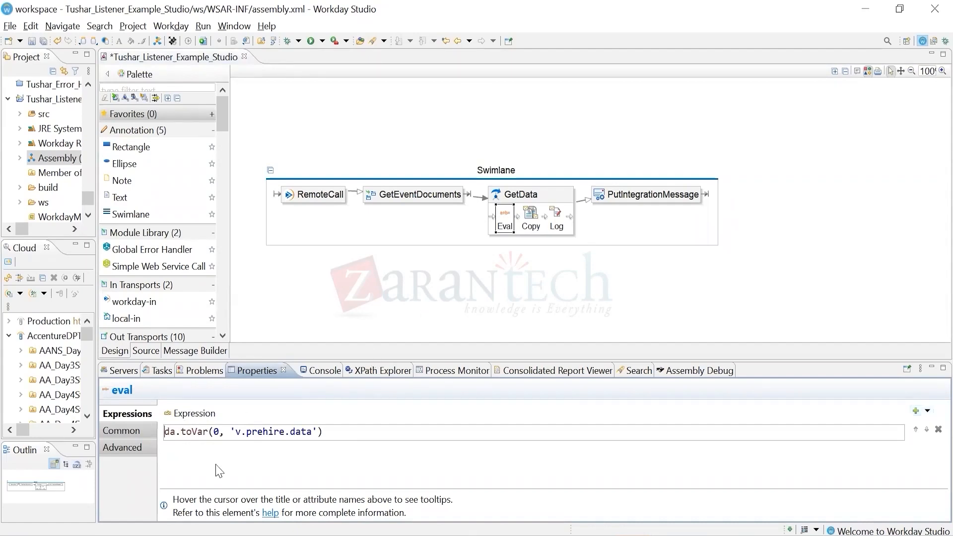
text(//)
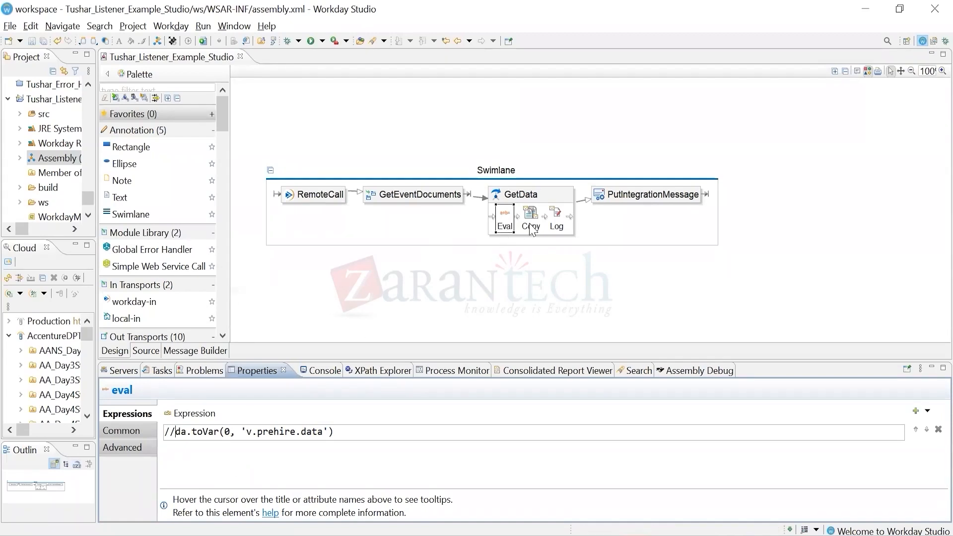
Review the Log step's message content and PutIntegrationMessage's summary and storage.enabled parameters
click(556, 215)
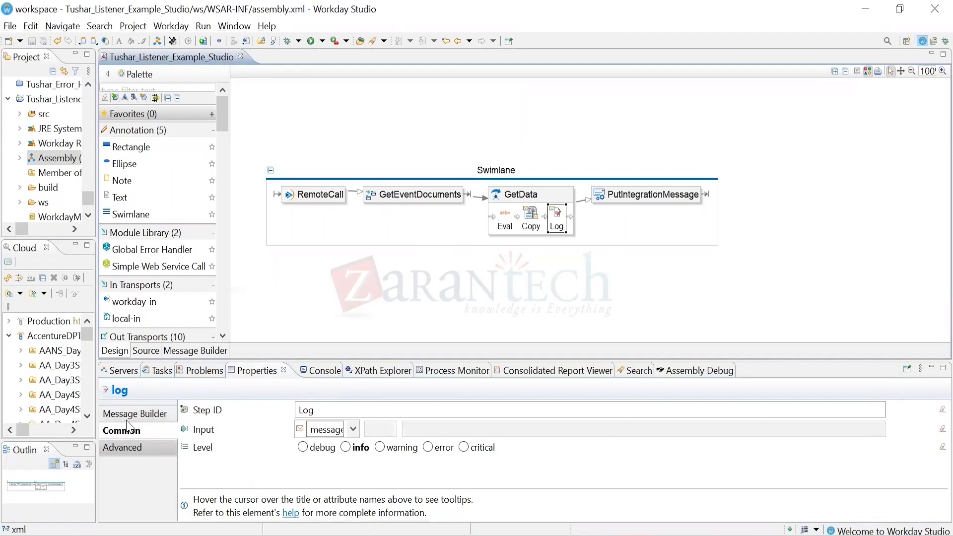
click(138, 414)
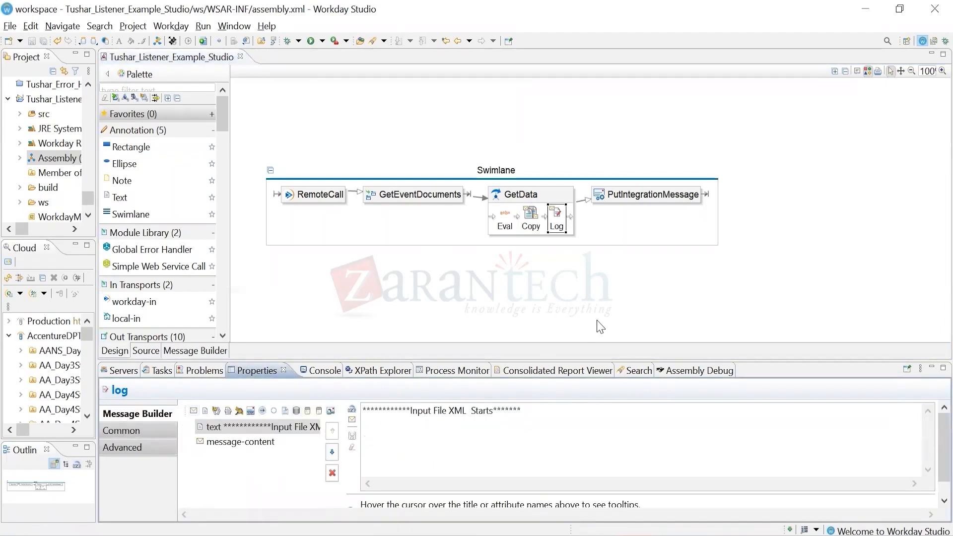
click(653, 194)
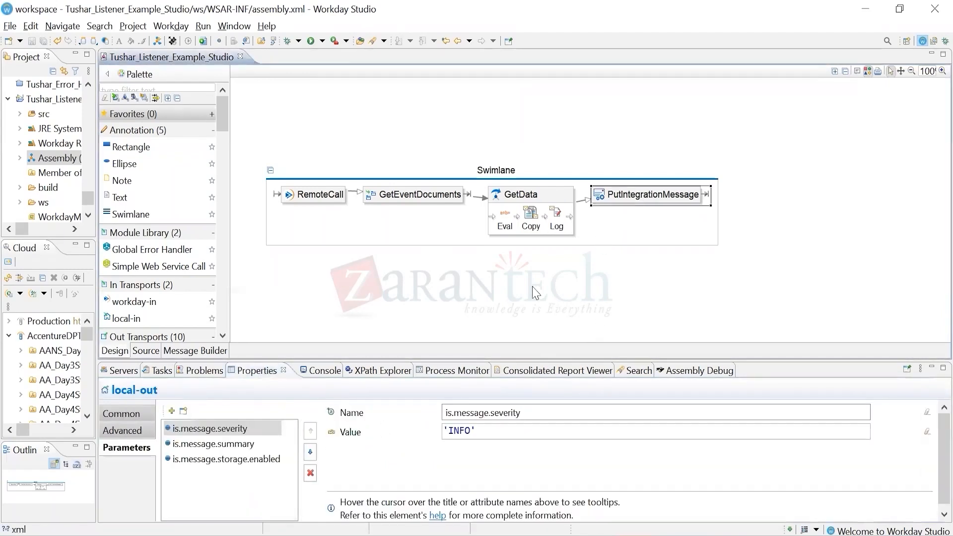
click(213, 444)
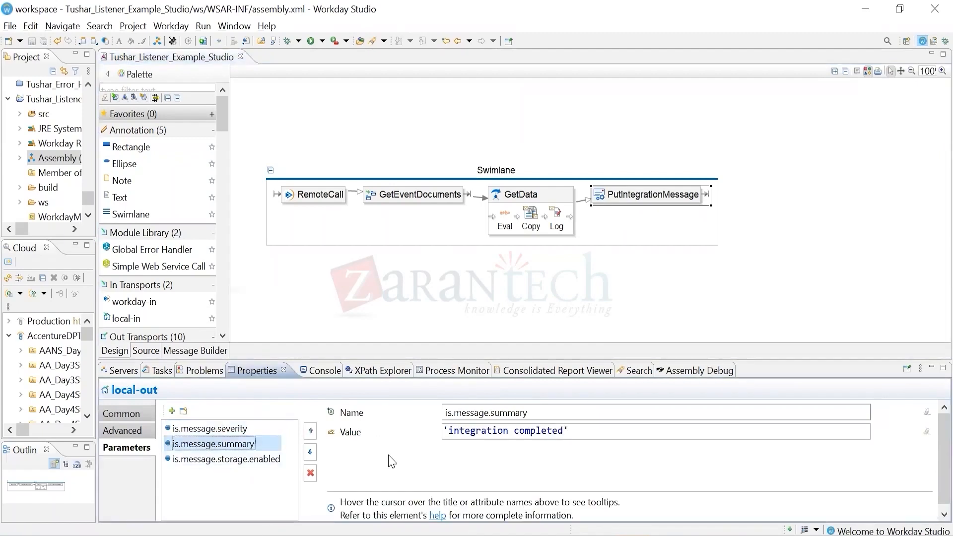
click(227, 459)
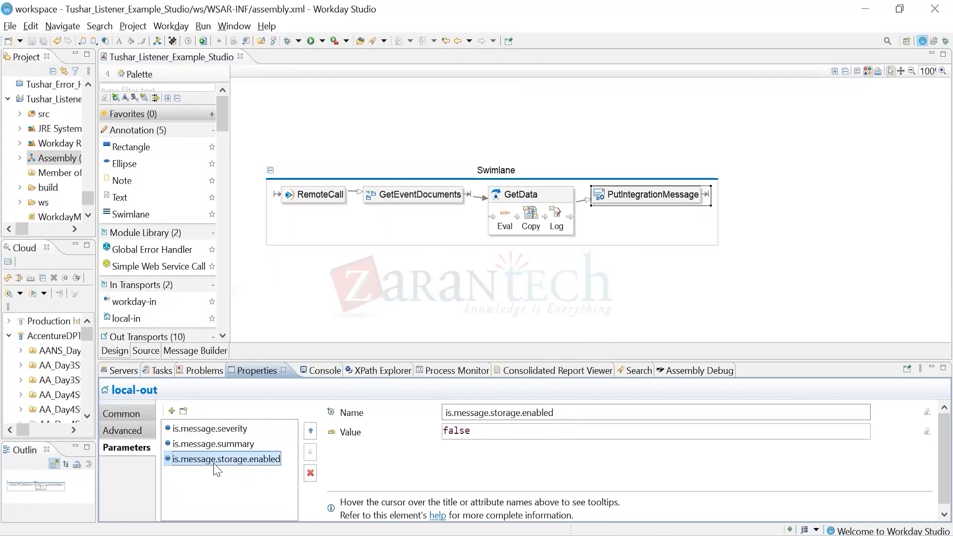
mouse_move(338, 400)
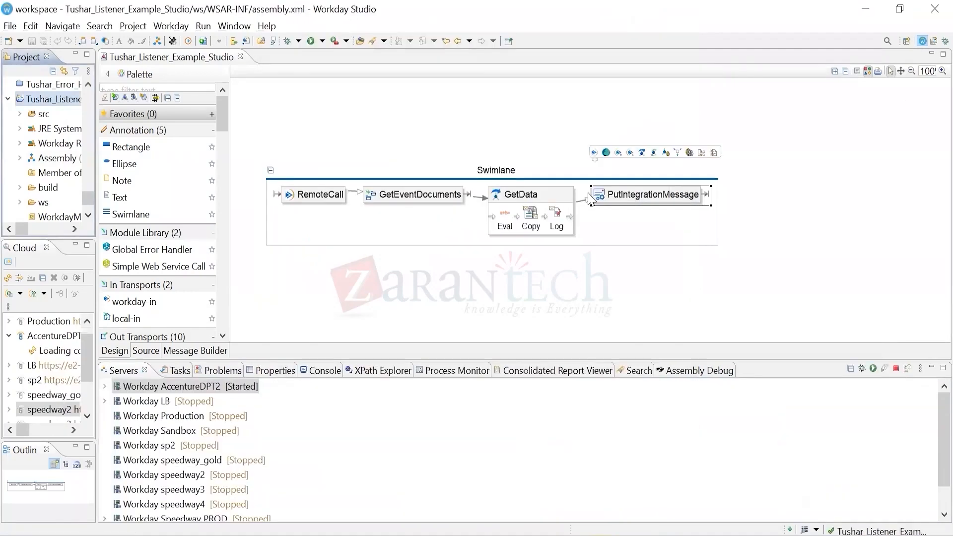
mouse_move(466, 203)
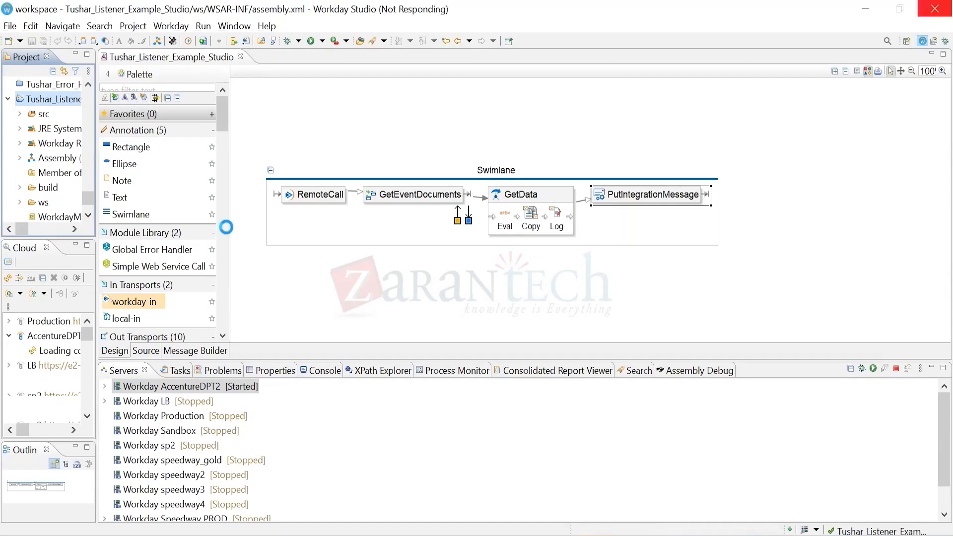
mouse_move(420, 246)
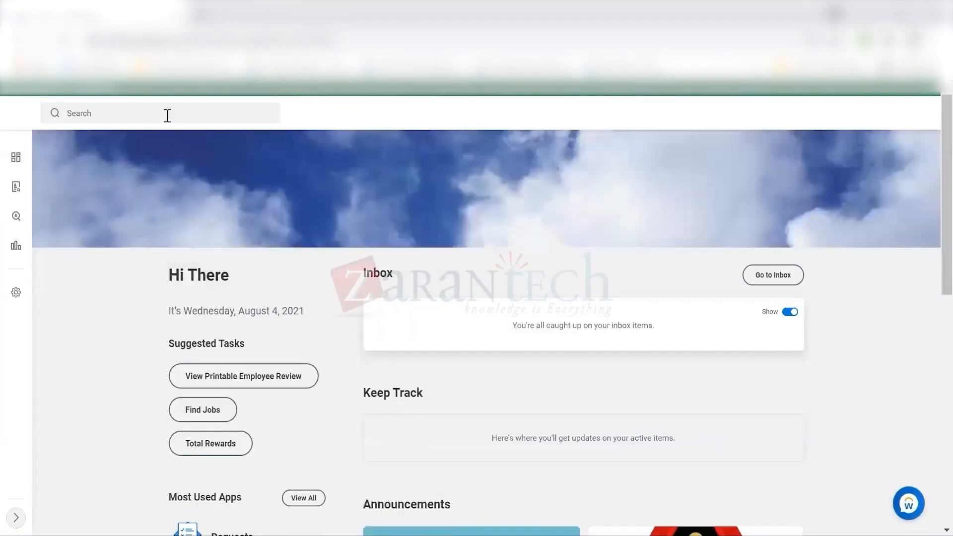
Search Workday for intsys:tushar and open Tushar_Listener_Example_Studio
click(159, 114)
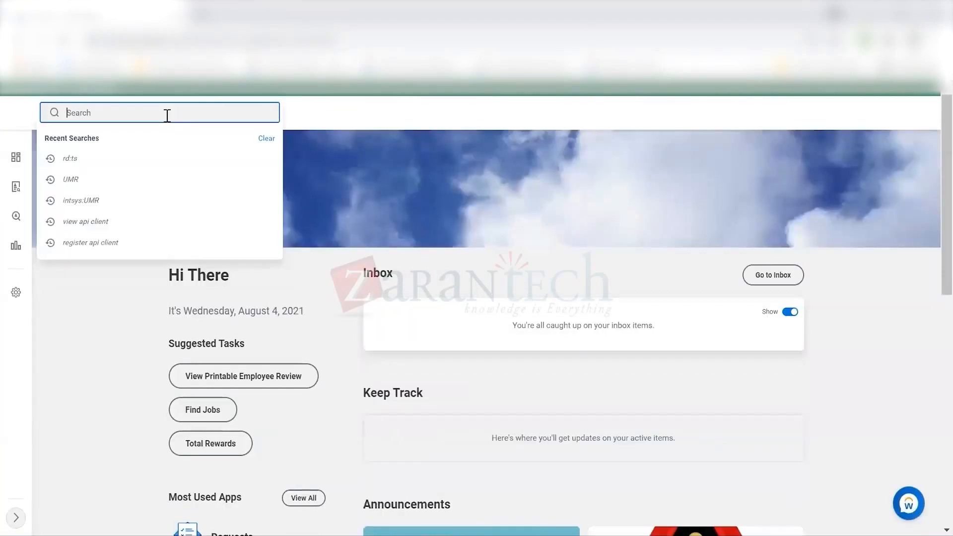
text(intsys)
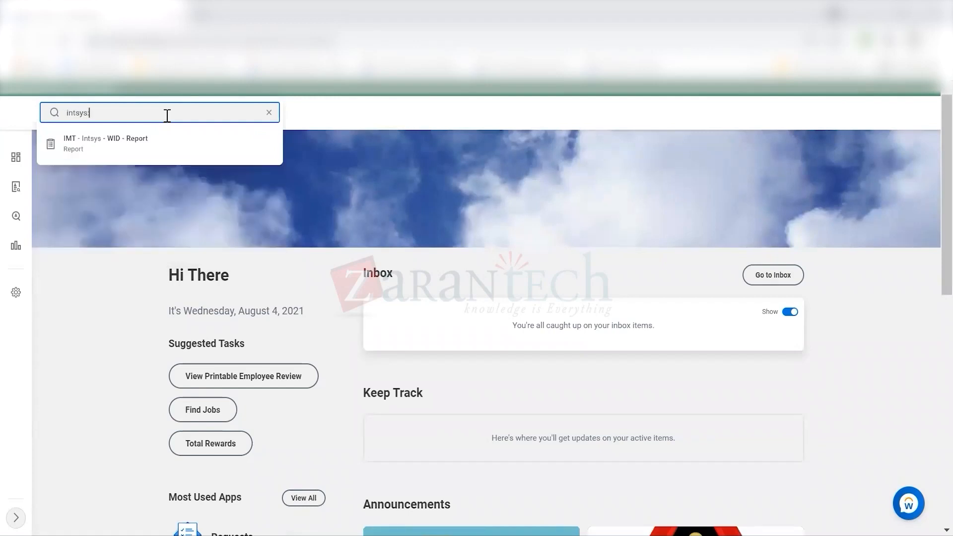
text(:ts)
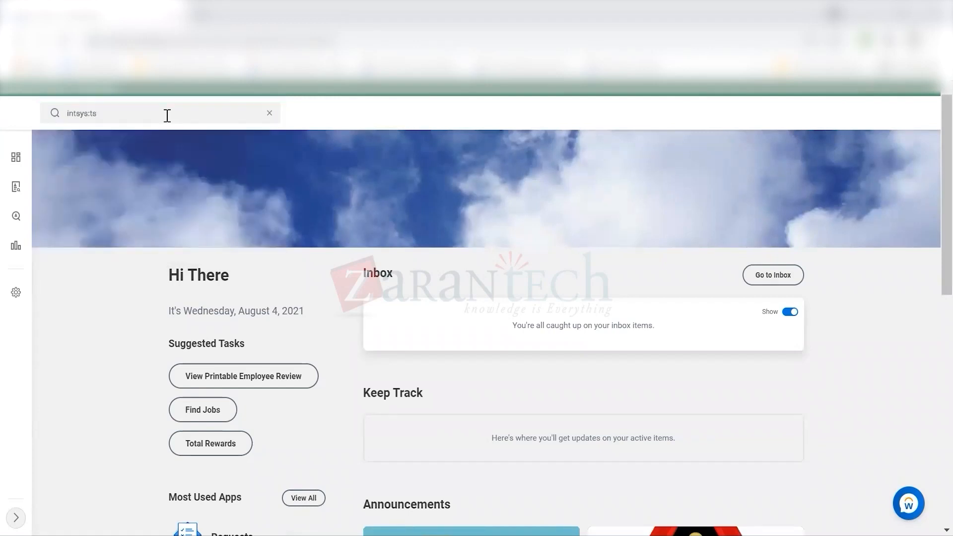
click(269, 114)
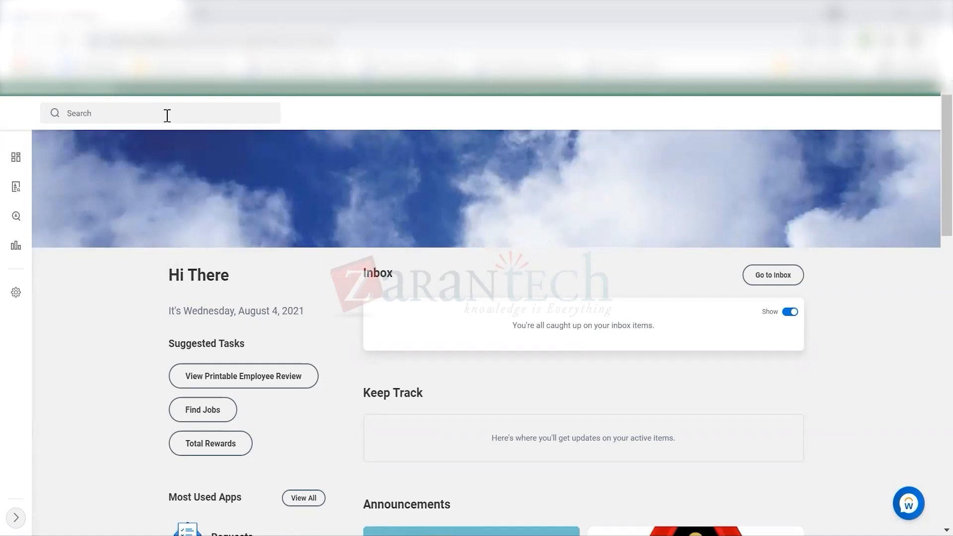
text(intsys:ts)
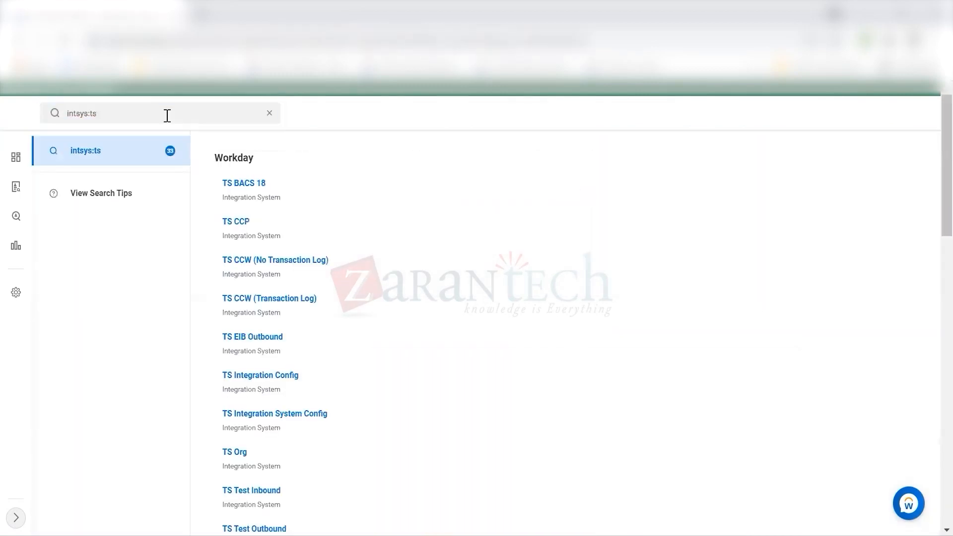
click(159, 113)
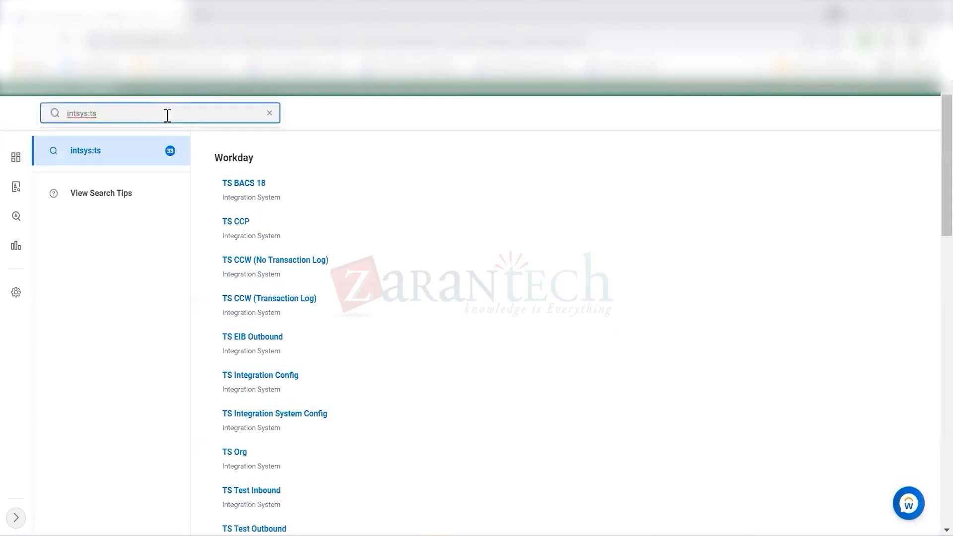
text(ushar)
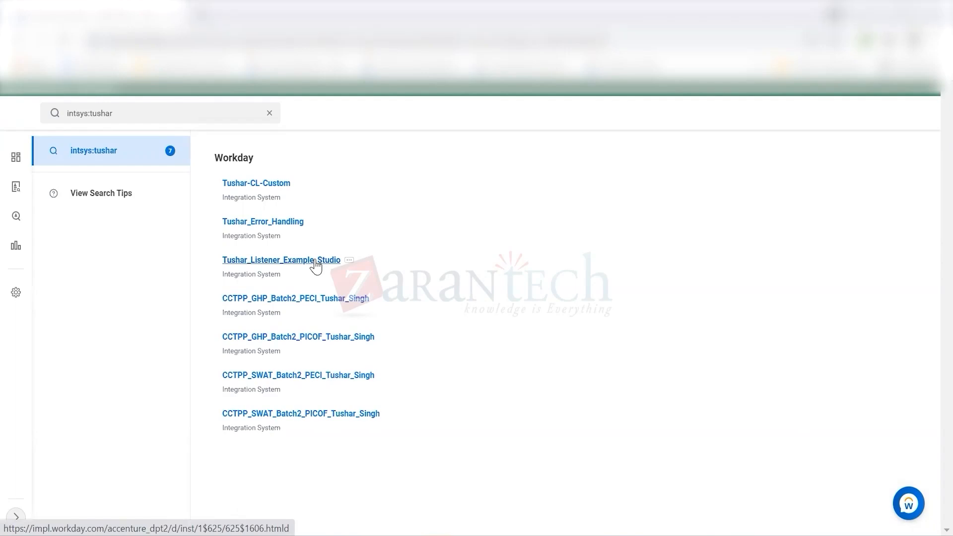
click(281, 259)
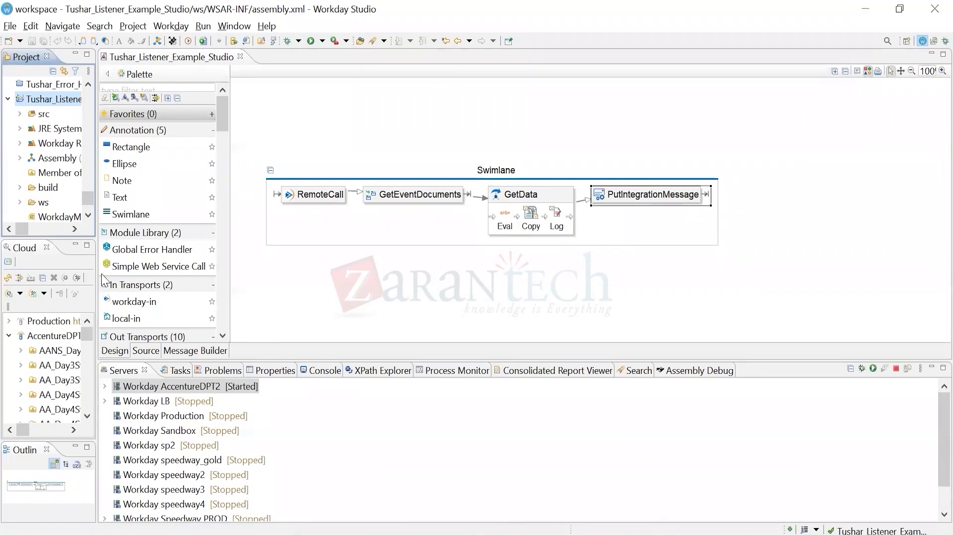
mouse_move(151, 188)
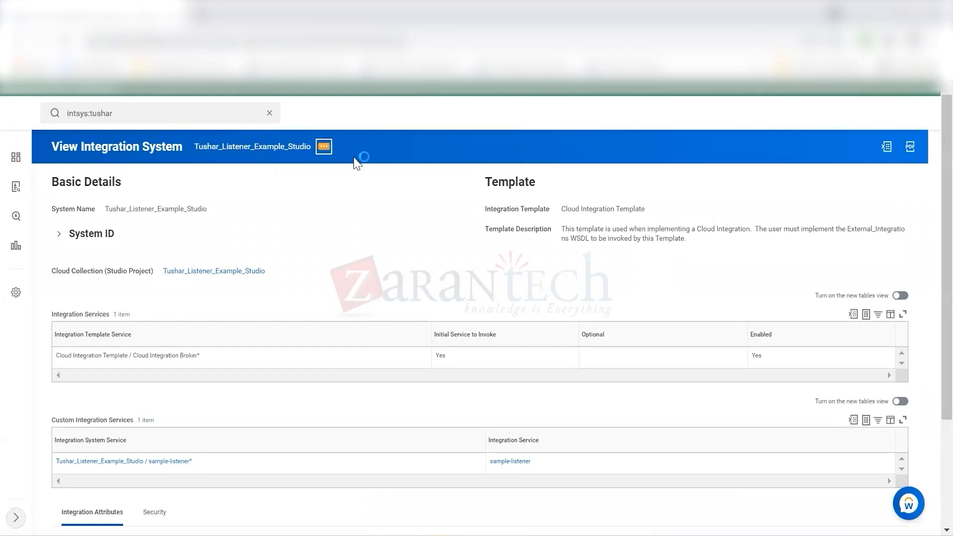
mouse_move(392, 182)
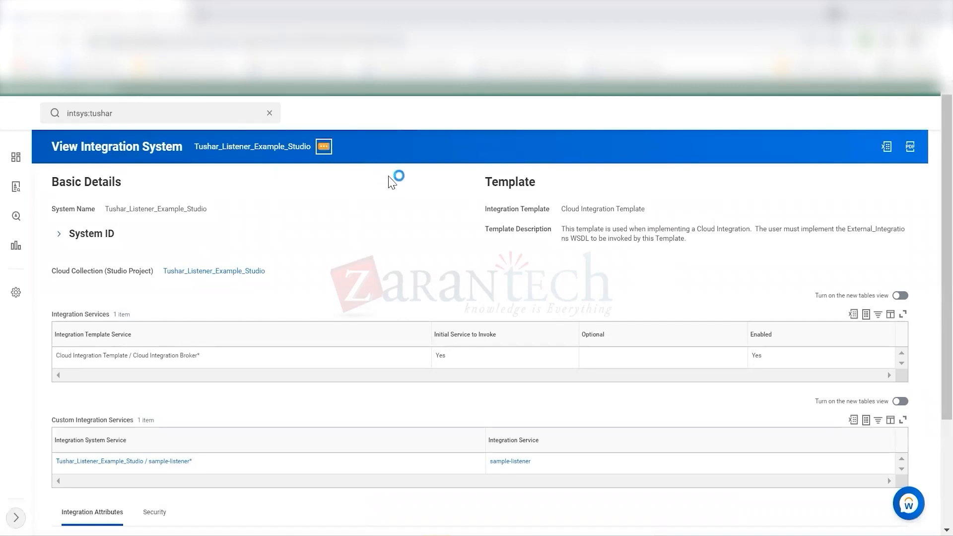
Run the Integration Events report for Tushar_Listener_Example_Studio, listing 12 completed events
click(323, 146)
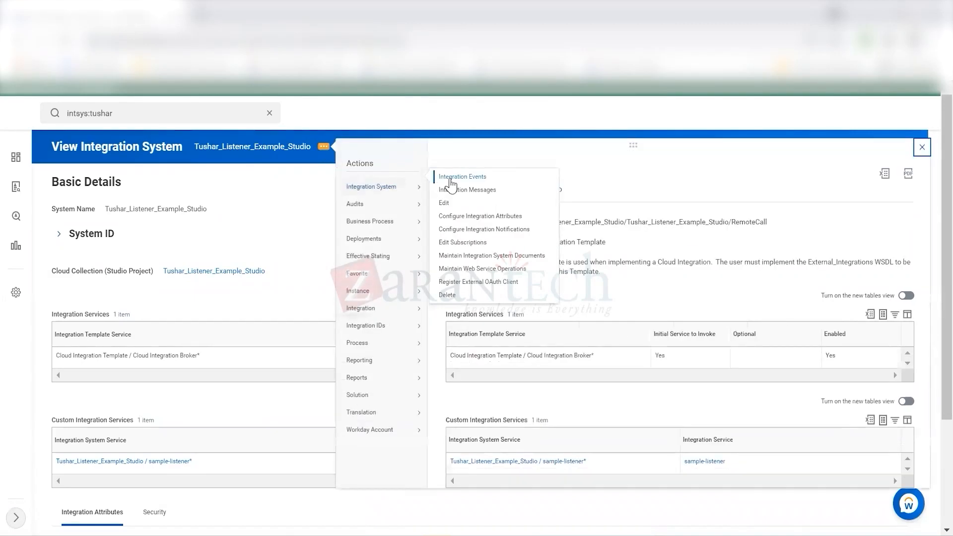
click(462, 176)
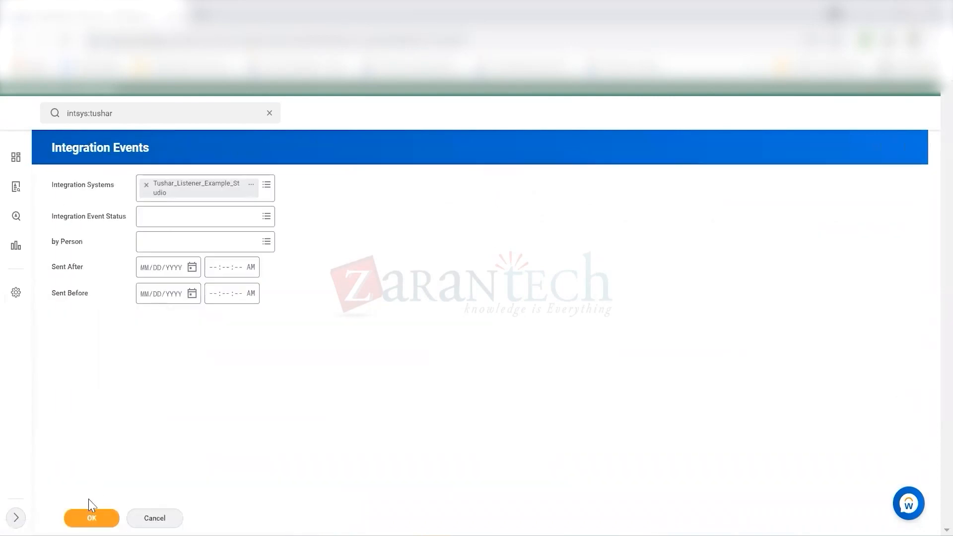
click(91, 518)
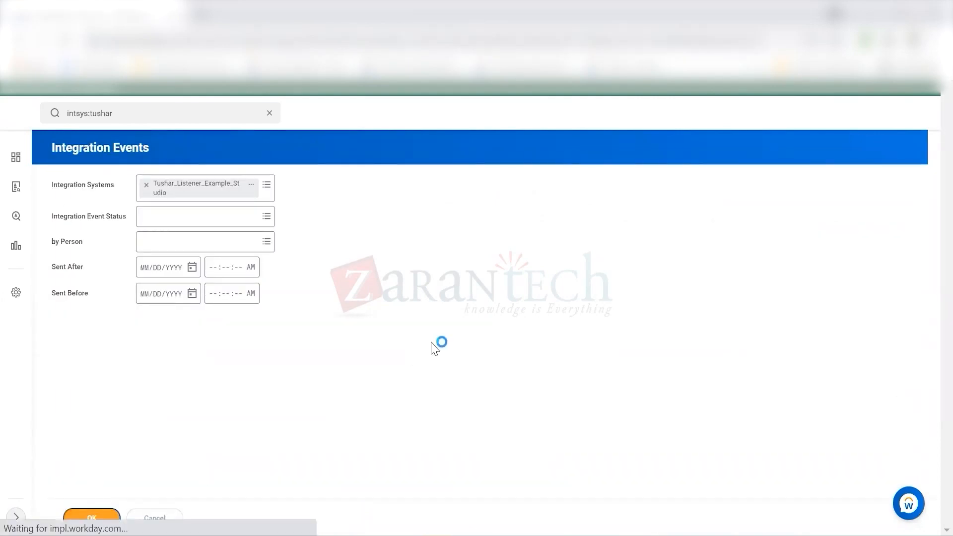
click(91, 518)
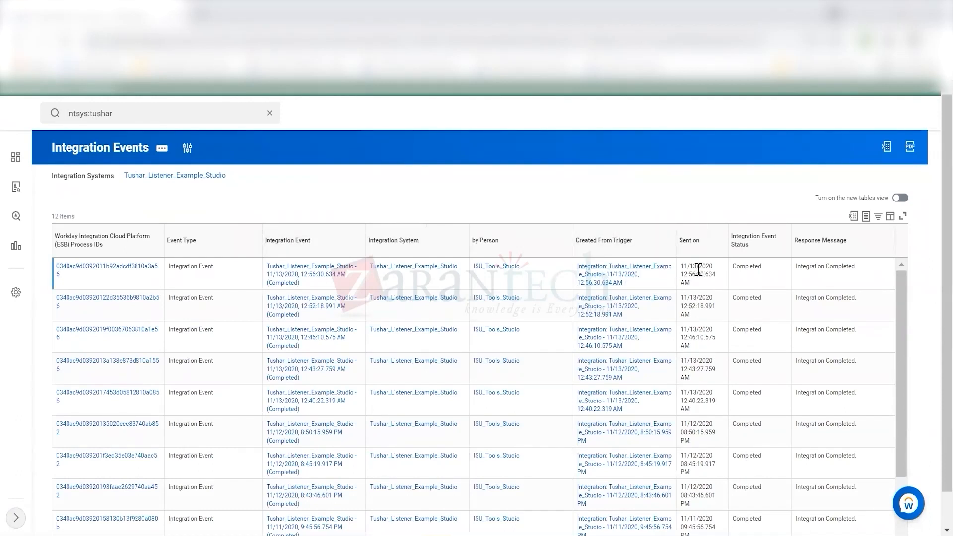
mouse_move(706, 265)
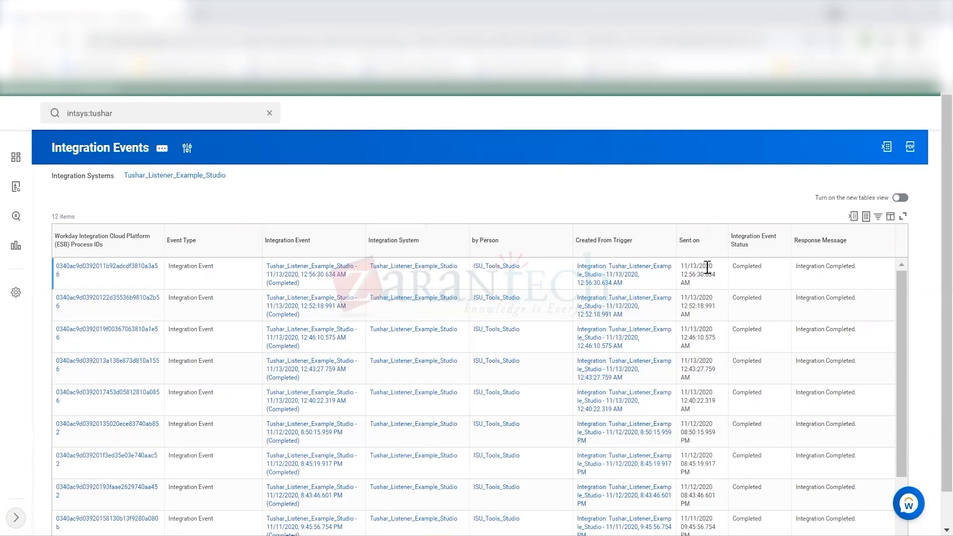
mouse_move(649, 281)
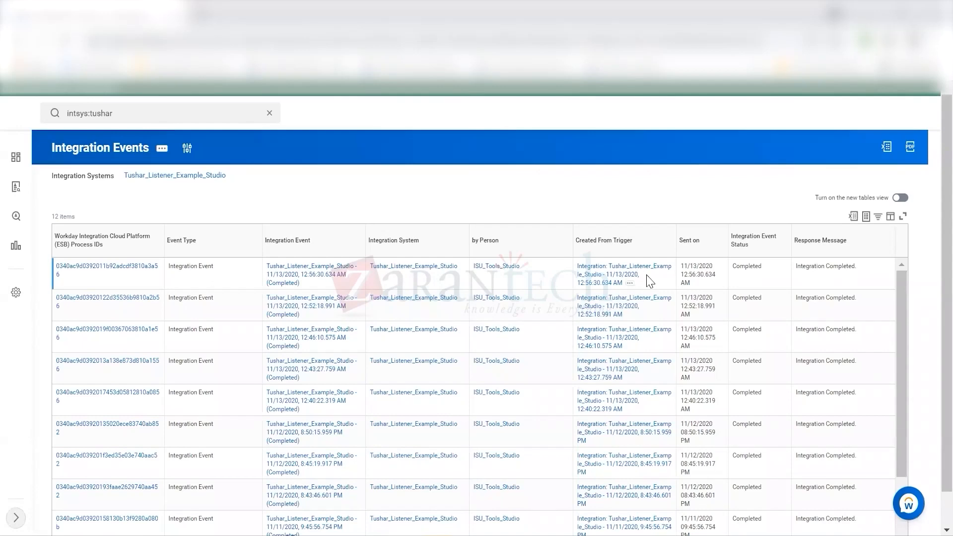
mouse_move(418, 243)
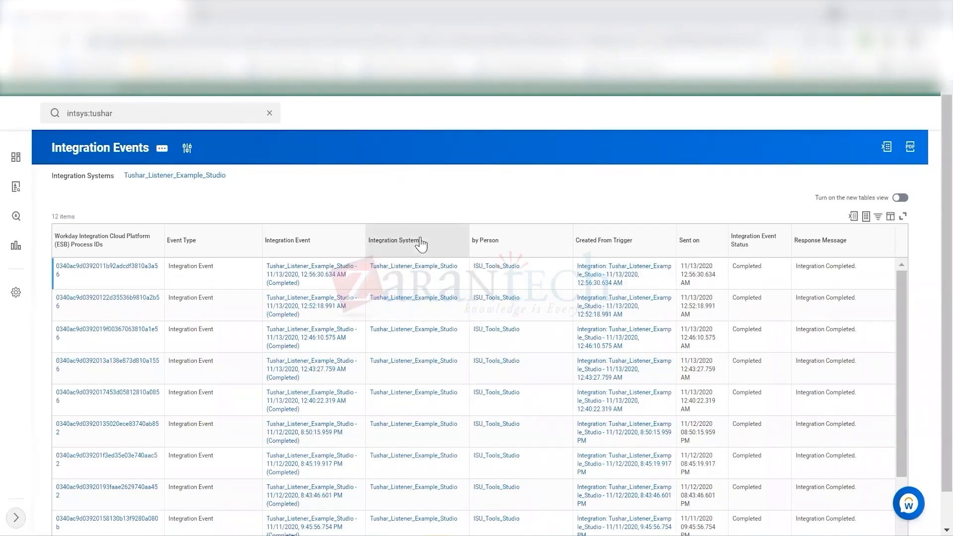
mouse_move(400, 209)
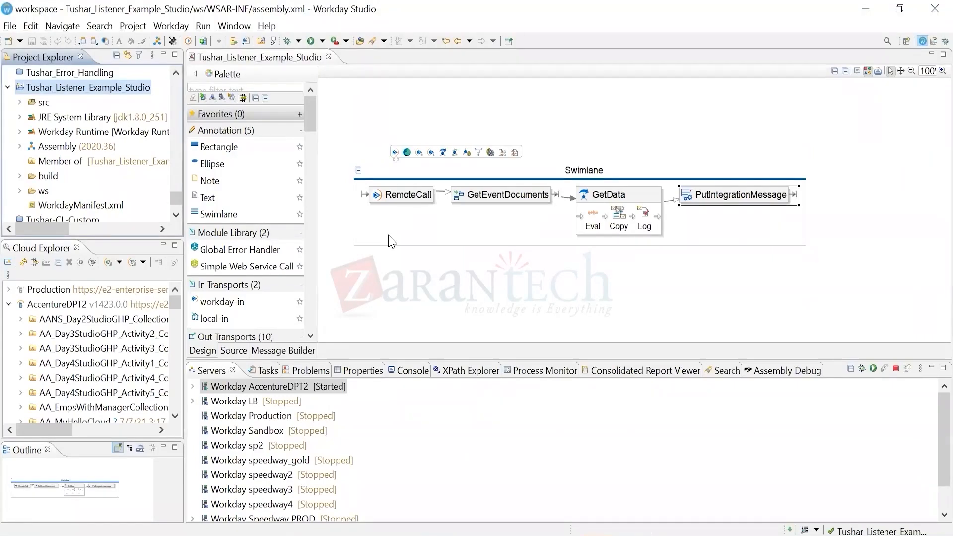
Expand Tushar_Listener_Example_Studio in Cloud Explorer to show sample-listener and its RemoteCall launch
click(404, 201)
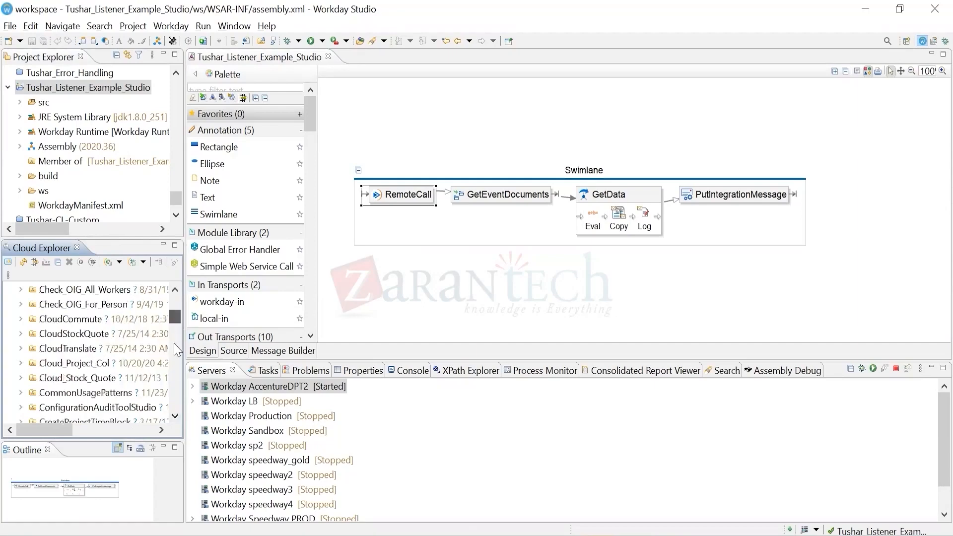
scroll(down, 3)
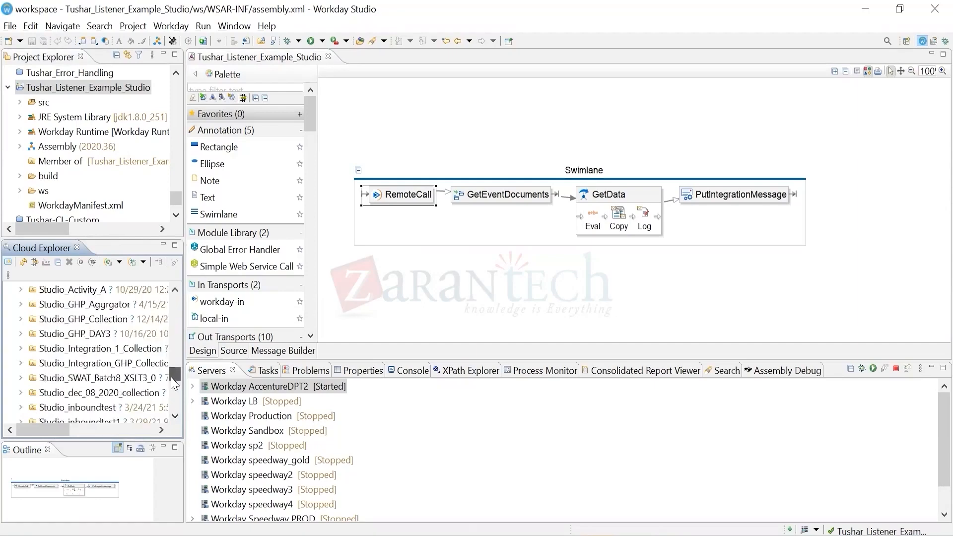
scroll(down, 3)
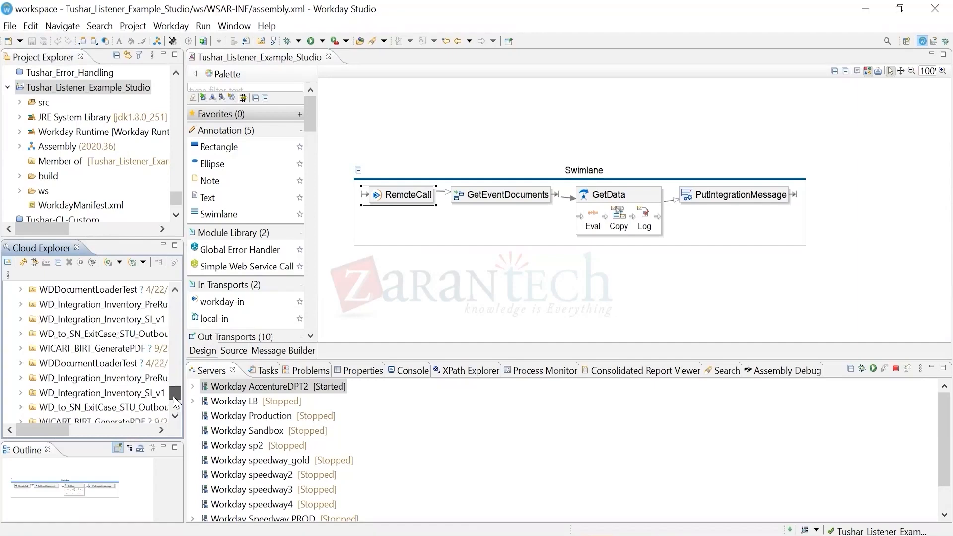
scroll(down, 3)
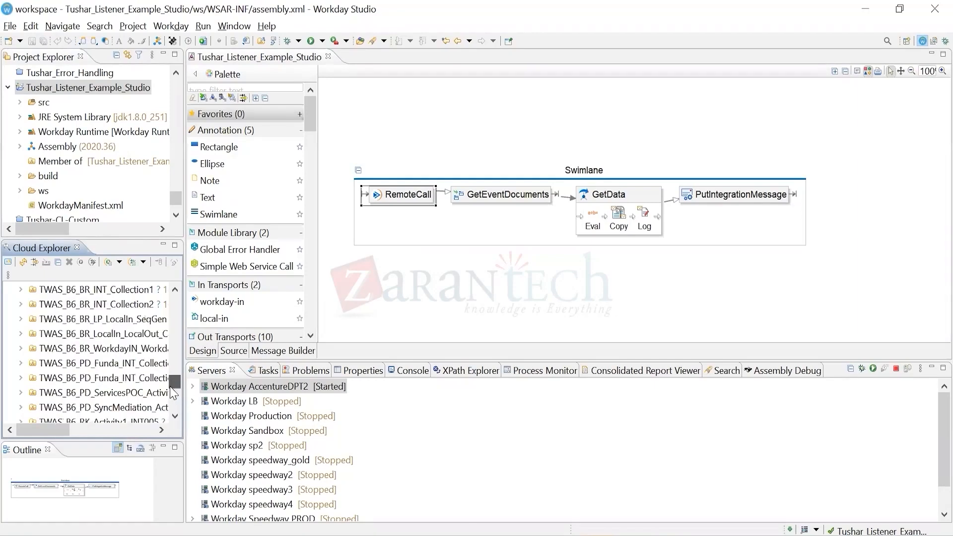
scroll(down, 3)
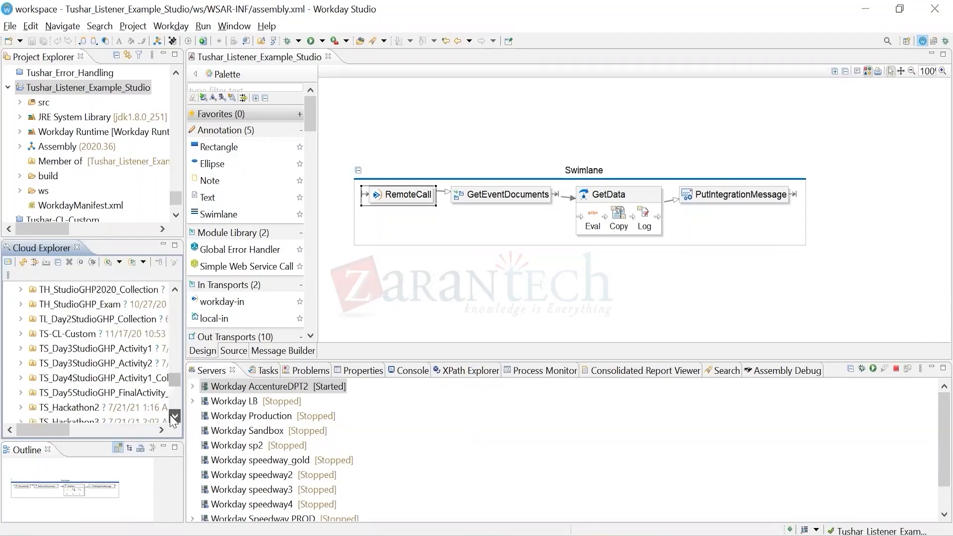
scroll(down, 3)
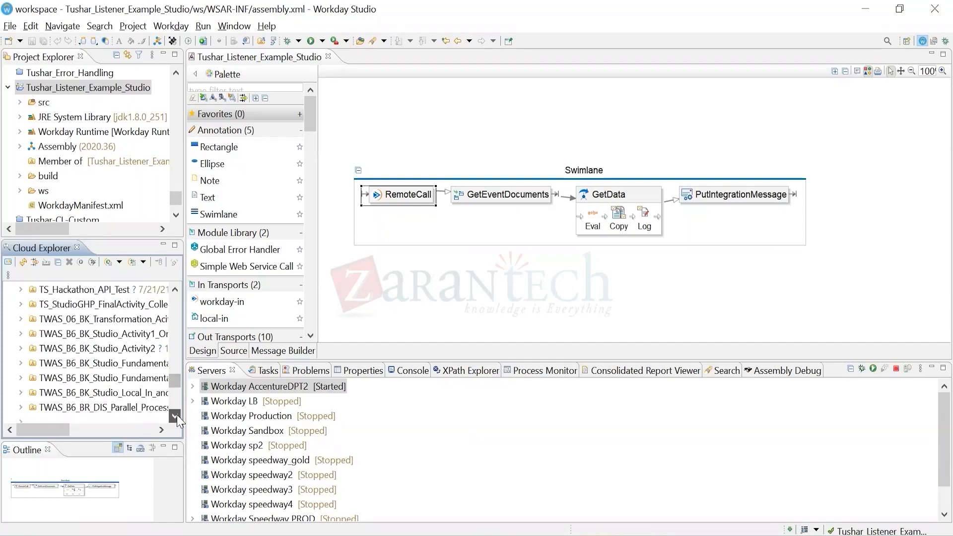
scroll(down, 3)
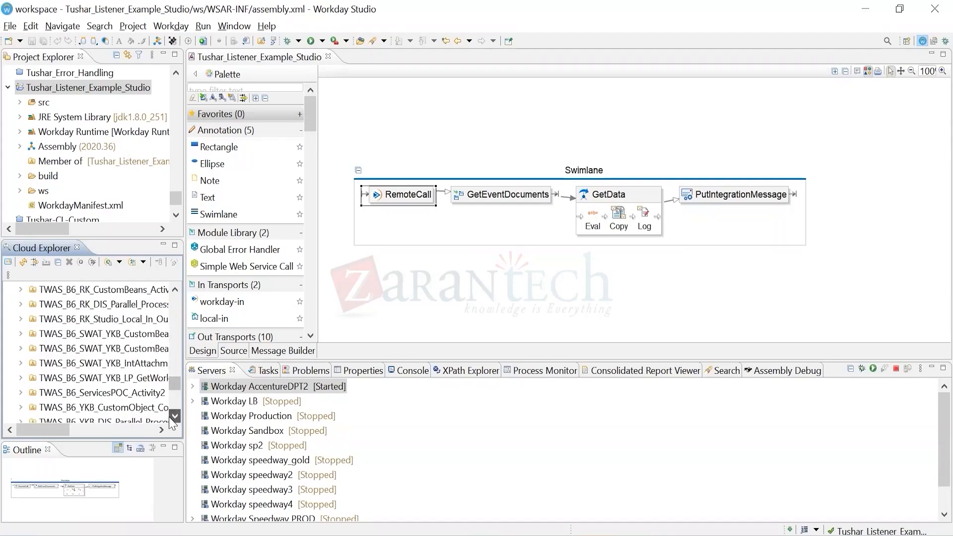
scroll(down, 3)
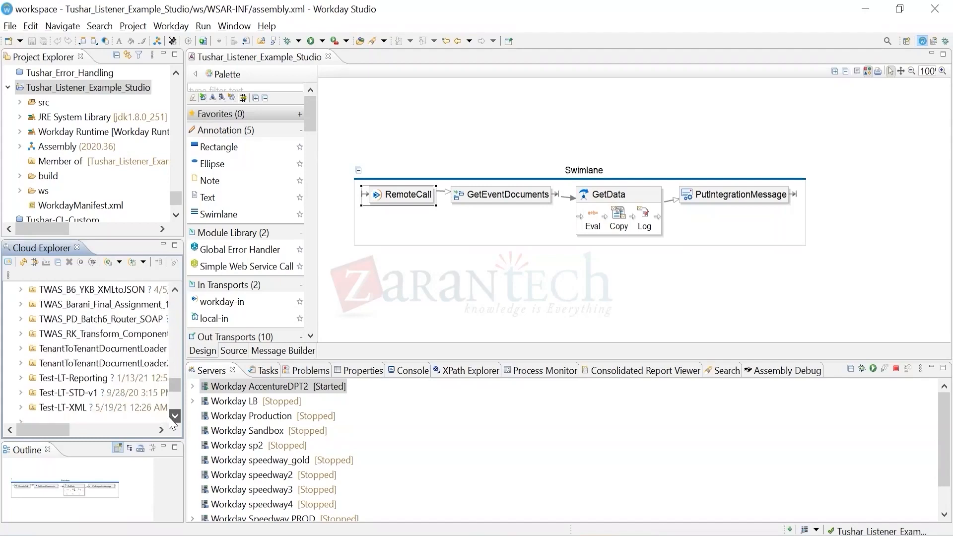
scroll(down, 3)
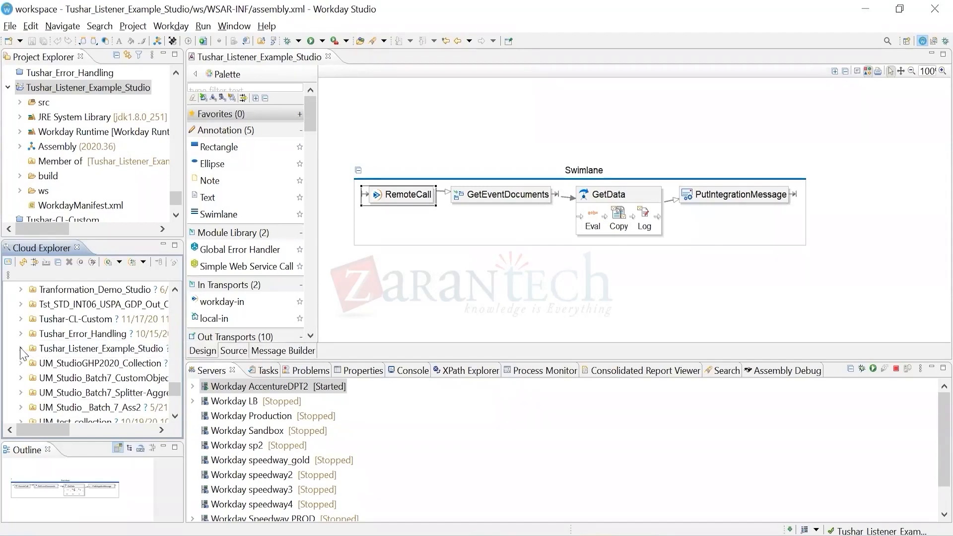
click(22, 347)
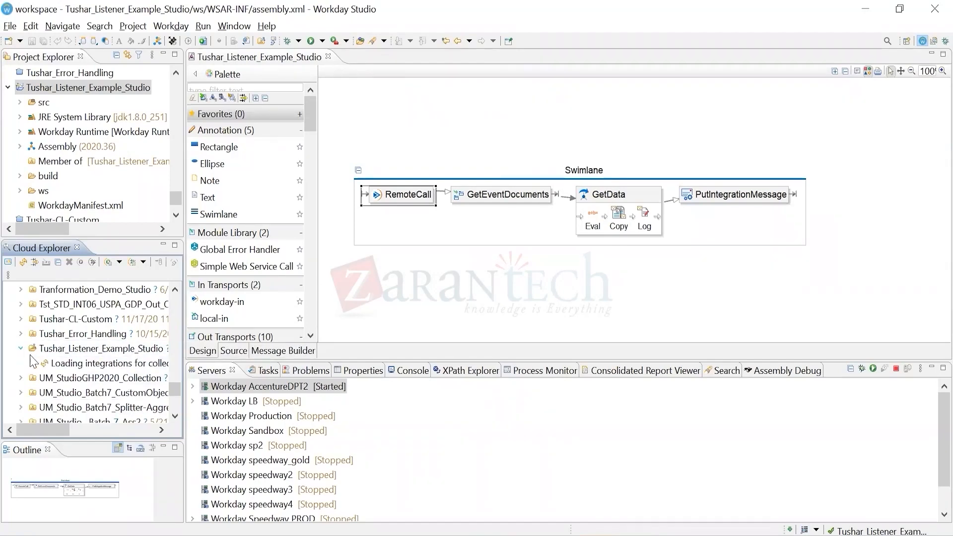
click(21, 349)
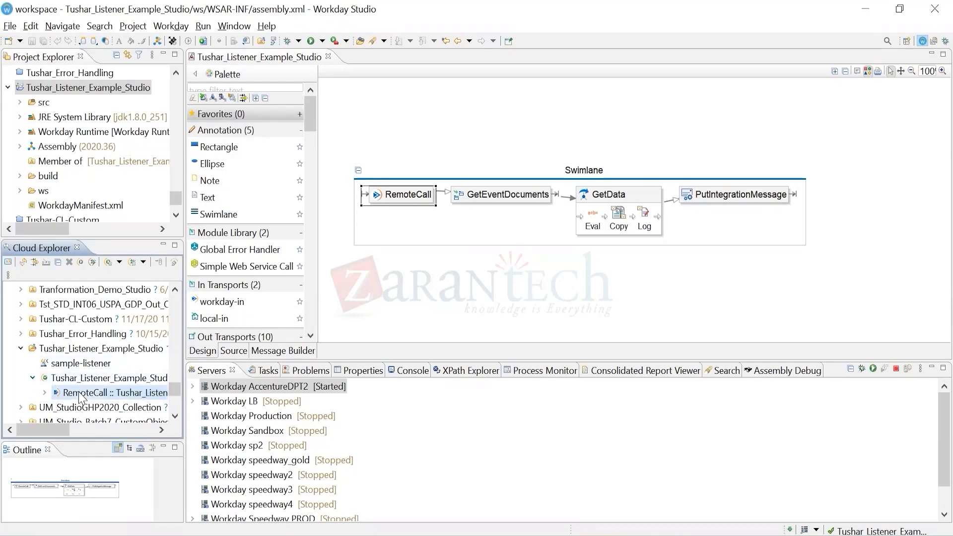
Copy the RemoteCall node's launch URL and select the full address in the Launch URL dialog
right_click(114, 392)
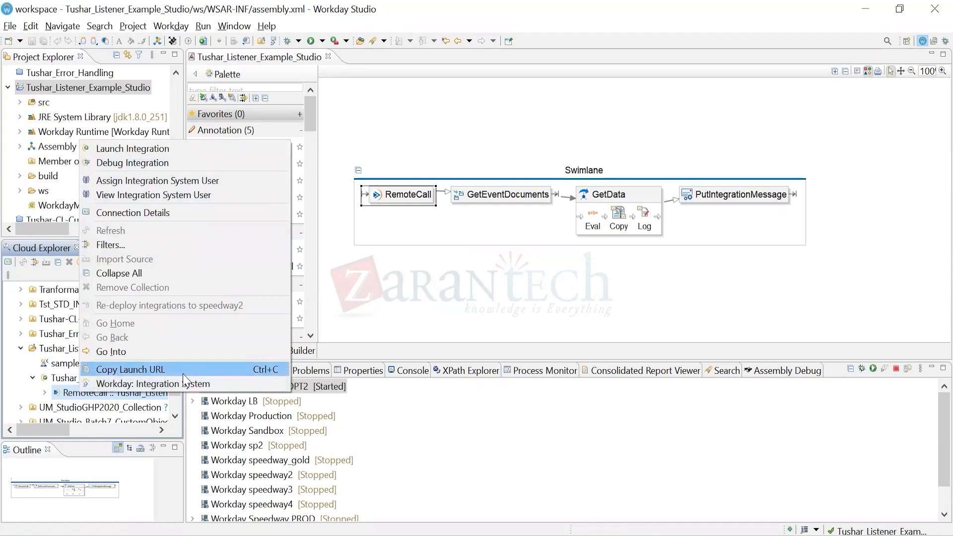
mouse_move(186, 380)
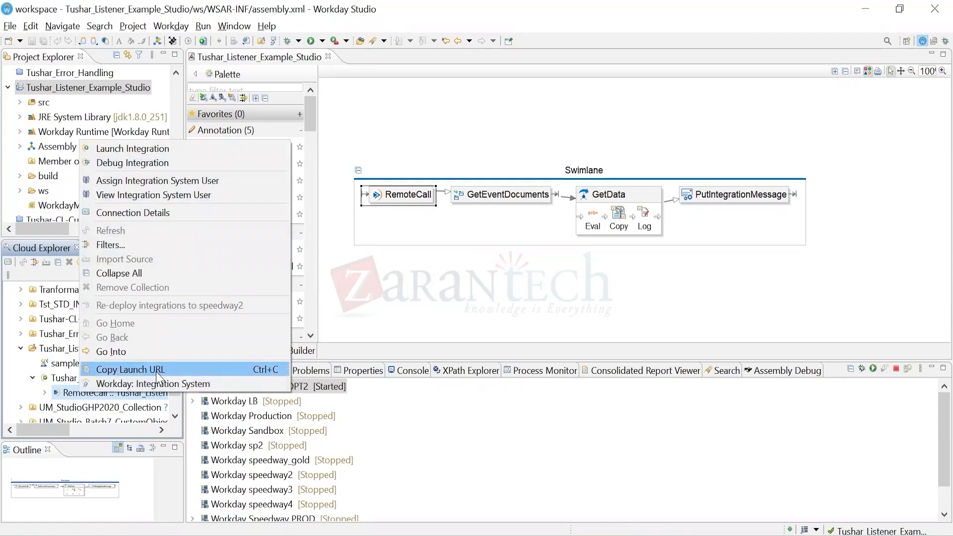
click(130, 369)
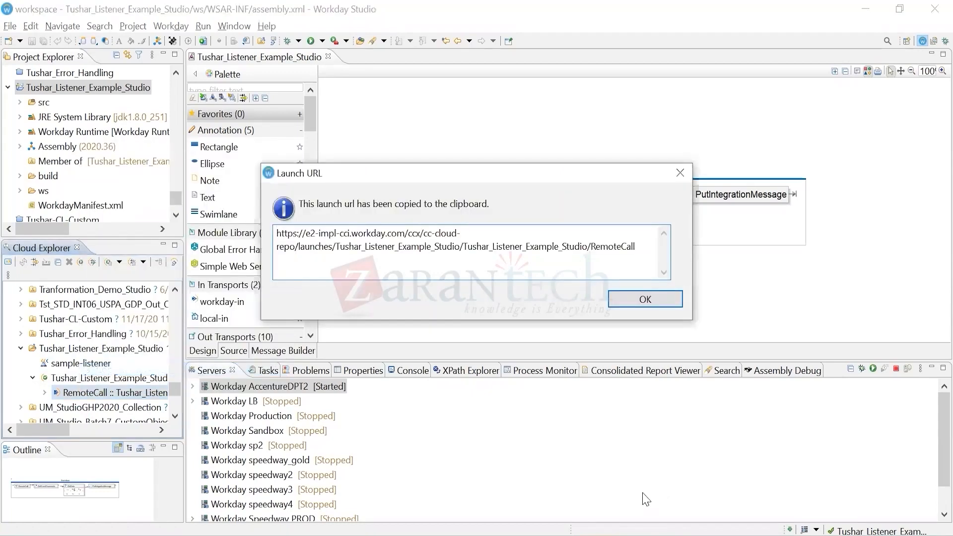
triple_click(456, 244)
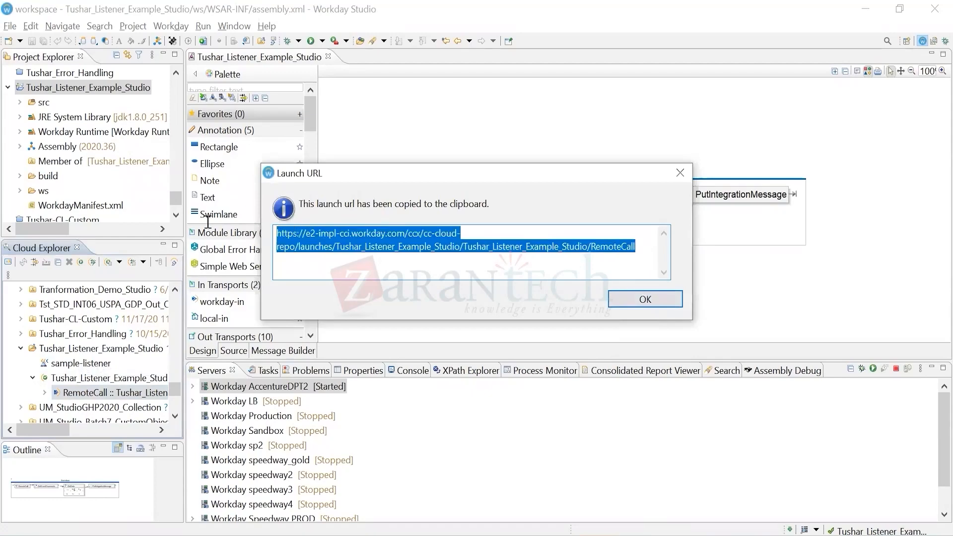
mouse_move(710, 333)
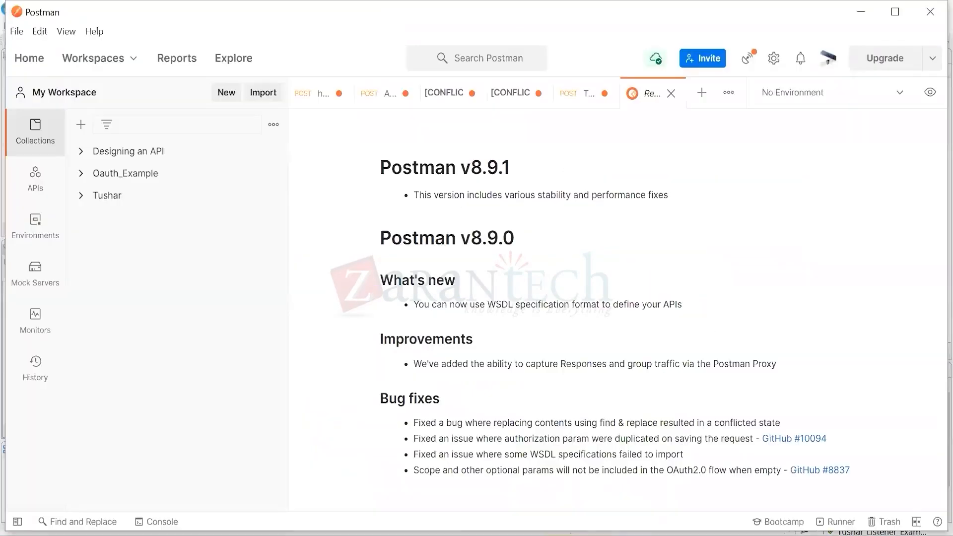
Browse the saved collection's Bridger and Testing POST requests in Postman
click(106, 195)
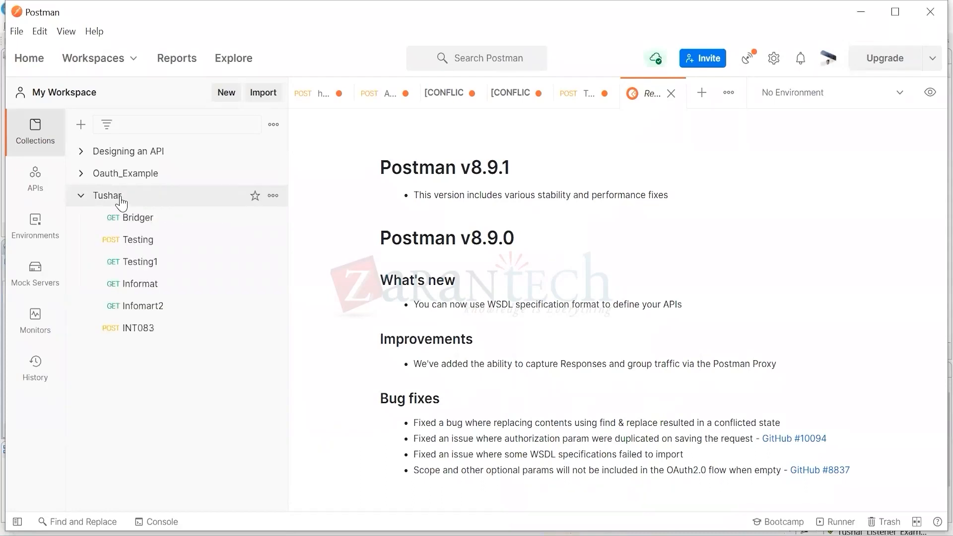
click(136, 218)
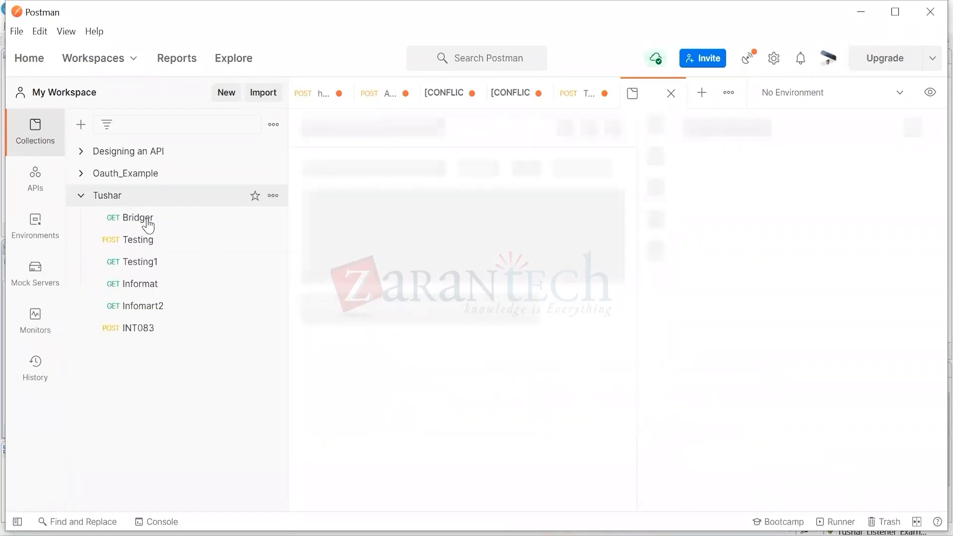
click(108, 195)
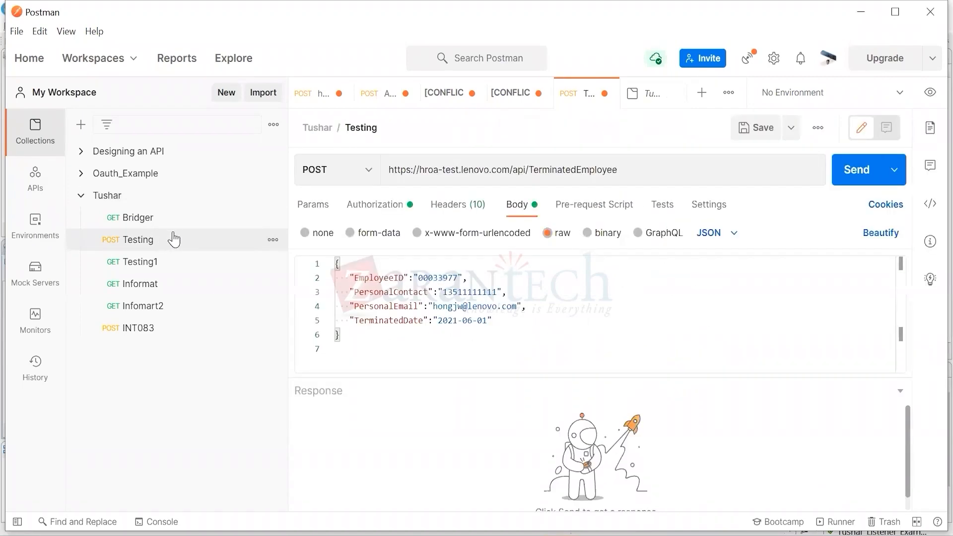
mouse_move(142, 173)
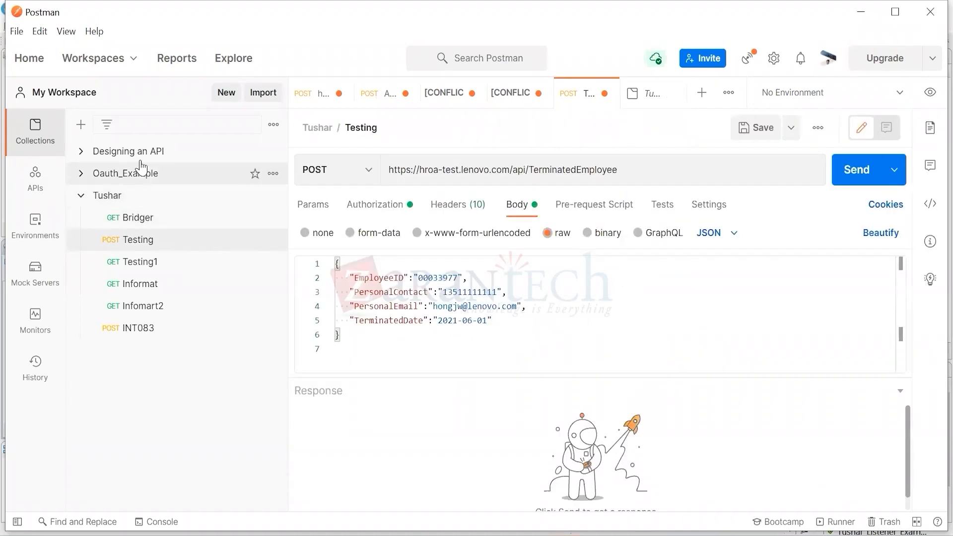
mouse_move(226, 93)
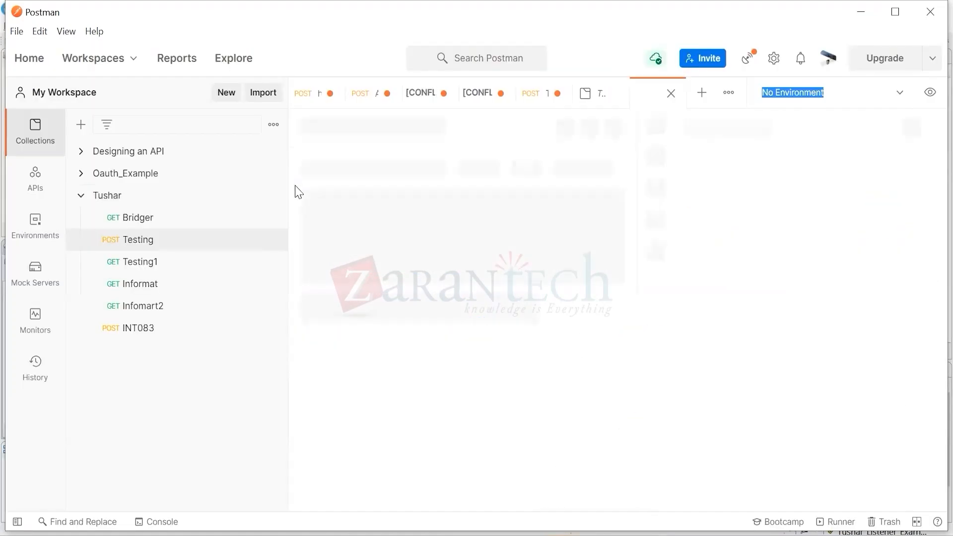
Create a POST request pointing at the Tushar_Listener_Example_Studio RemoteCall launch URL
click(701, 92)
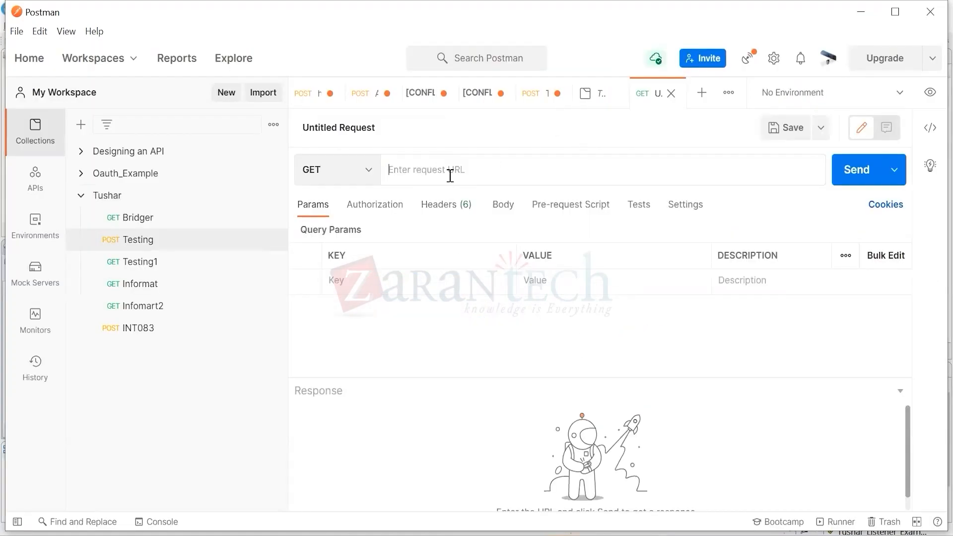
click(334, 169)
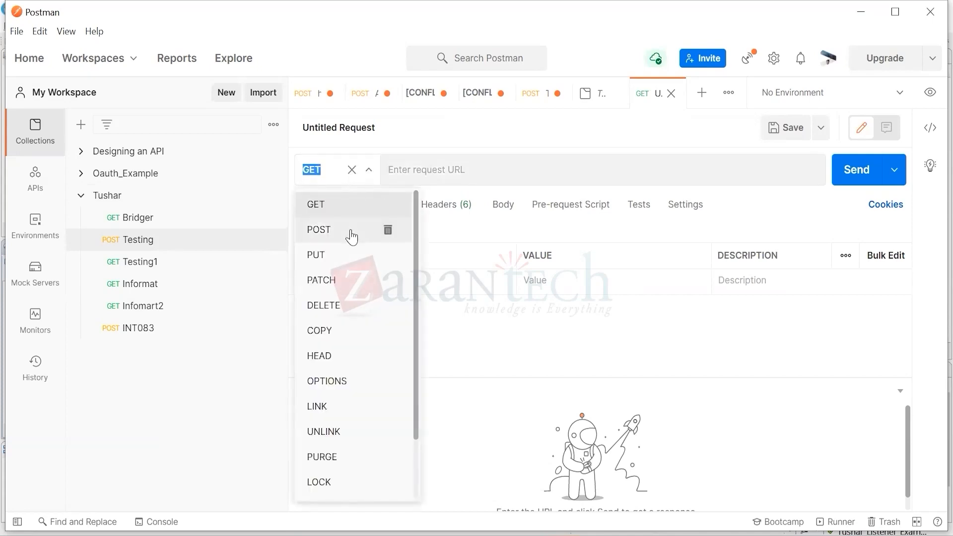
click(318, 229)
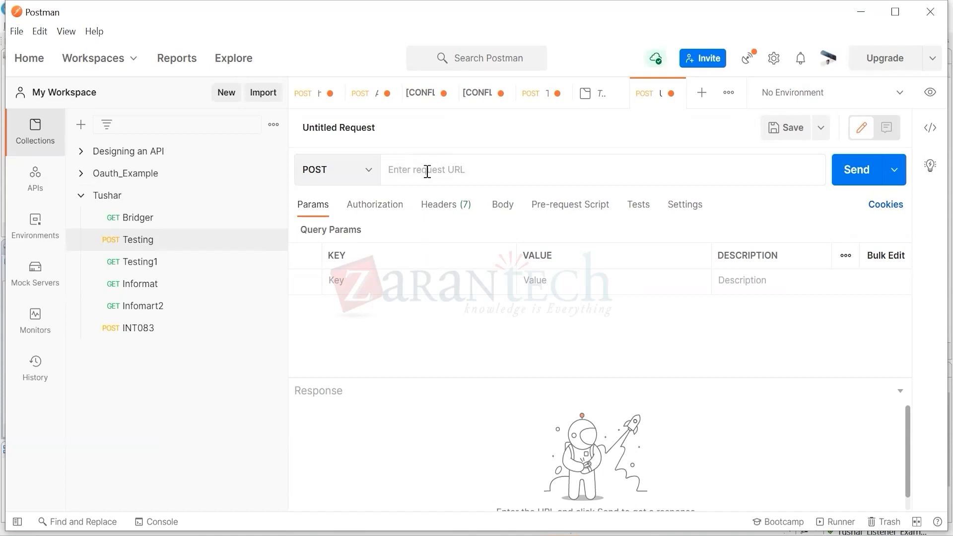
text(https://e2-impl-cci.workday.com/ccx/cc-cloud-repo/launches/Tushar_Listener_Example_Studio/Tushar_Listener_Example_Studio/RemoteCall)
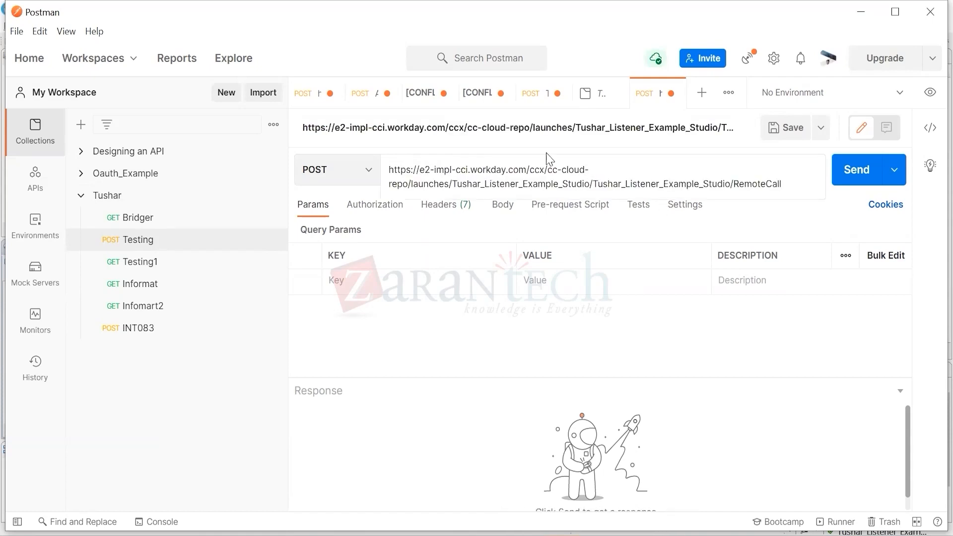
mouse_move(590, 205)
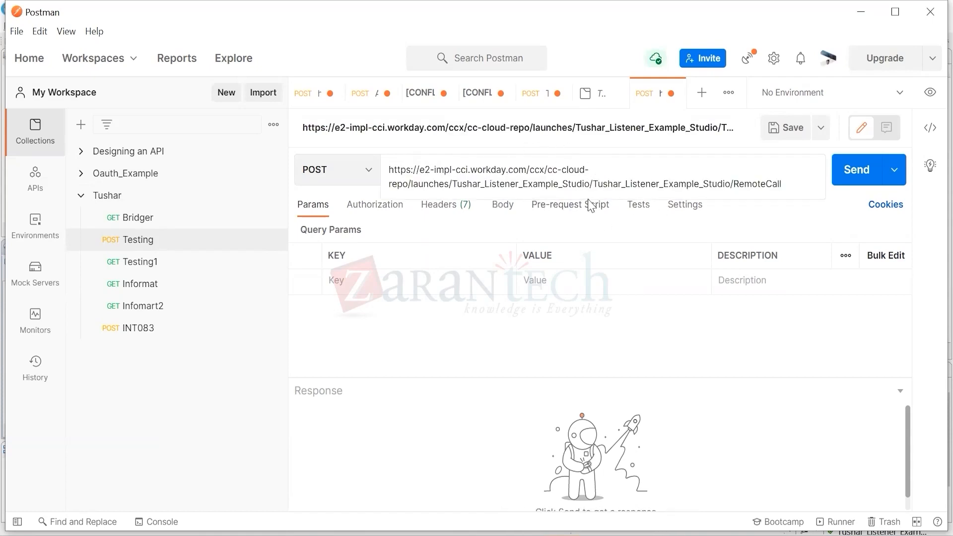
mouse_move(438, 210)
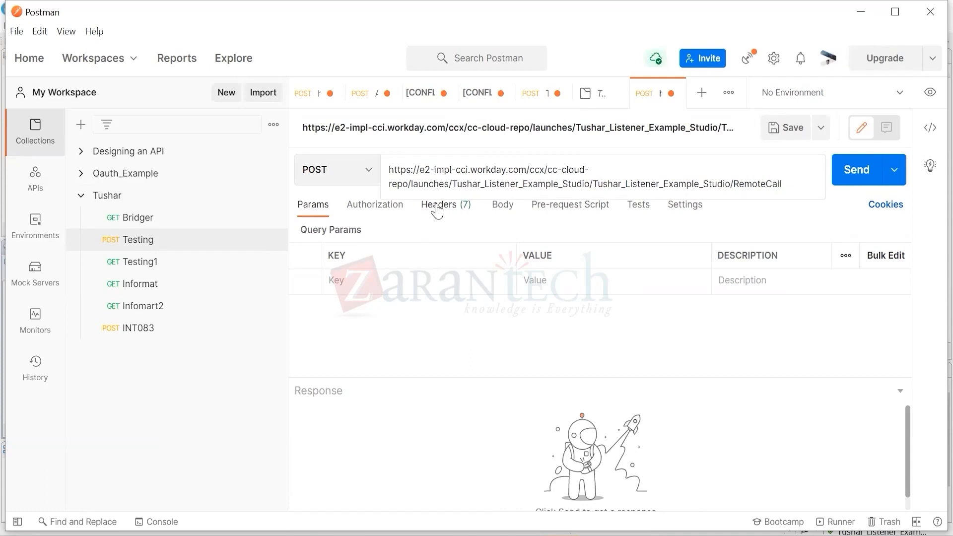
Set the request's authorization to Basic Auth with username ISU_Tools_Studio and its password
click(375, 204)
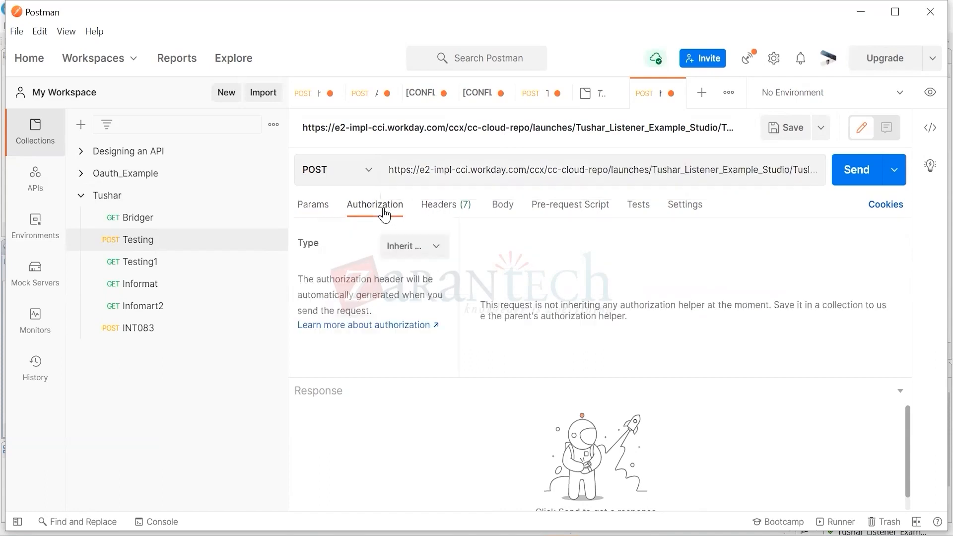
mouse_move(414, 245)
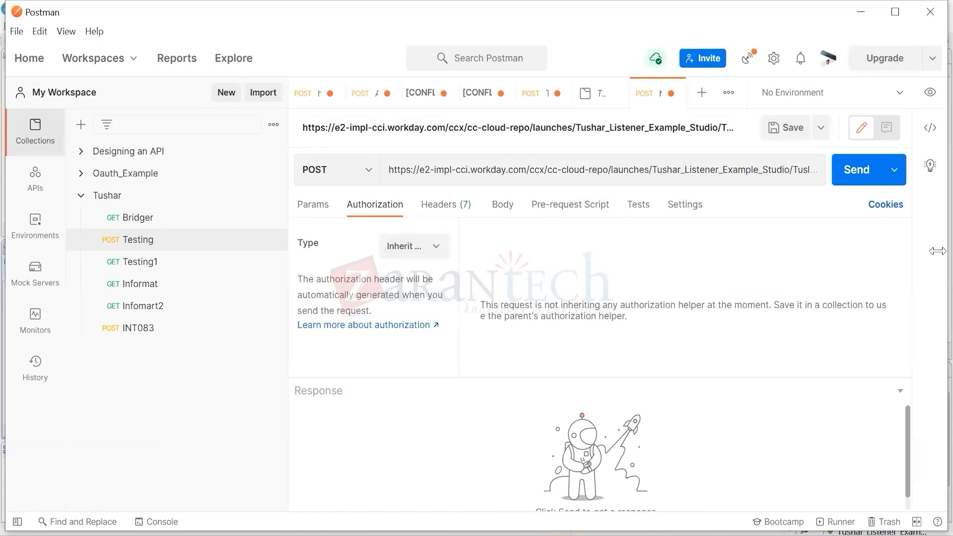
click(413, 247)
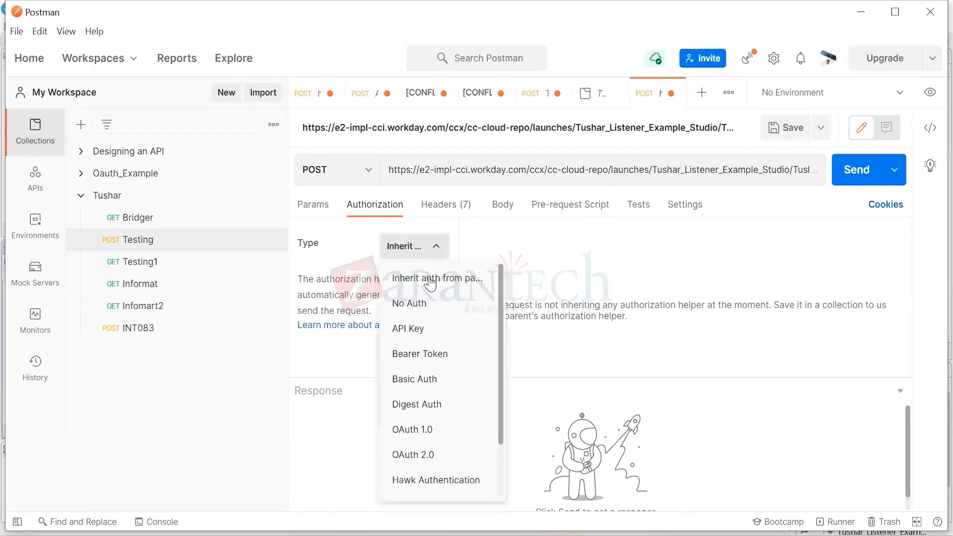
click(414, 379)
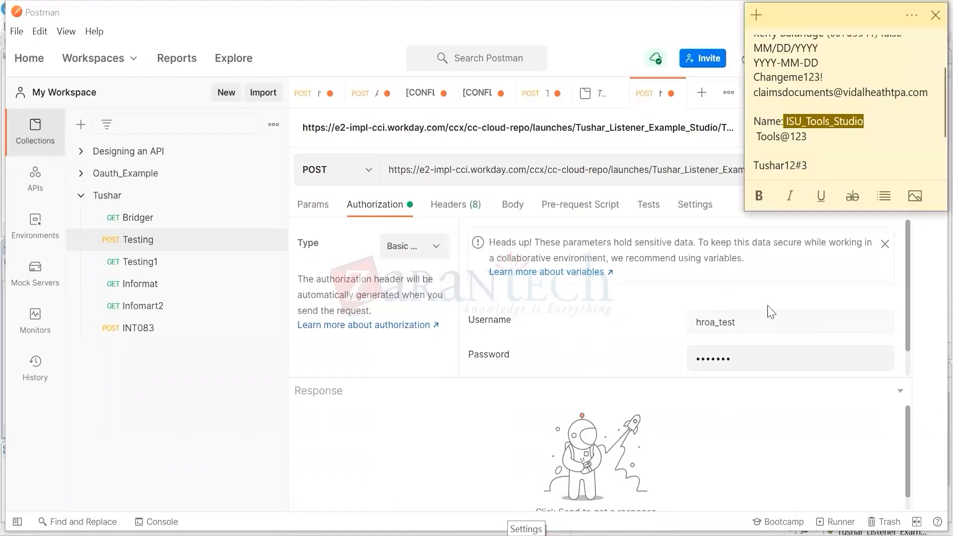
click(934, 14)
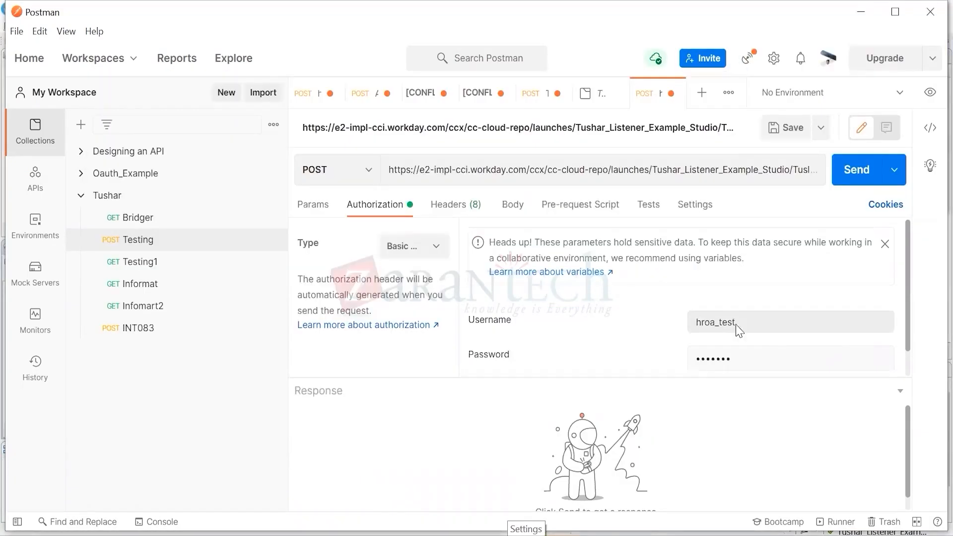
text(SU_Tools_Studio)
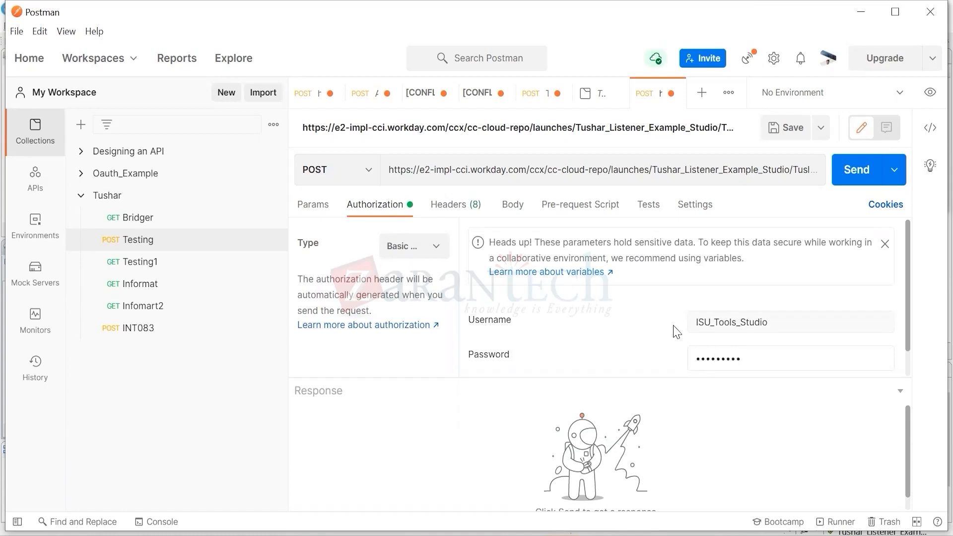
mouse_move(513, 204)
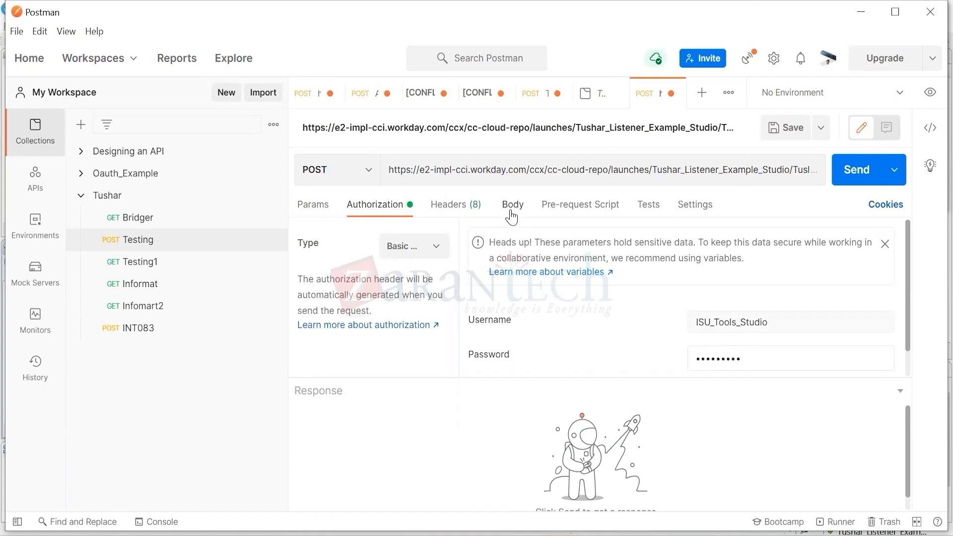
Give the request a raw XML body with the employee 100036 Report_Entry XML from oXygen
click(512, 204)
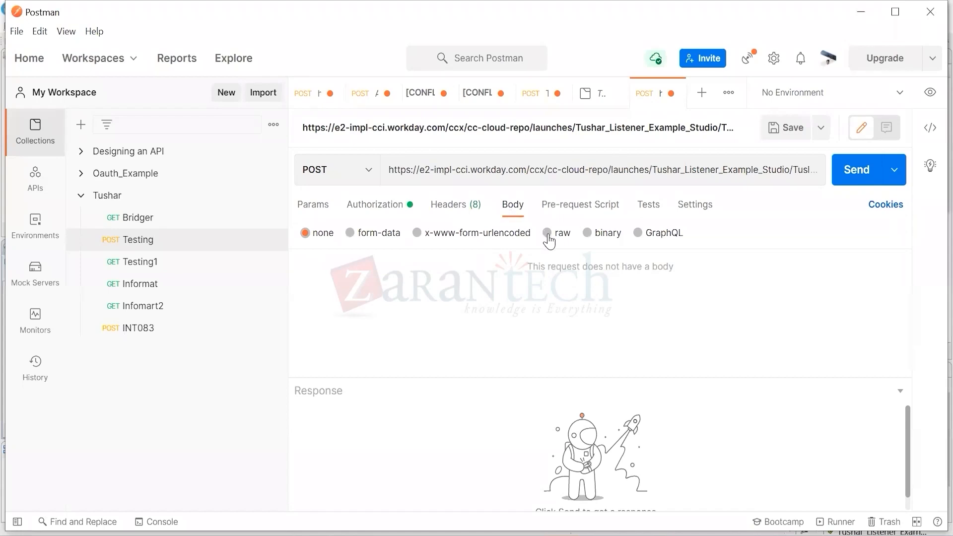
mouse_move(548, 241)
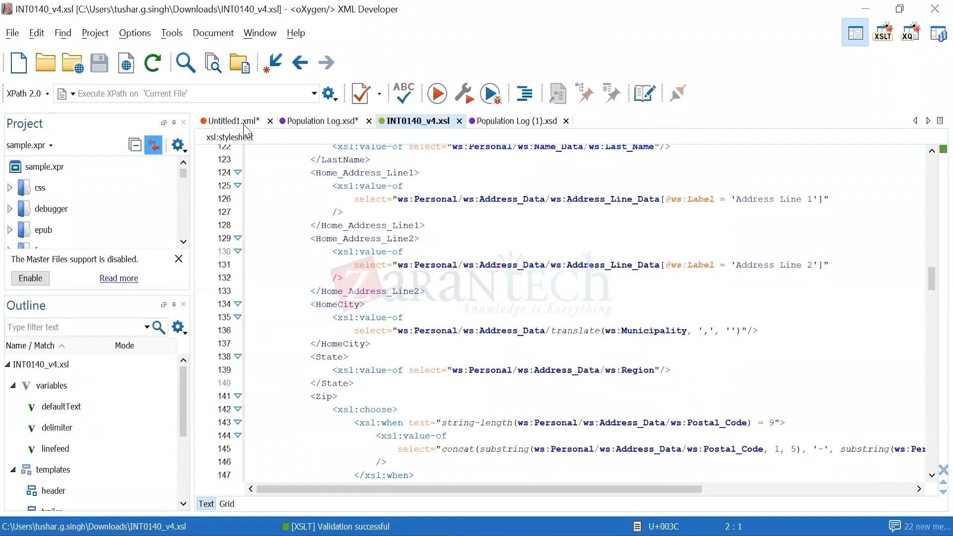
click(230, 120)
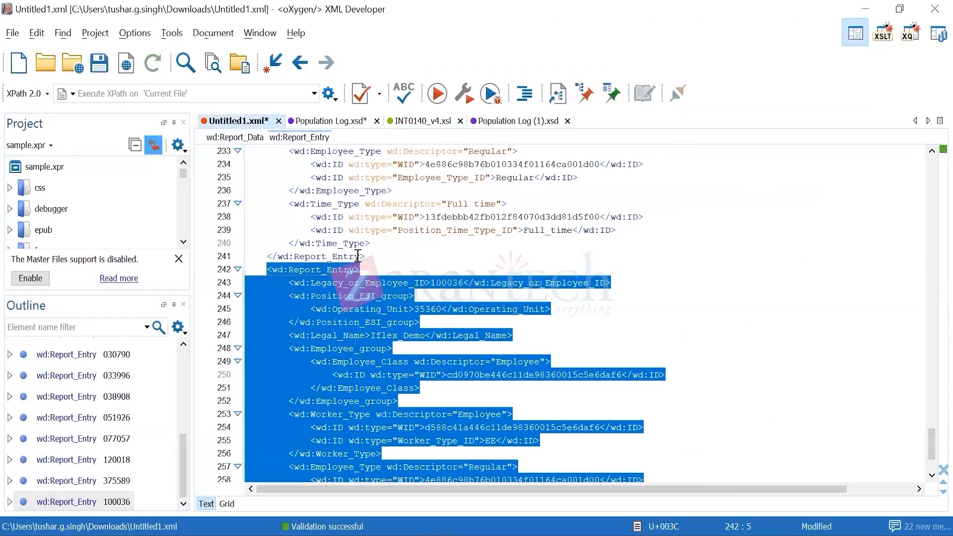
mouse_move(443, 313)
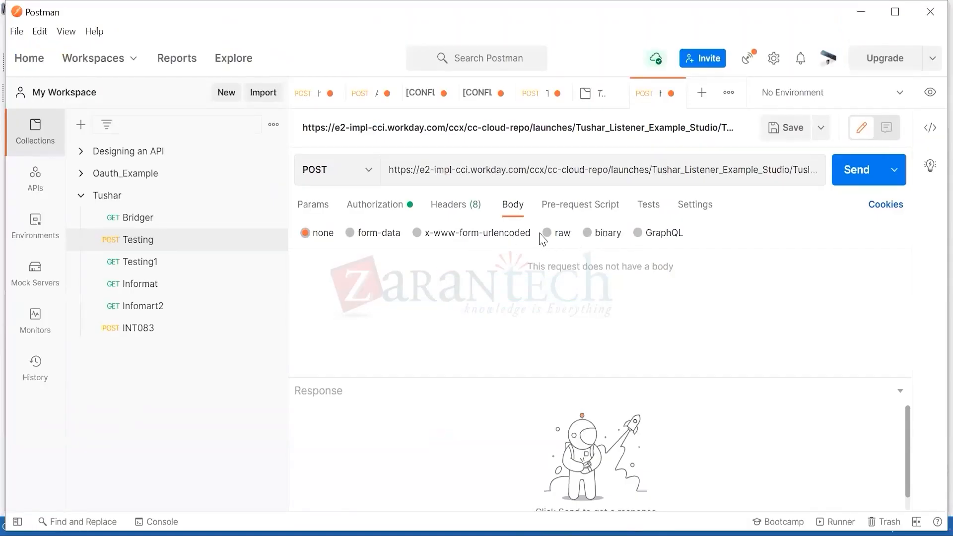
click(548, 233)
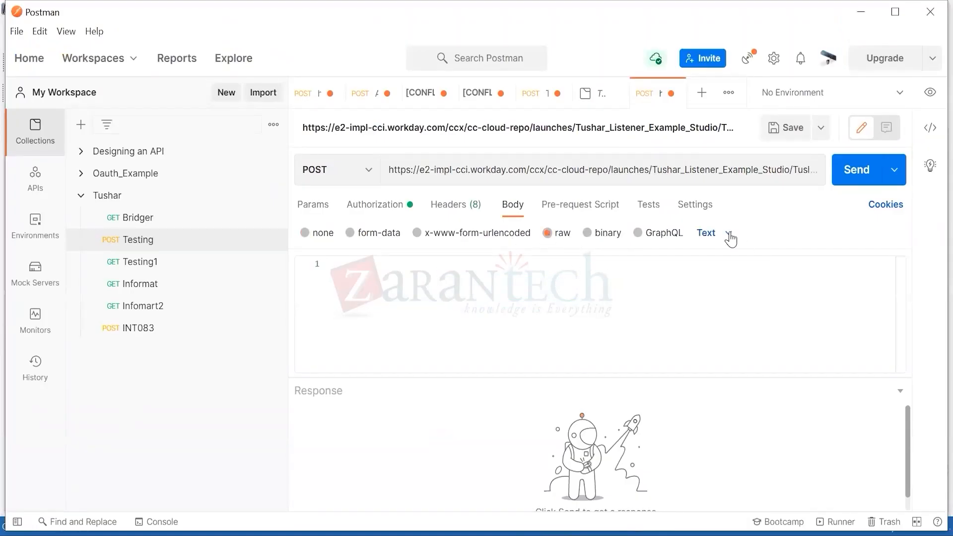
click(706, 233)
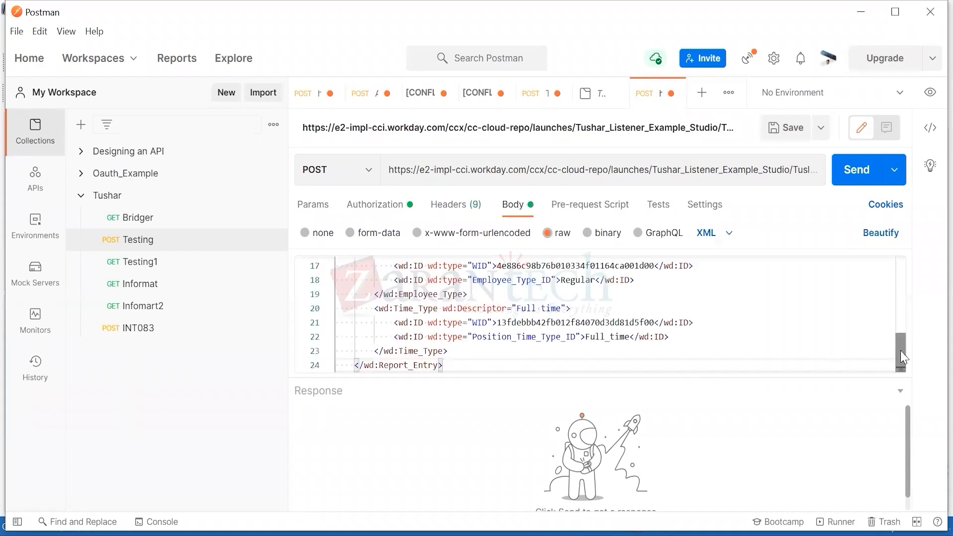
scroll(up, 3)
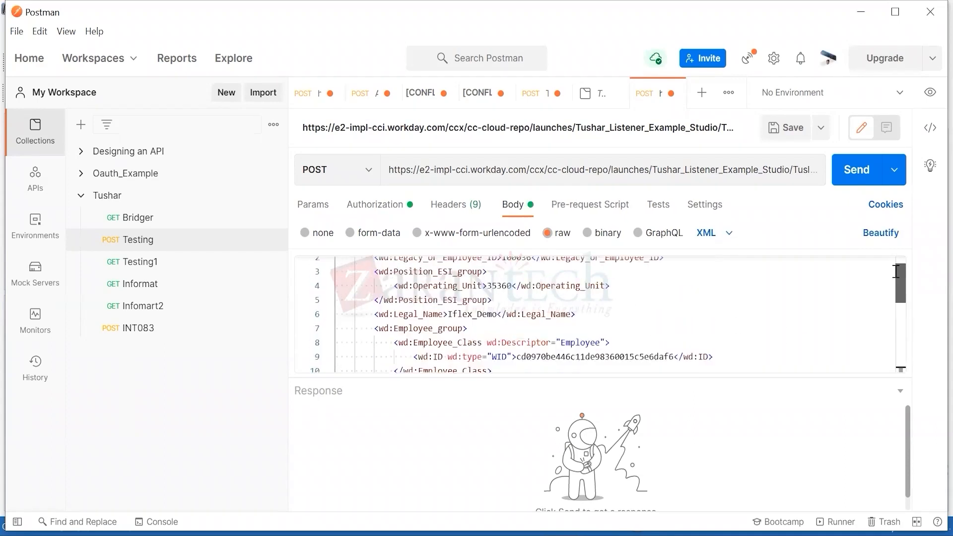
scroll(up, 3)
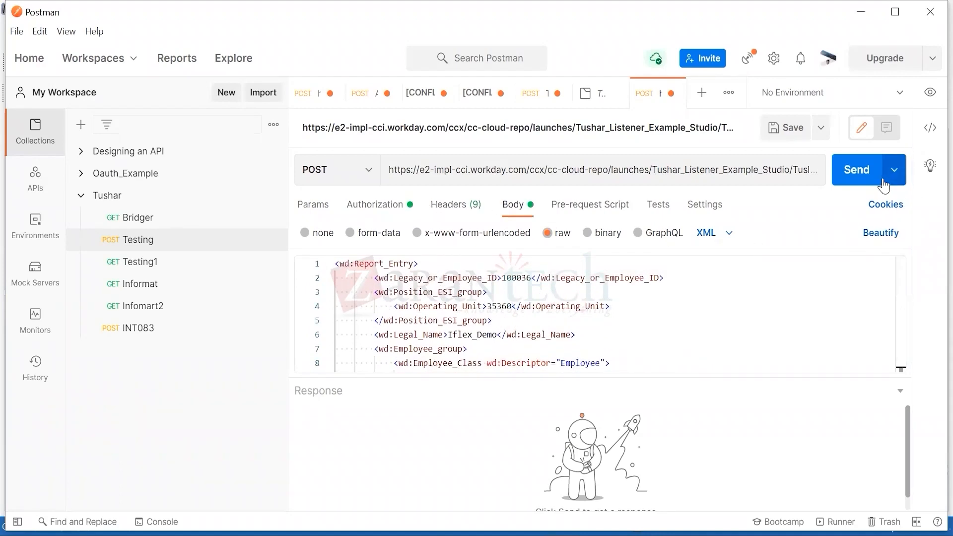
Send the request, hit 401 Unauthorized, and change the username to ISU_Tools_Studio@accenture_dpt2
click(856, 170)
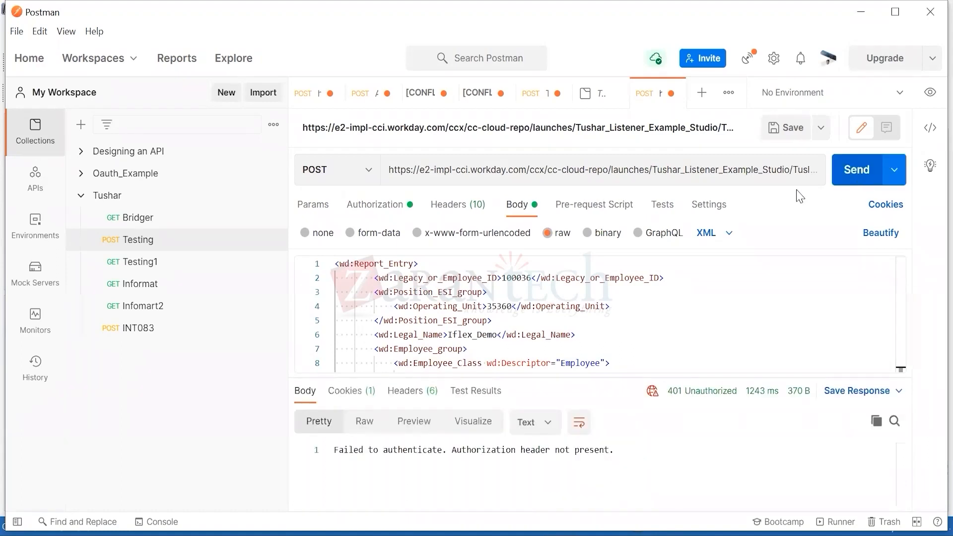
mouse_move(402, 209)
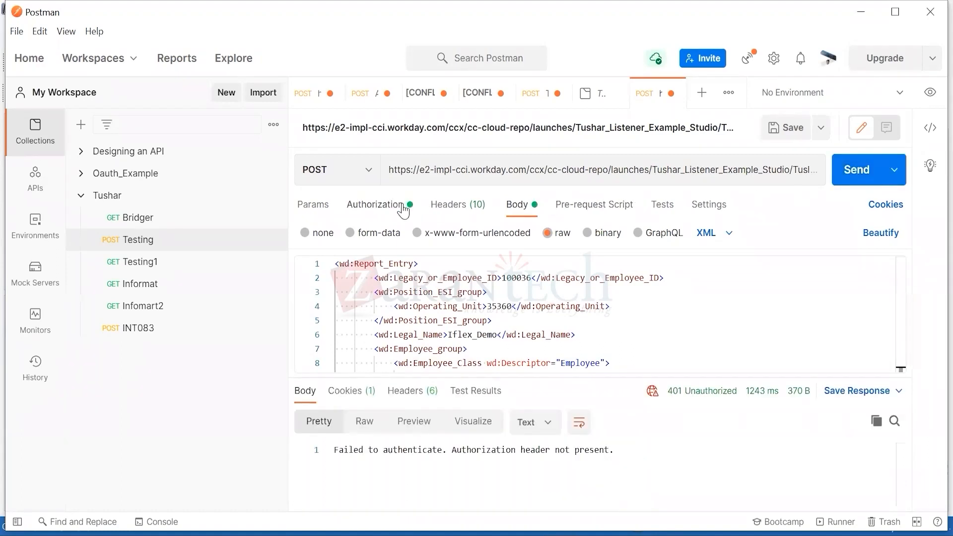
click(377, 204)
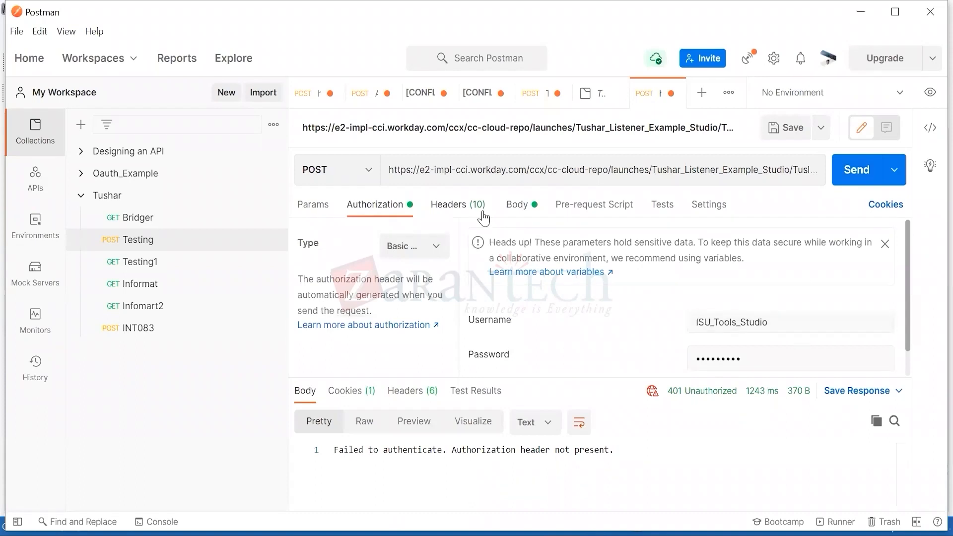
mouse_move(698, 297)
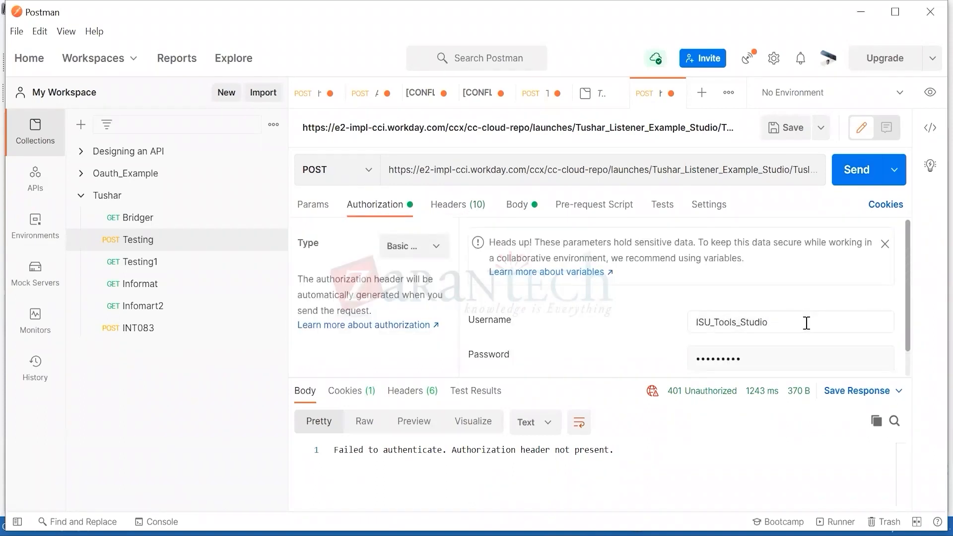
text(@acc)
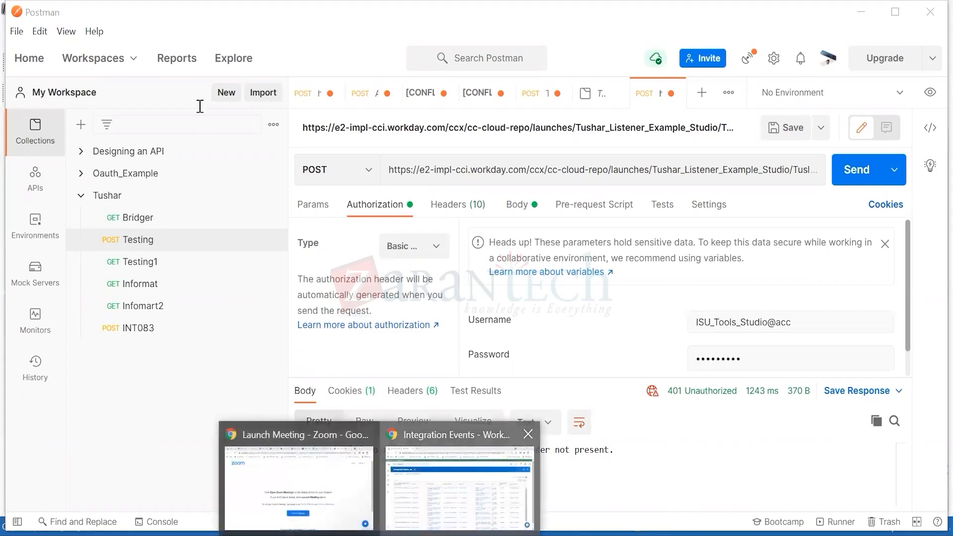
click(458, 480)
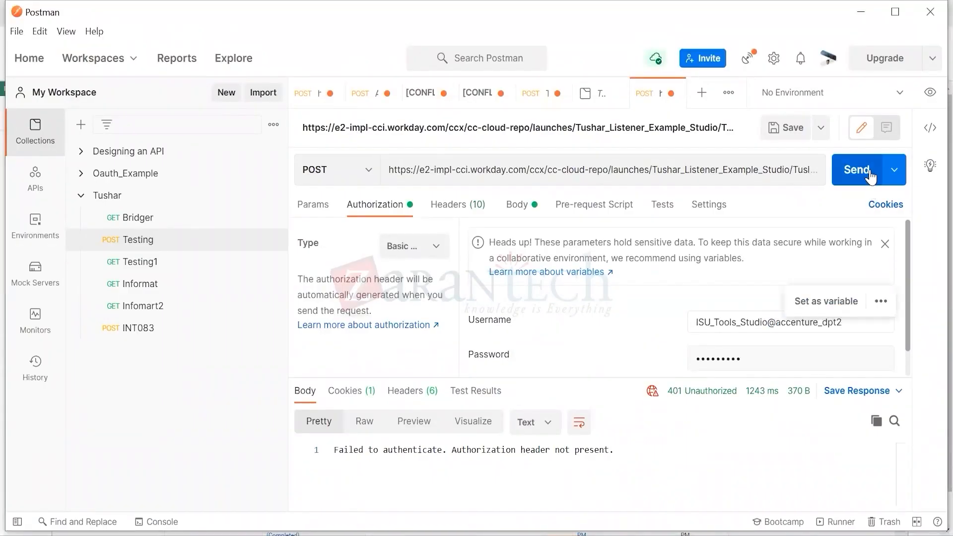
Resend the request, get 200 OK with an integration-event-reference, and return to the XML body
click(860, 169)
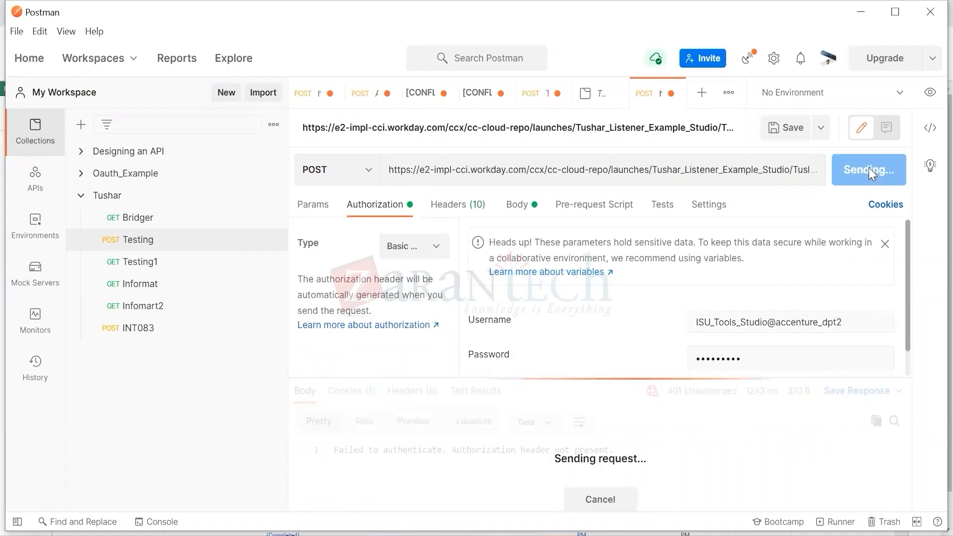
click(861, 169)
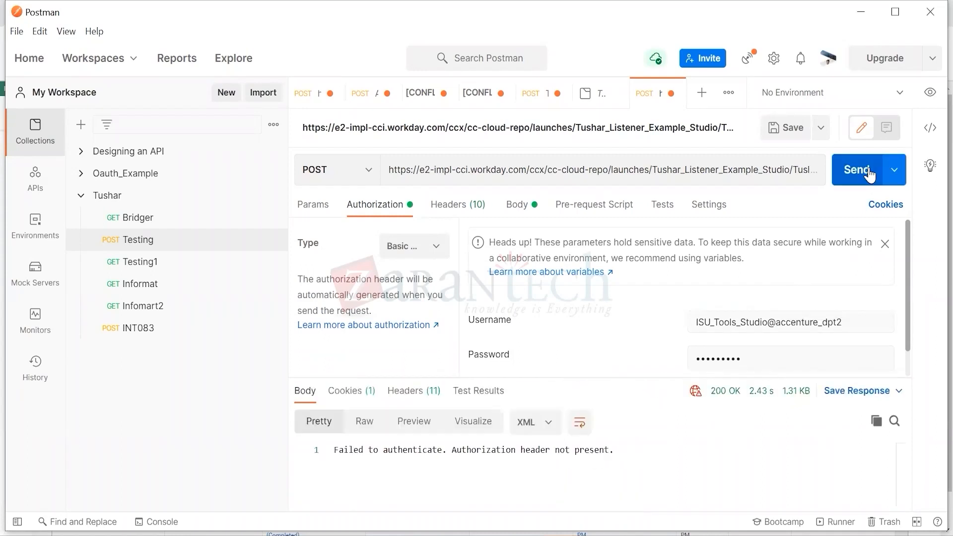
click(858, 170)
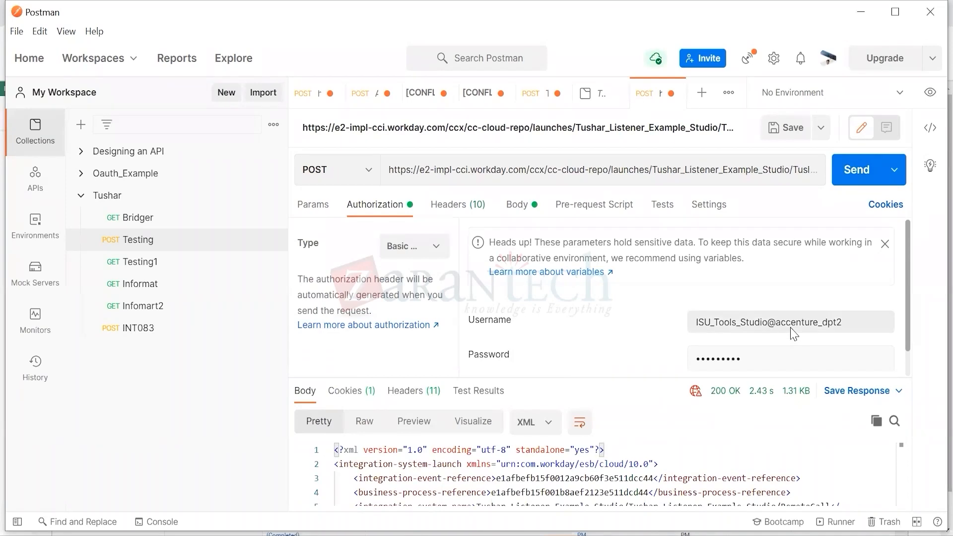
mouse_move(734, 339)
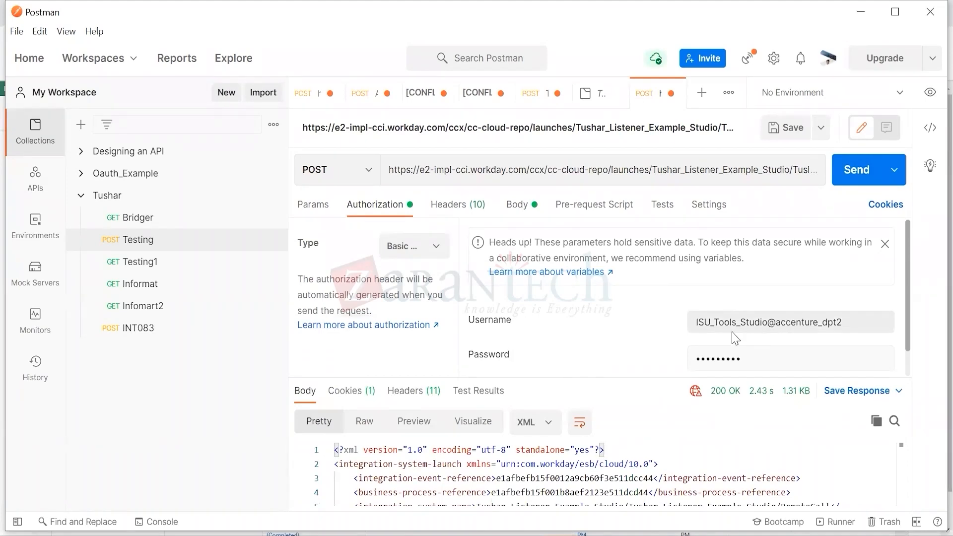
mouse_move(784, 325)
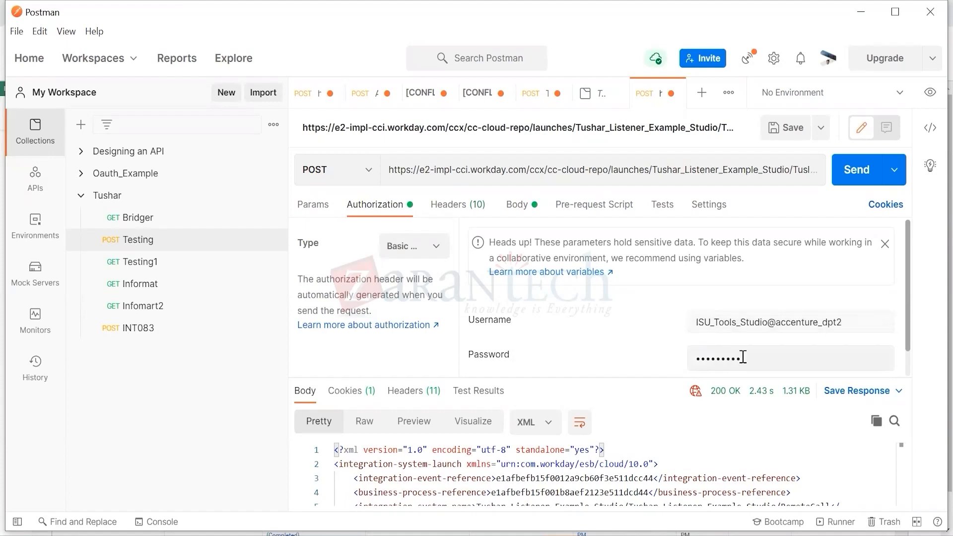
mouse_move(514, 213)
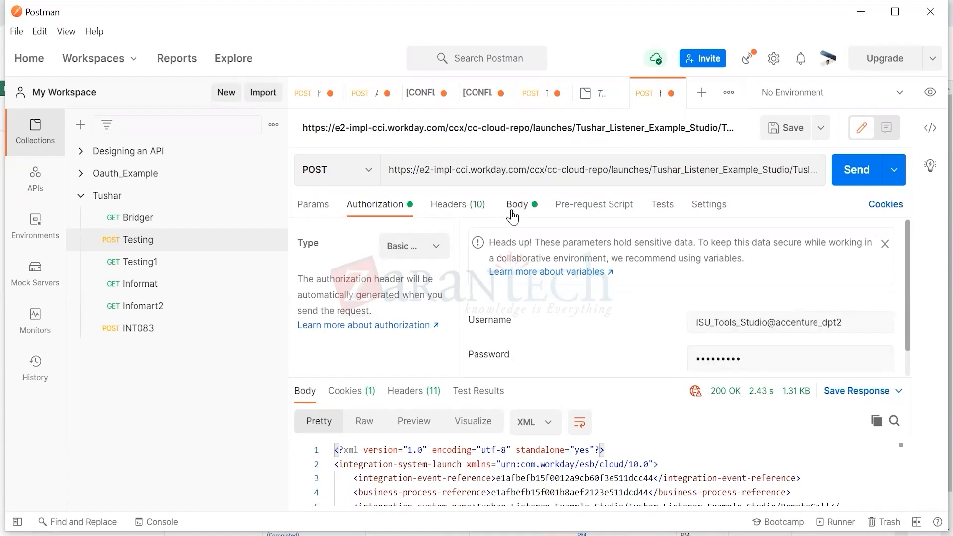
click(517, 204)
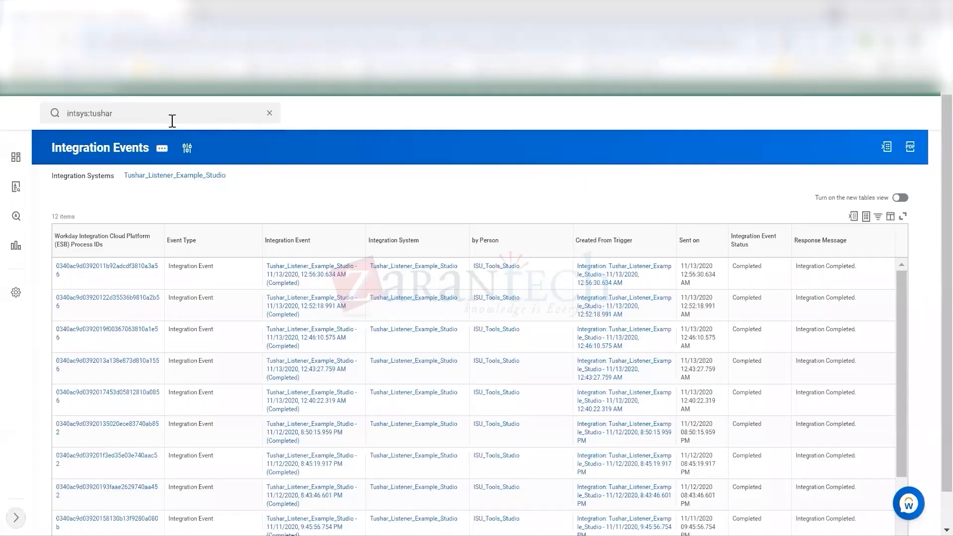
click(152, 113)
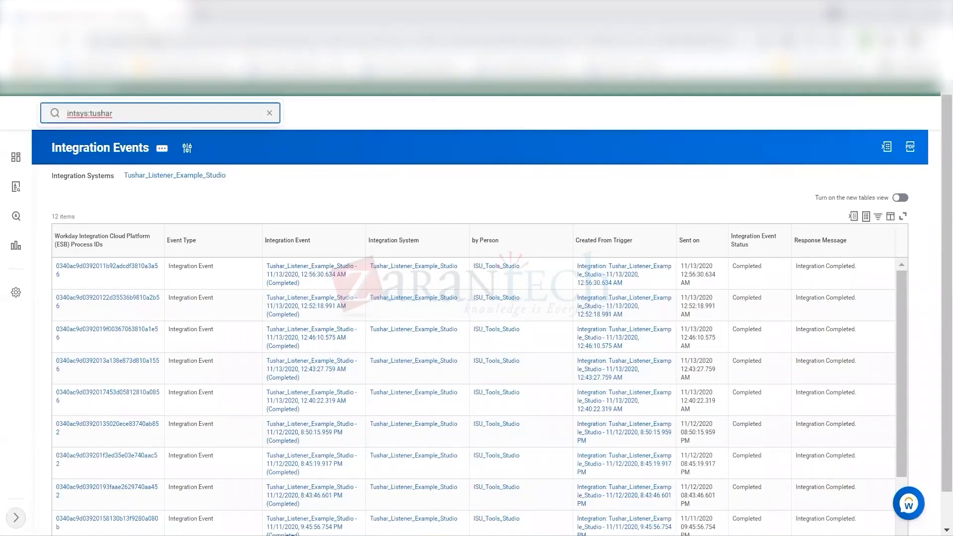
mouse_move(202, 131)
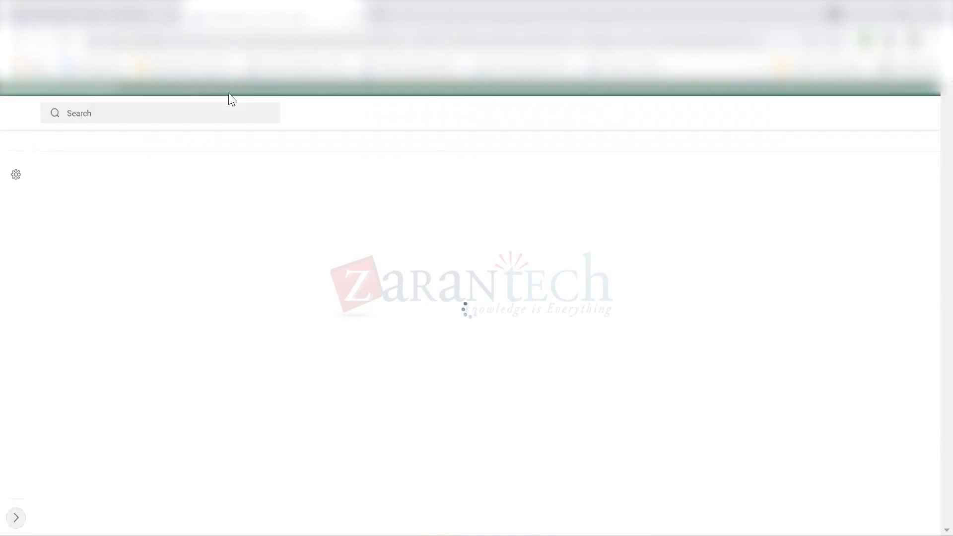
click(160, 114)
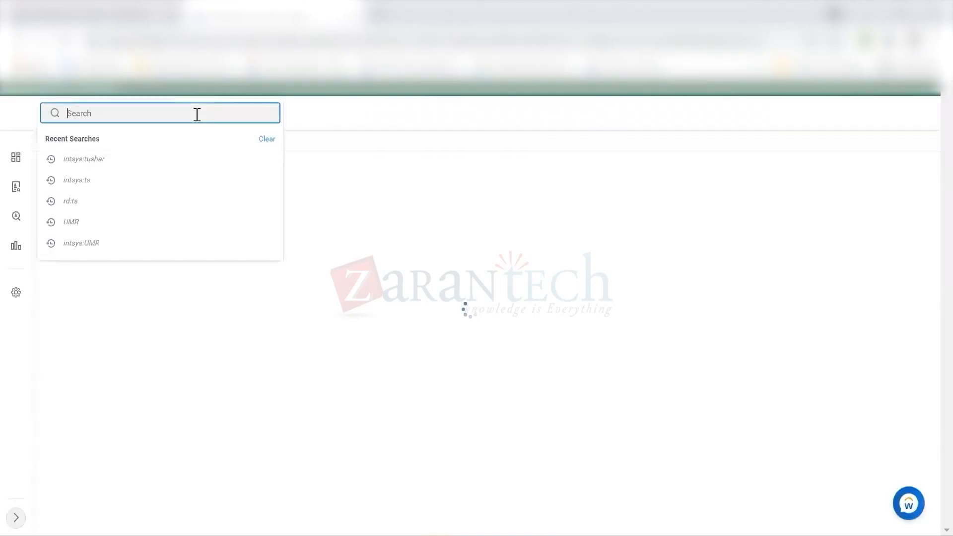
text(wid)
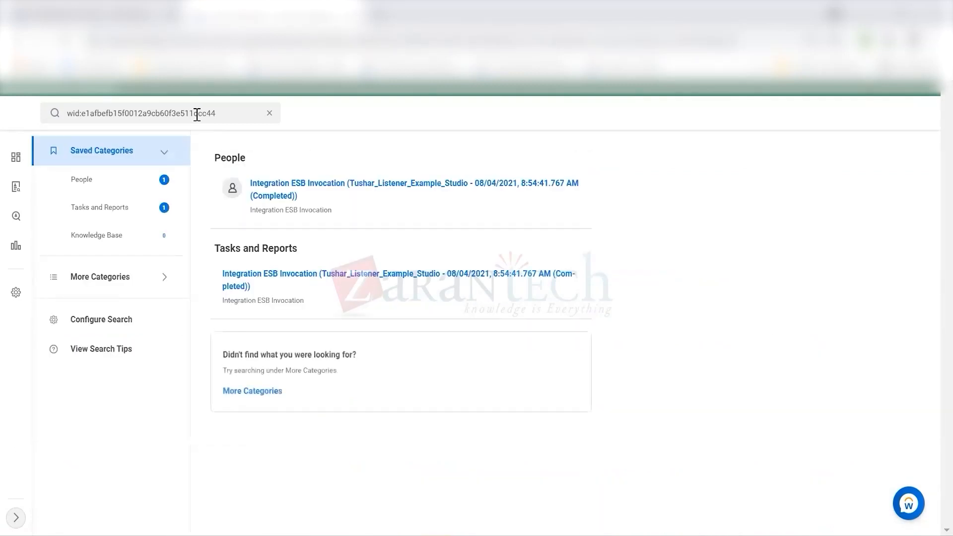
mouse_move(297, 183)
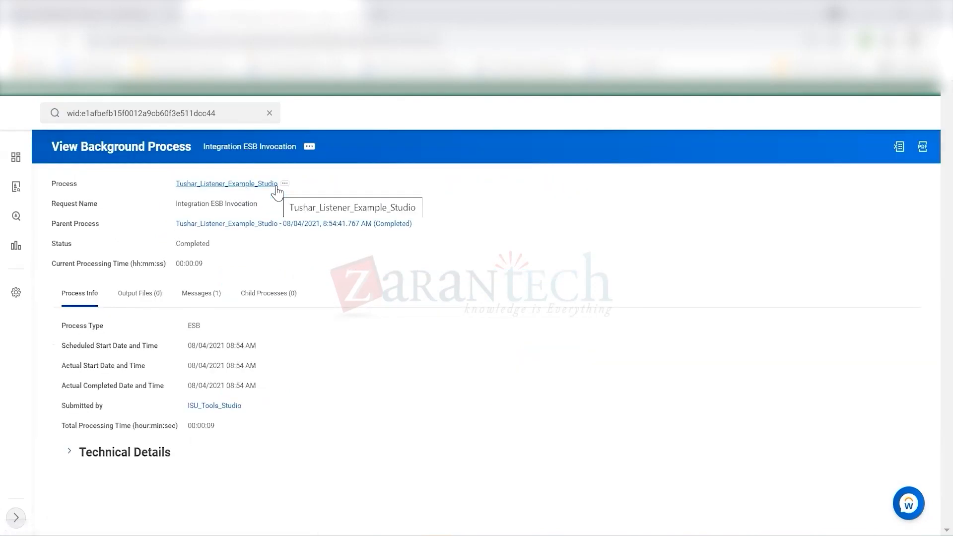
mouse_move(210, 285)
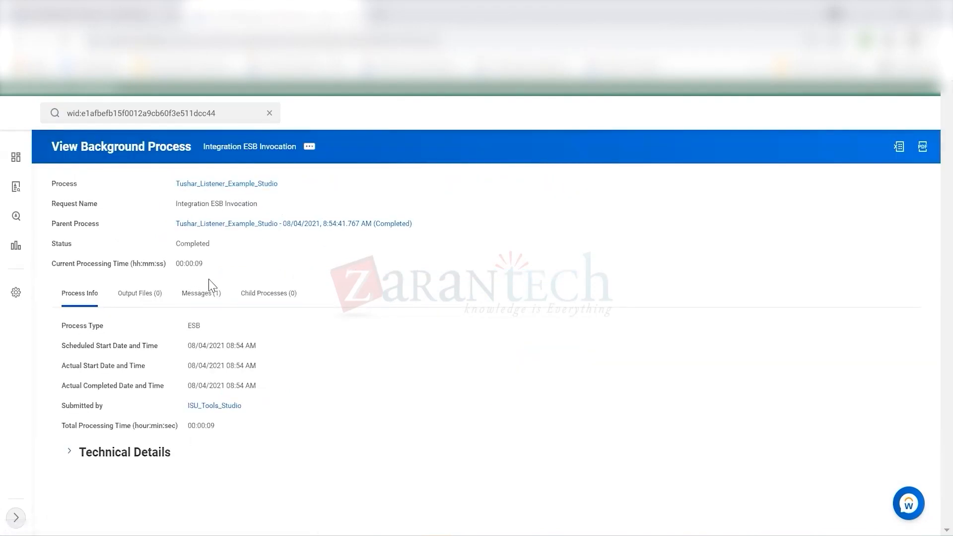
click(201, 293)
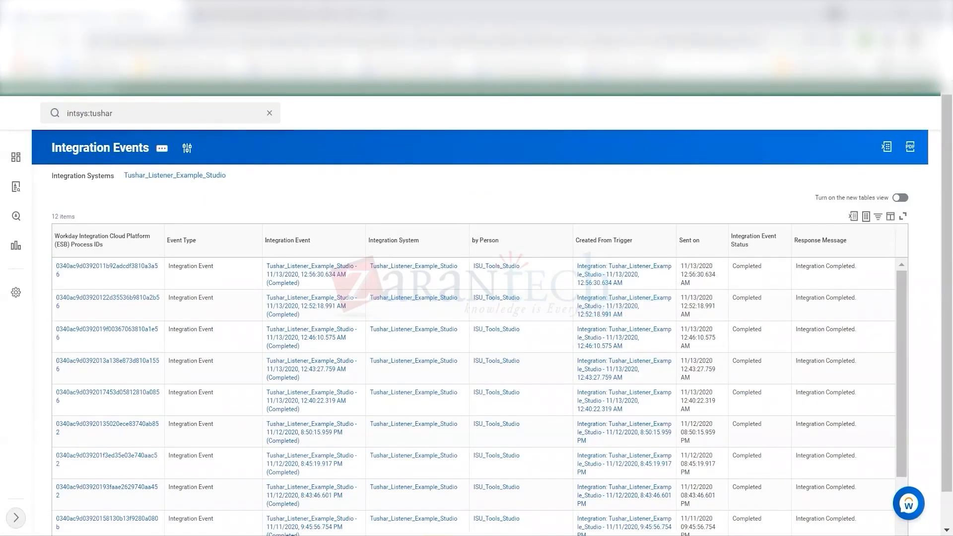
mouse_move(230, 163)
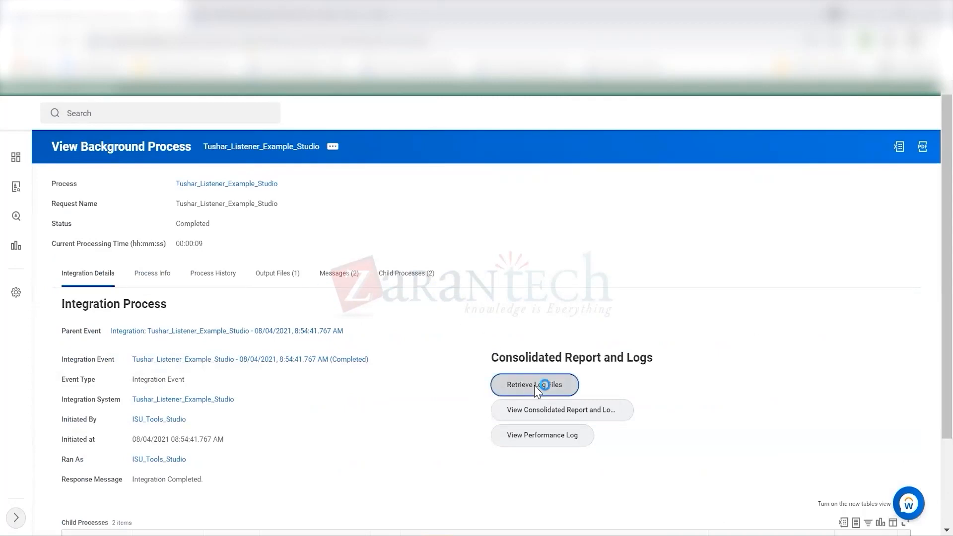
Retrieve the 8:54:41 AM event's log files with Confirm ticked, then download and open the server log
click(534, 385)
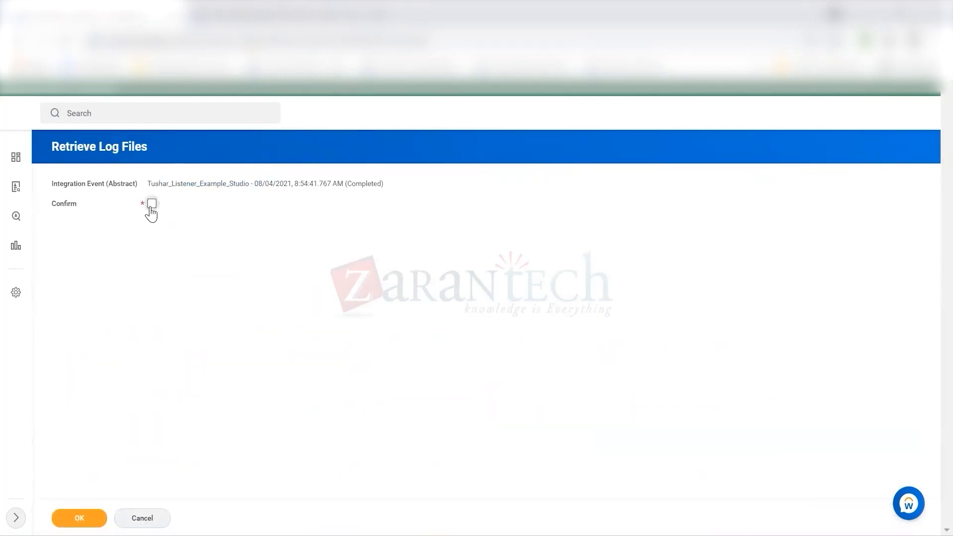
click(151, 203)
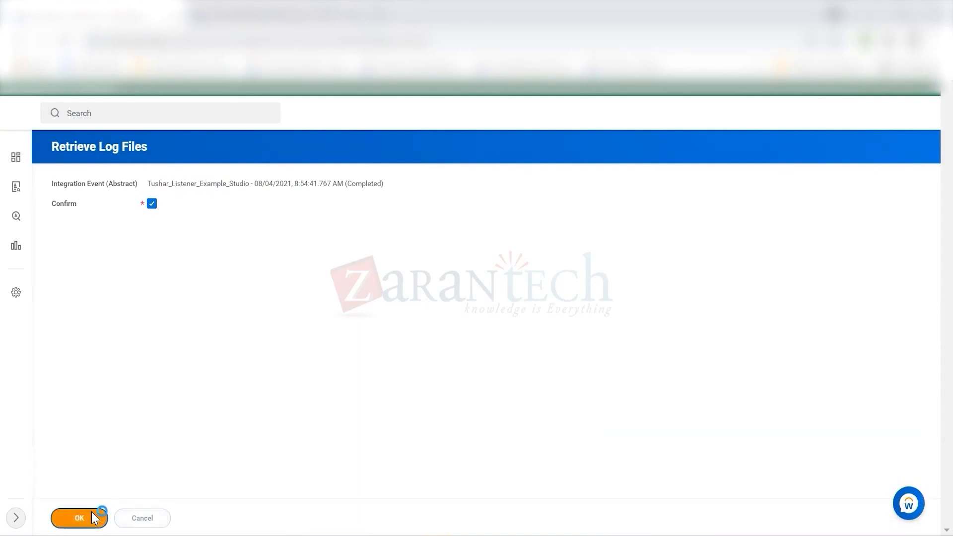
click(78, 518)
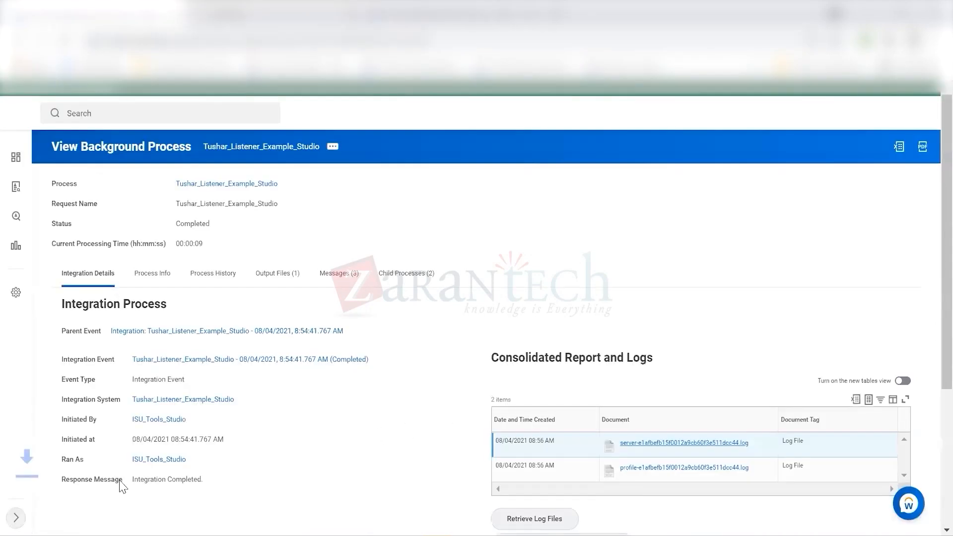
click(684, 442)
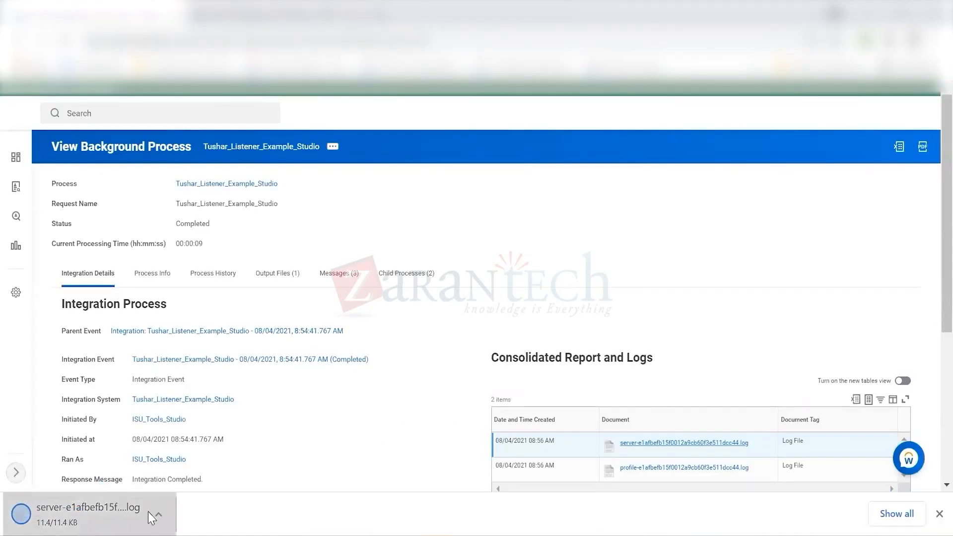
click(87, 507)
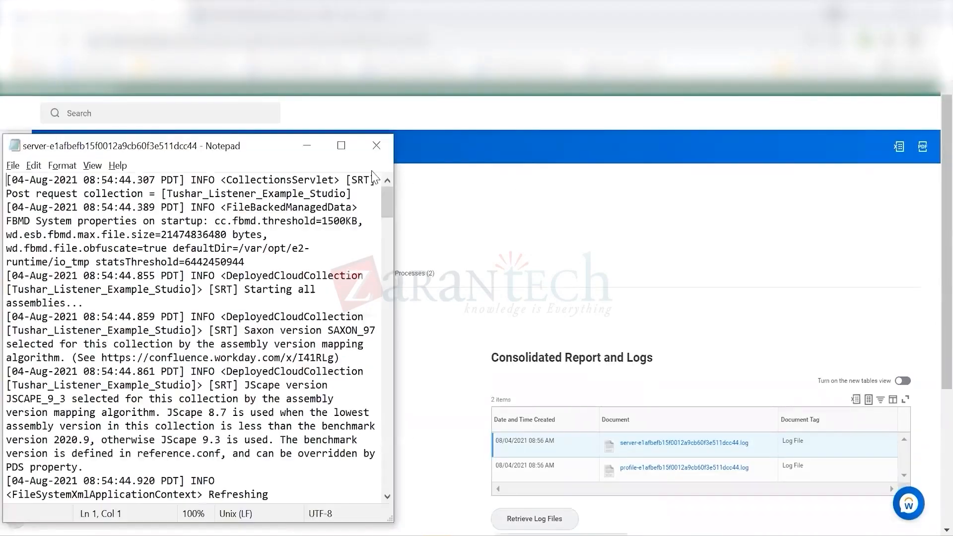
Maximize the server log, scroll to 'Input File XML Starts', then return to Workday Studio
click(341, 145)
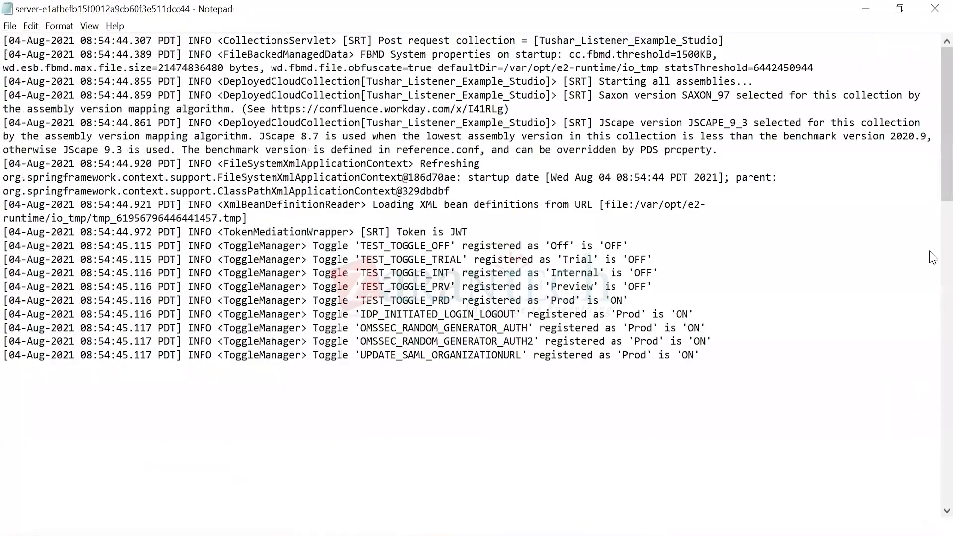
scroll(down, 3)
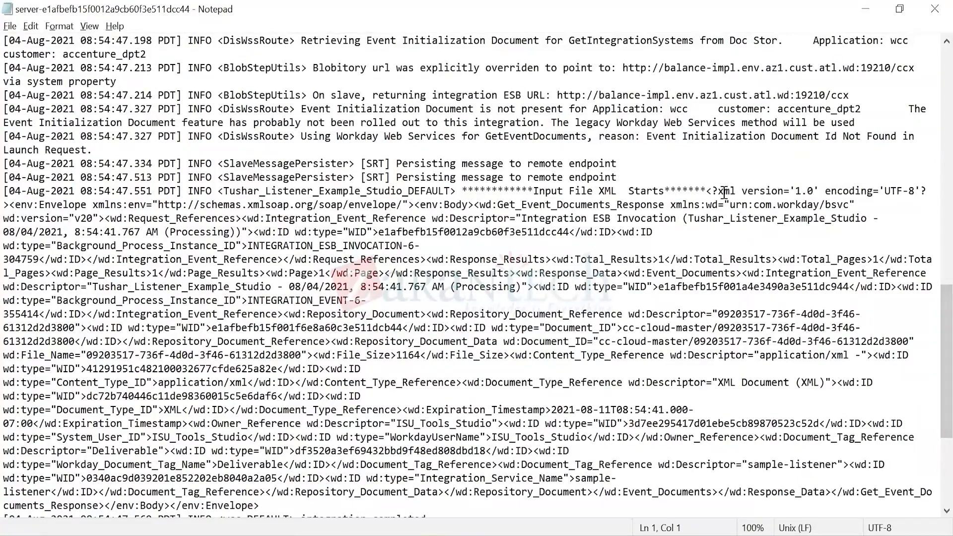
click(712, 191)
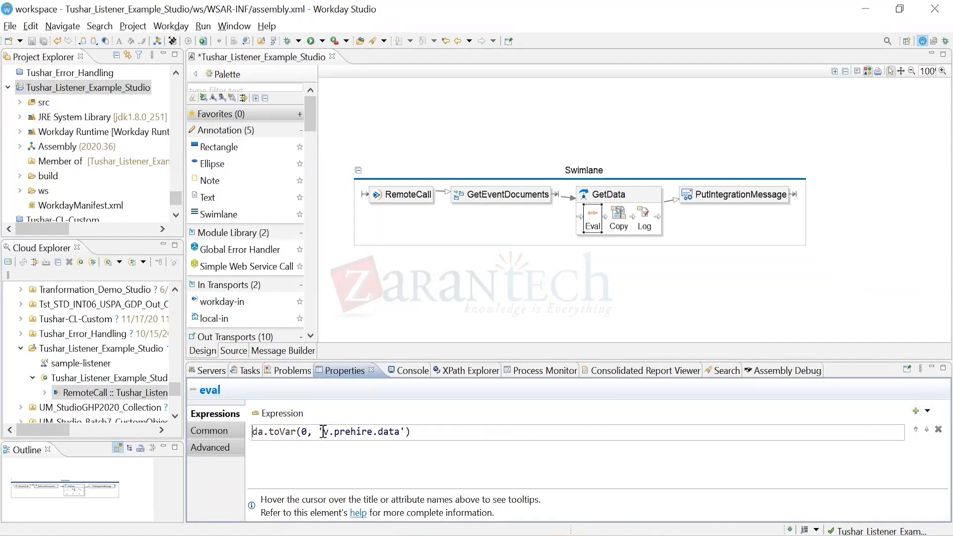
Set the Copy step's input to the variable v.prehire.data
double_click(360, 432)
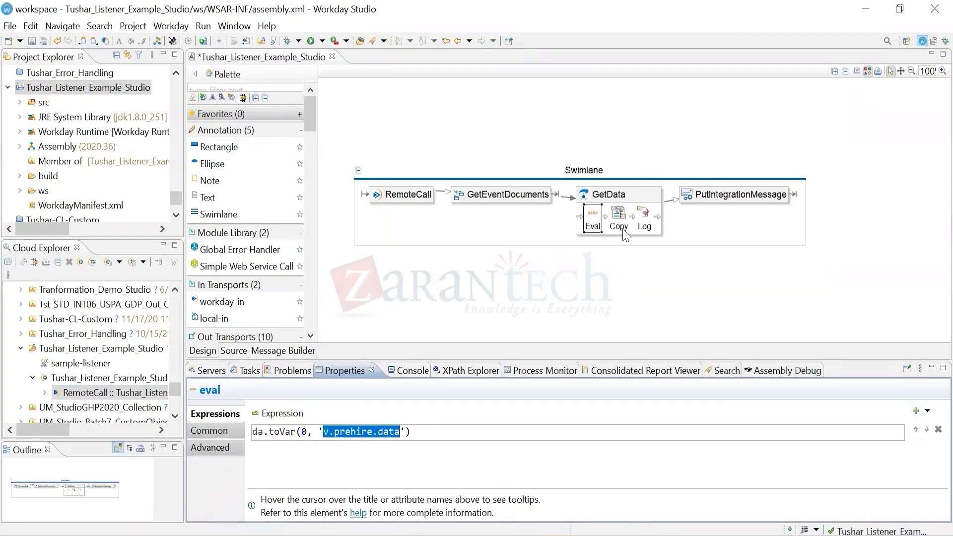
click(618, 215)
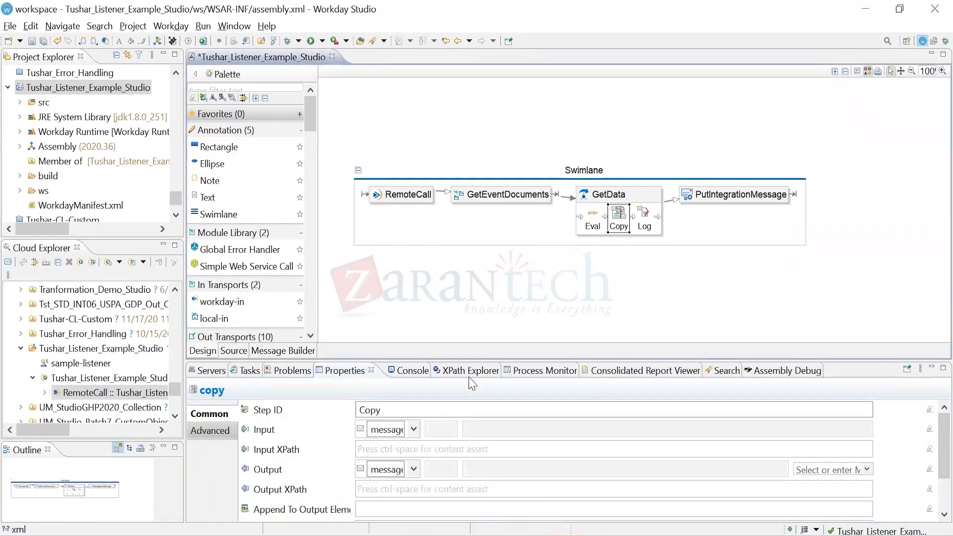
click(412, 430)
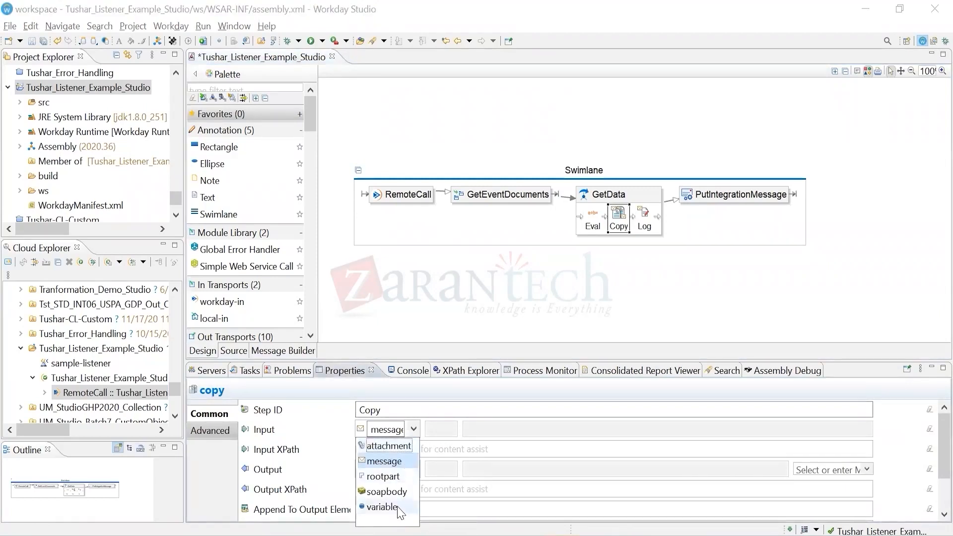
click(383, 507)
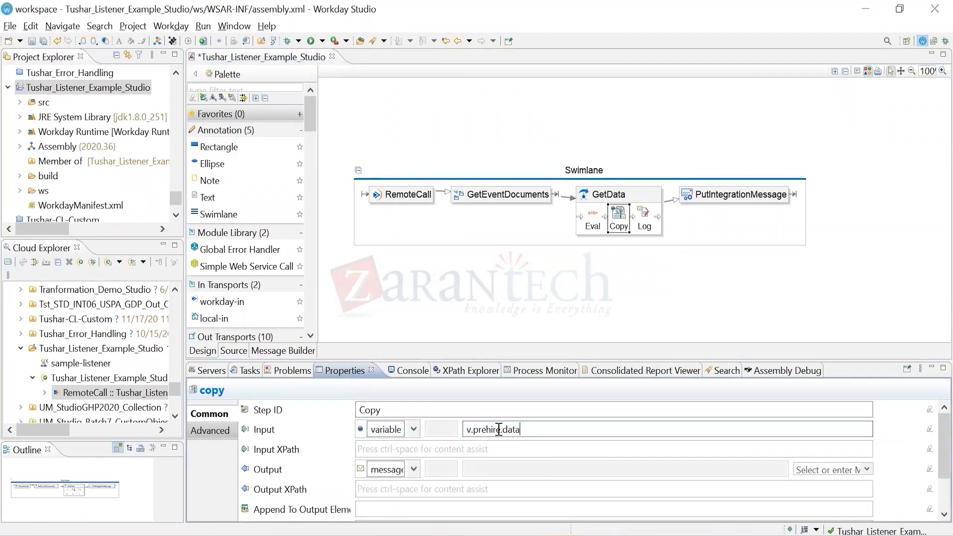
Deploy the listener integration project to Workday through the deploy wizard
right_click(85, 87)
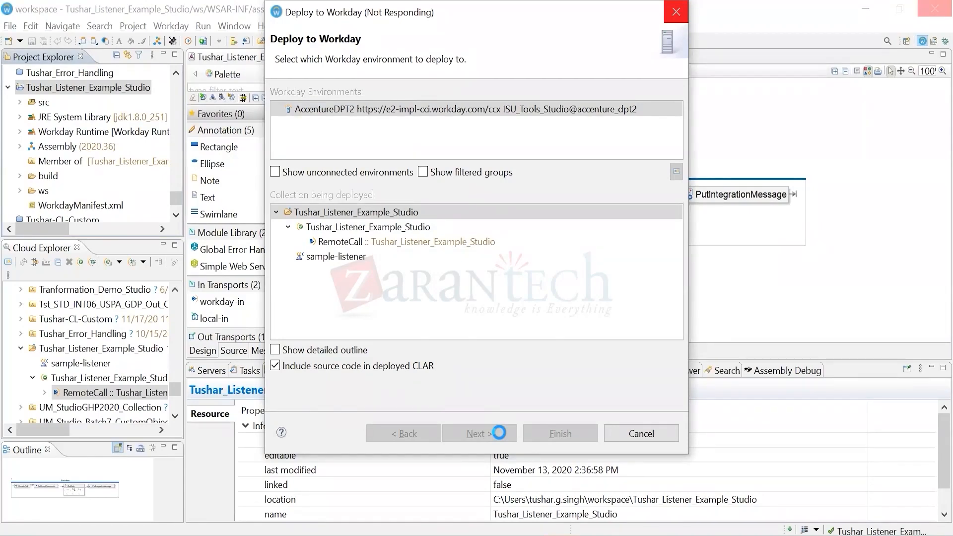
click(479, 434)
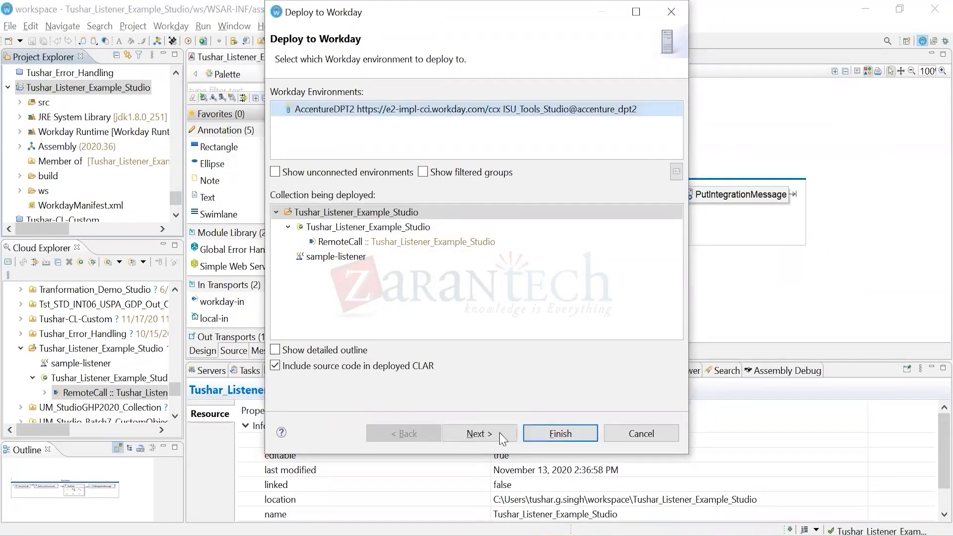
click(559, 433)
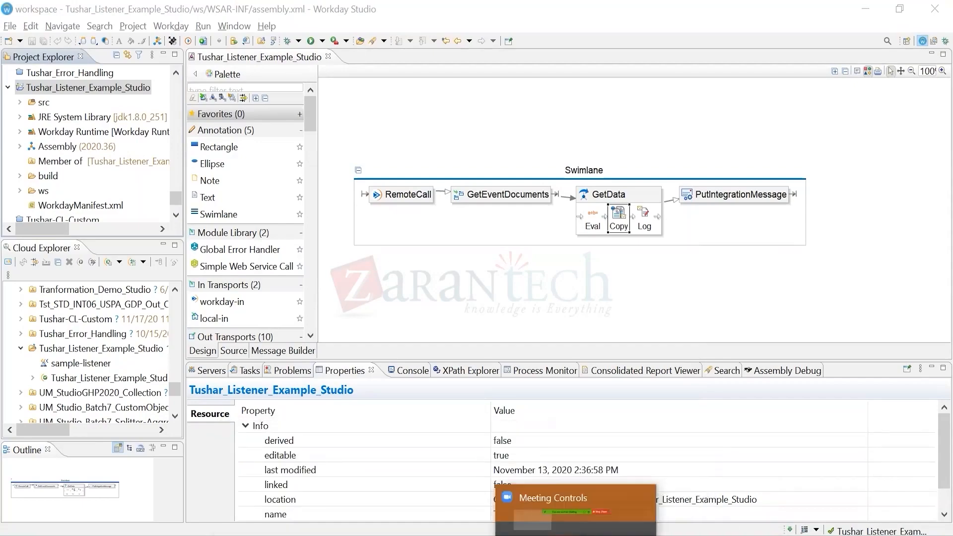
Relaunch from Postman, then return to Workday's Integration Events list showing the 8:57:35 AM event
click(867, 170)
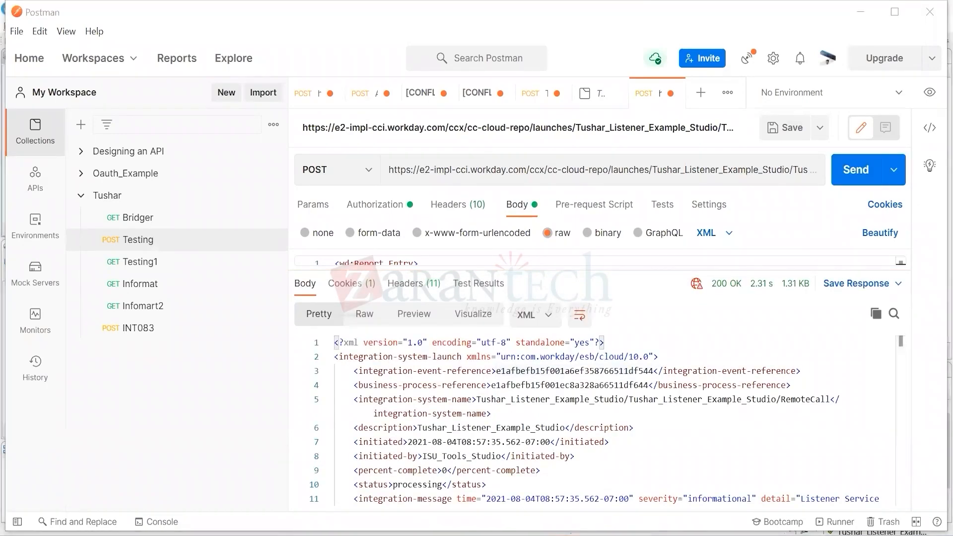
mouse_move(447, 504)
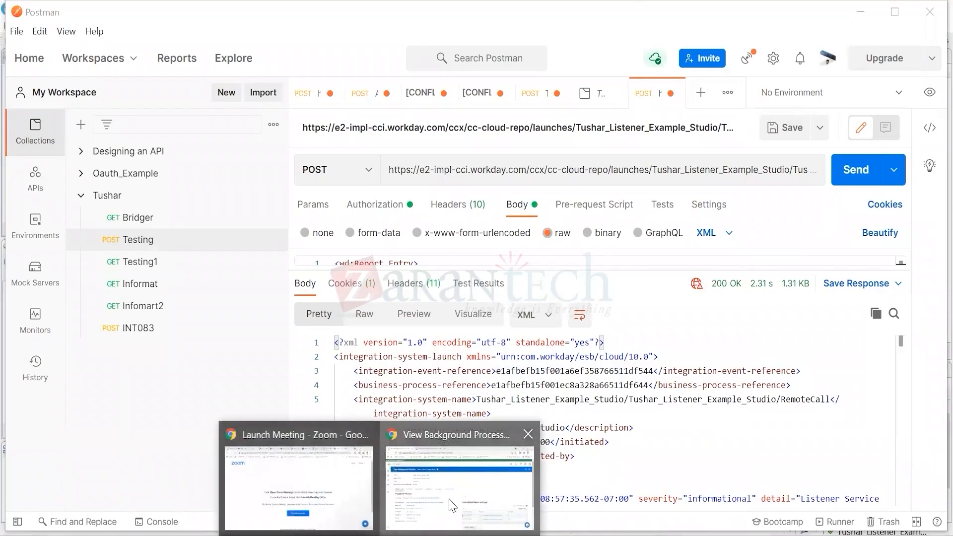
click(458, 486)
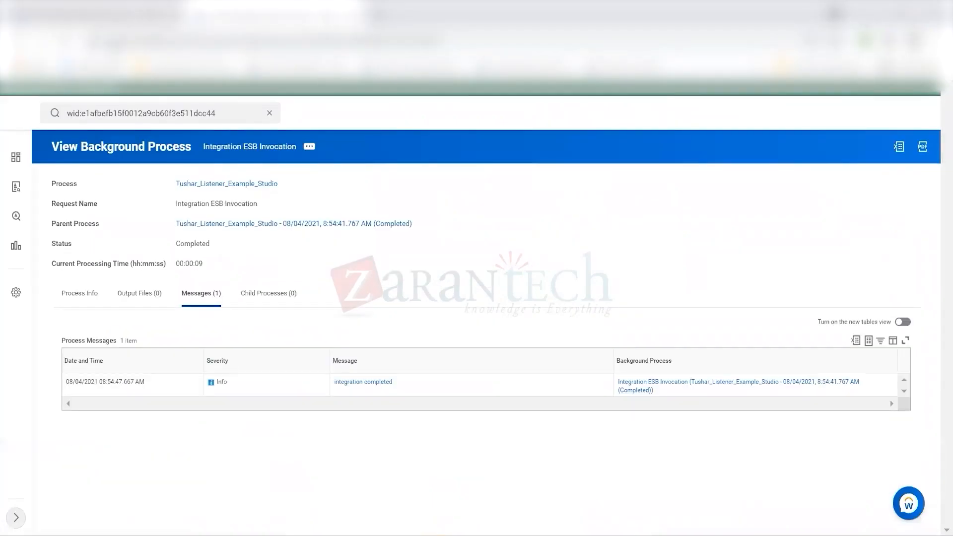
click(294, 223)
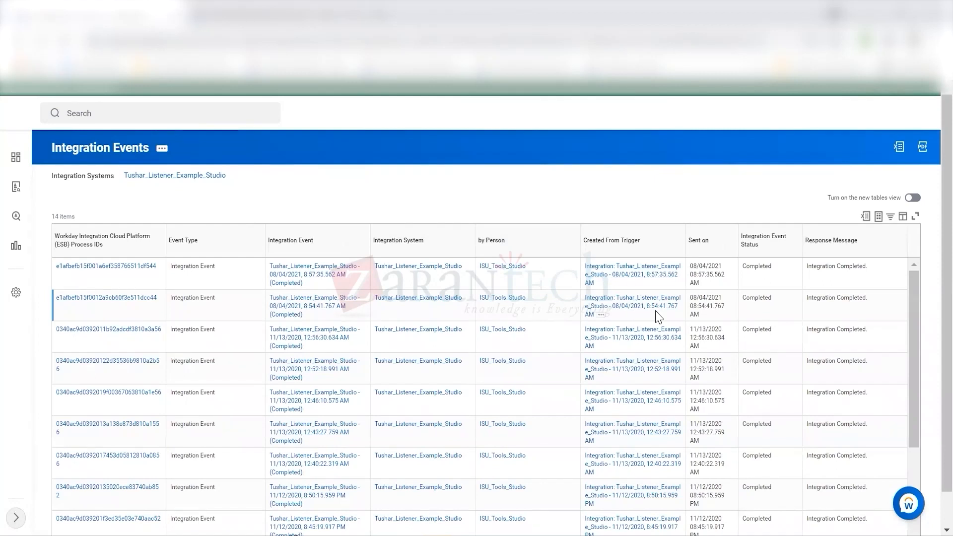
mouse_move(707, 308)
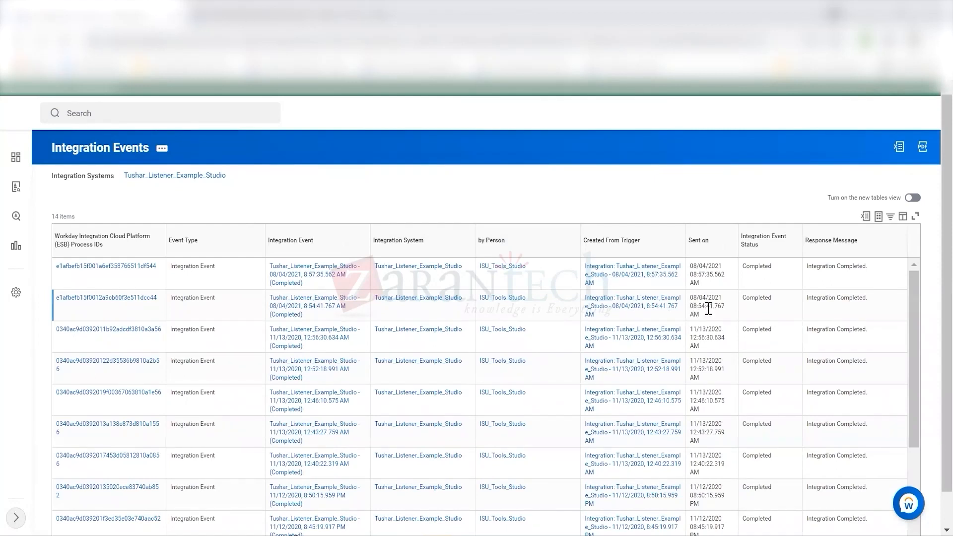
mouse_move(298, 274)
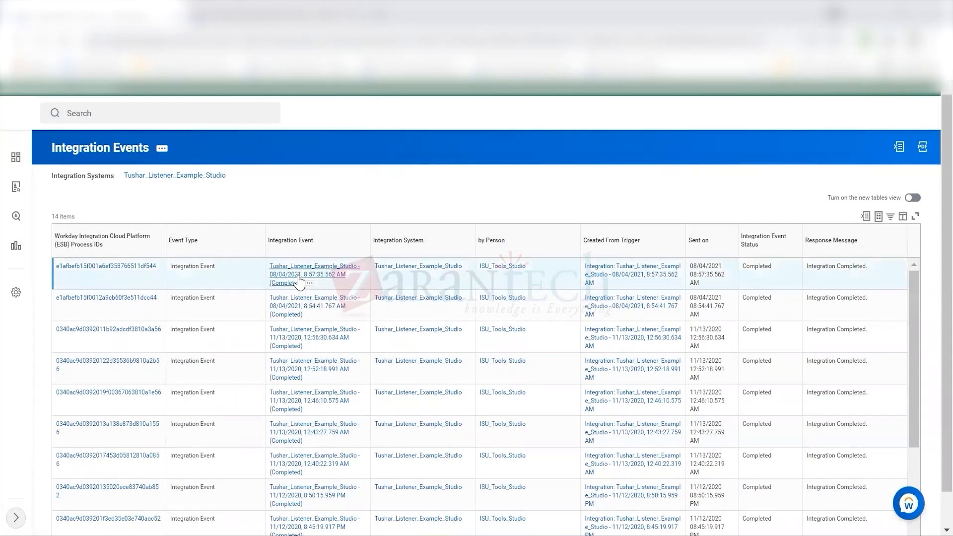
mouse_move(502, 297)
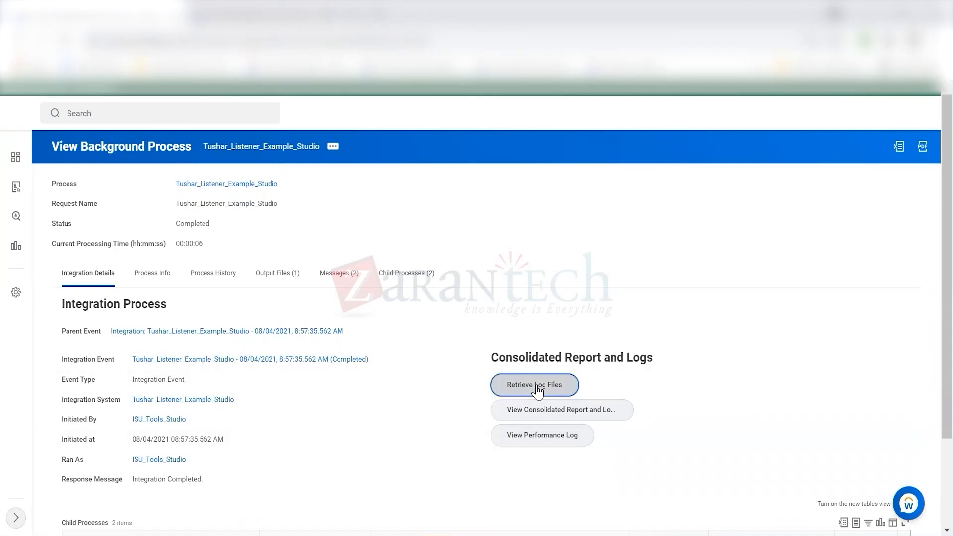
Retrieve log files for the 8:57:35 AM integration event and open the server log in Notepad
click(533, 384)
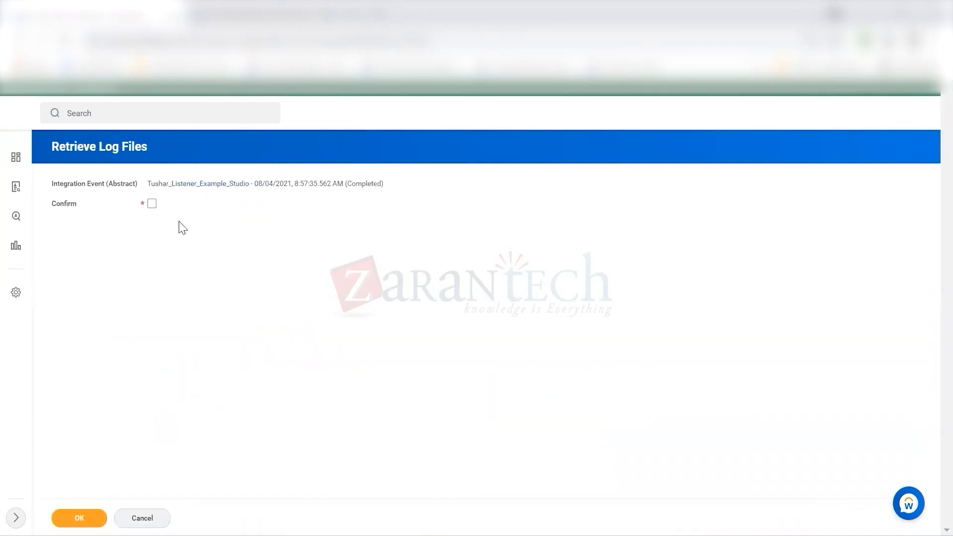
click(151, 204)
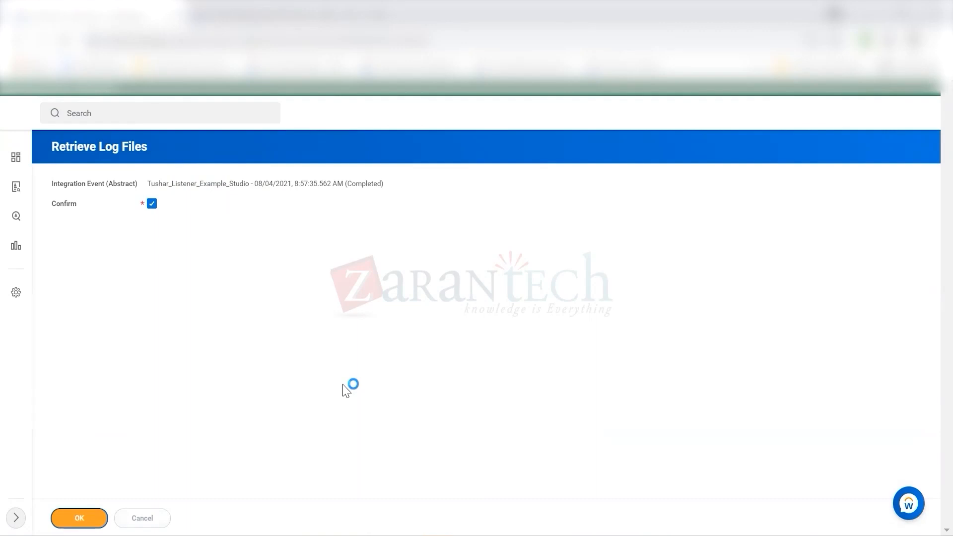
click(79, 518)
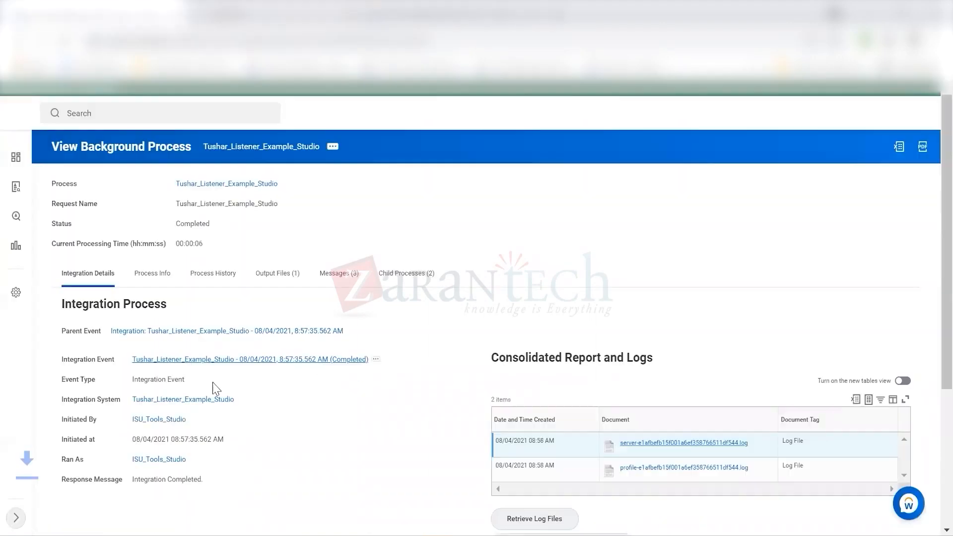
click(683, 443)
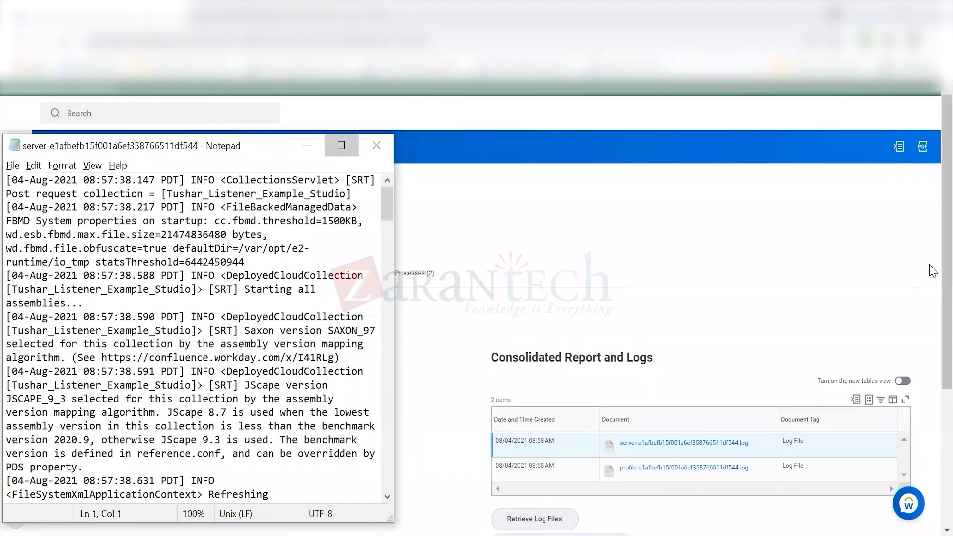
Maximize Notepad and scroll the server log to the Input File XML for employee 100036
click(341, 145)
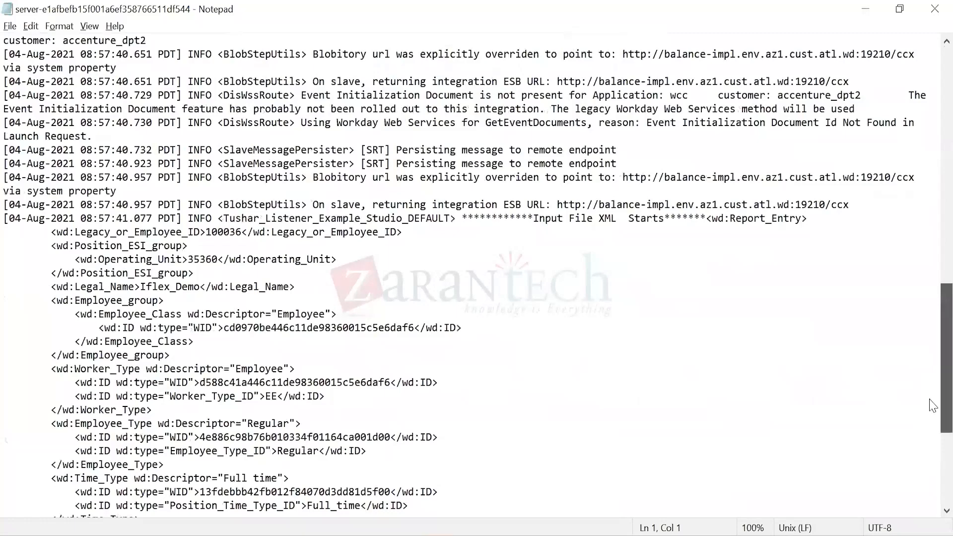
scroll(down, 3)
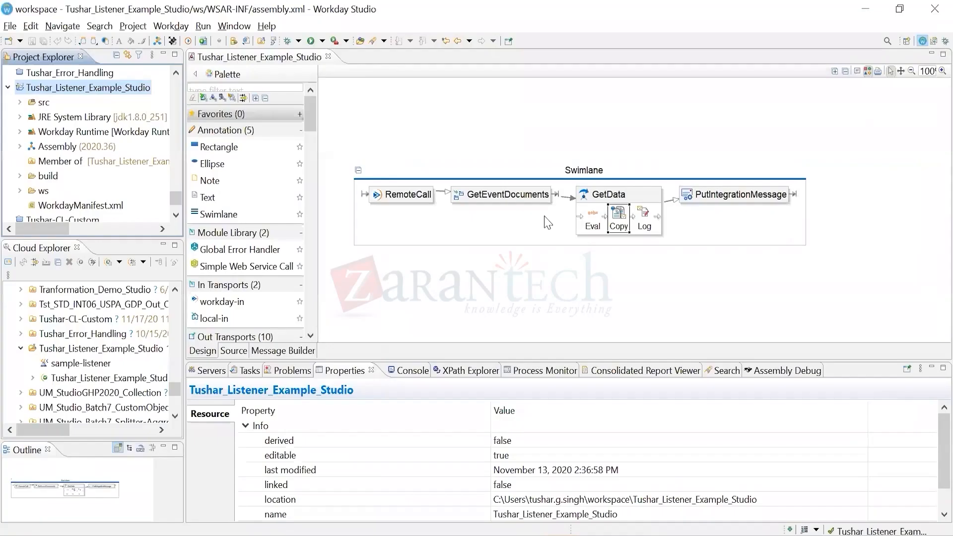
Review the GetEventDocuments, Eval, Copy (v.prehire.data) and Log properties, then view Postman's request body
click(502, 195)
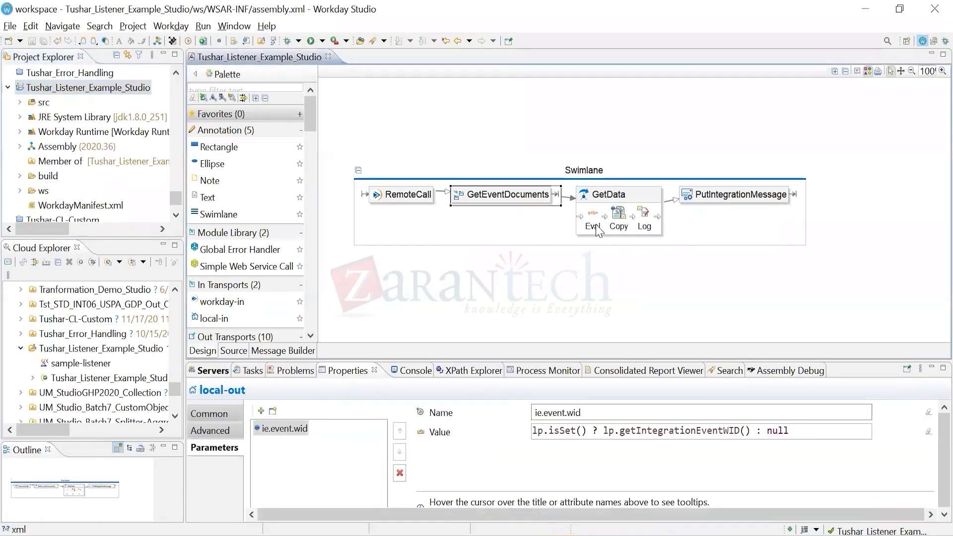
click(591, 216)
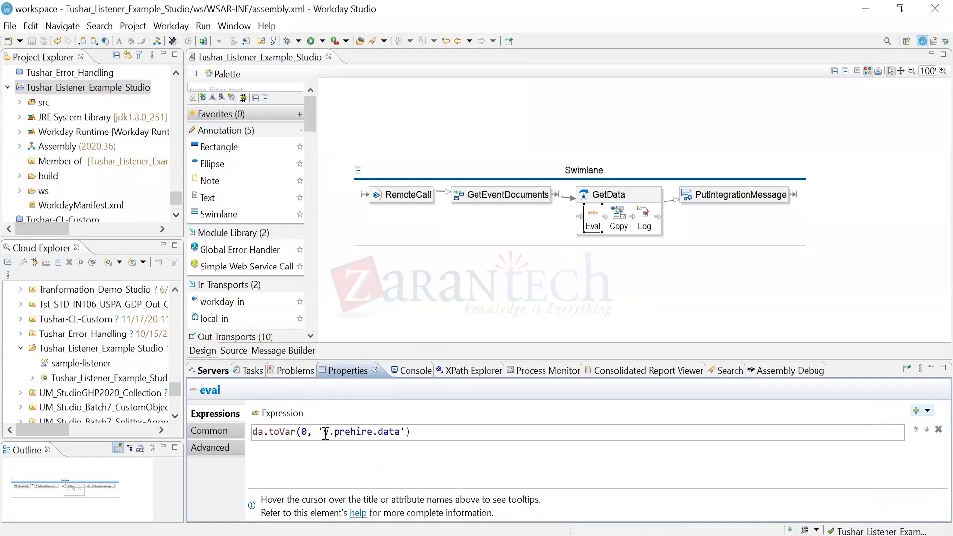
double_click(357, 433)
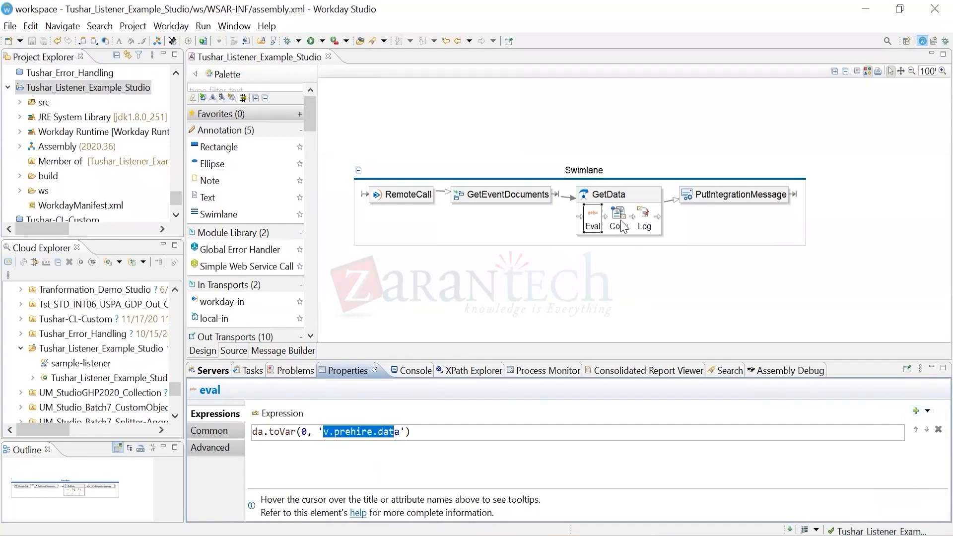
click(618, 214)
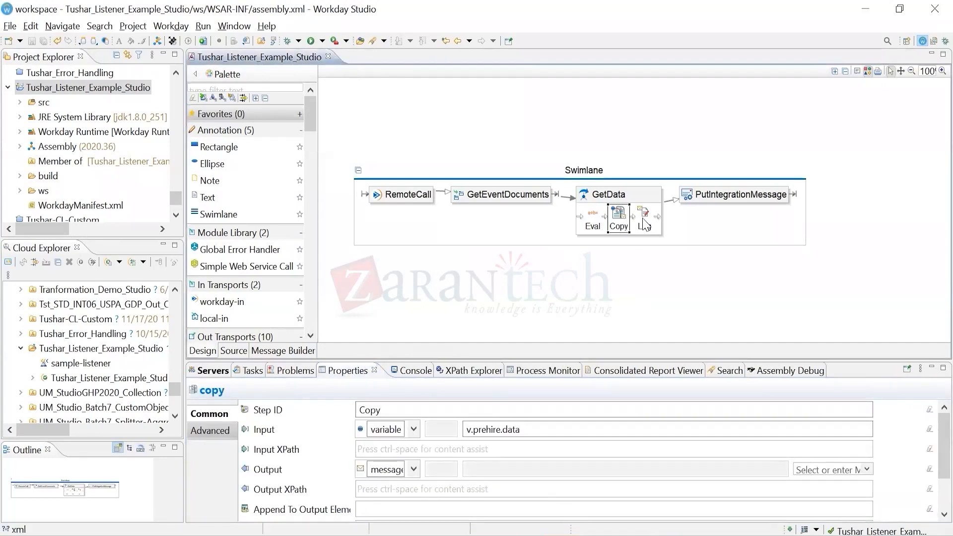
click(642, 214)
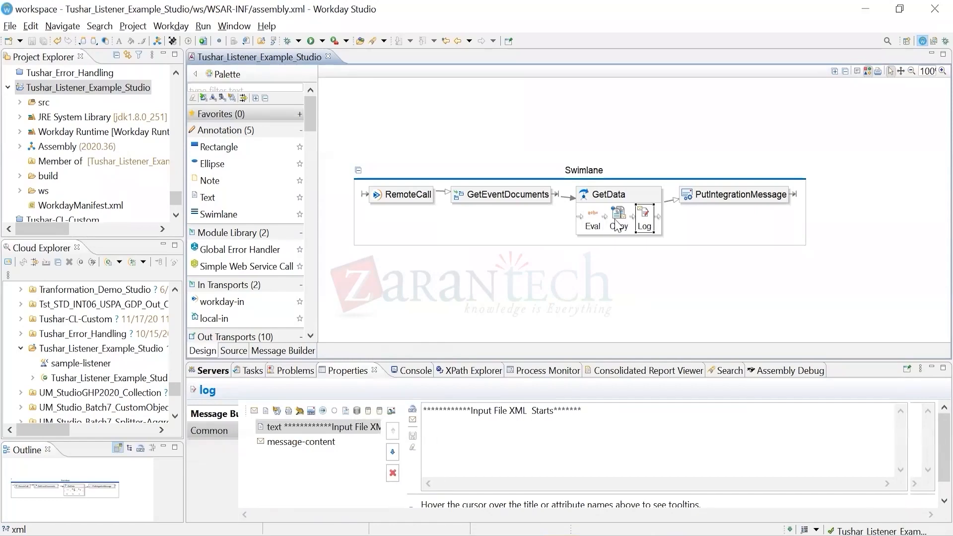
click(619, 216)
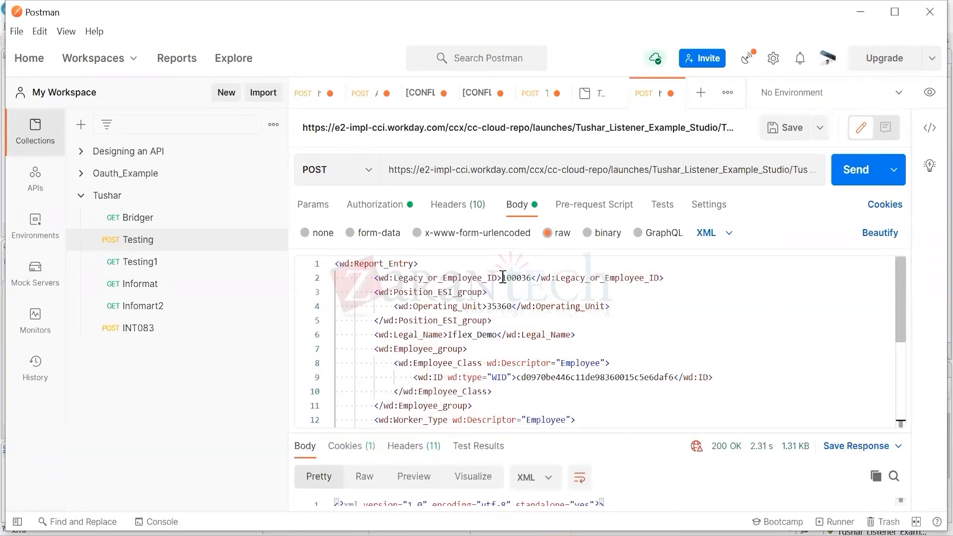
mouse_move(499, 303)
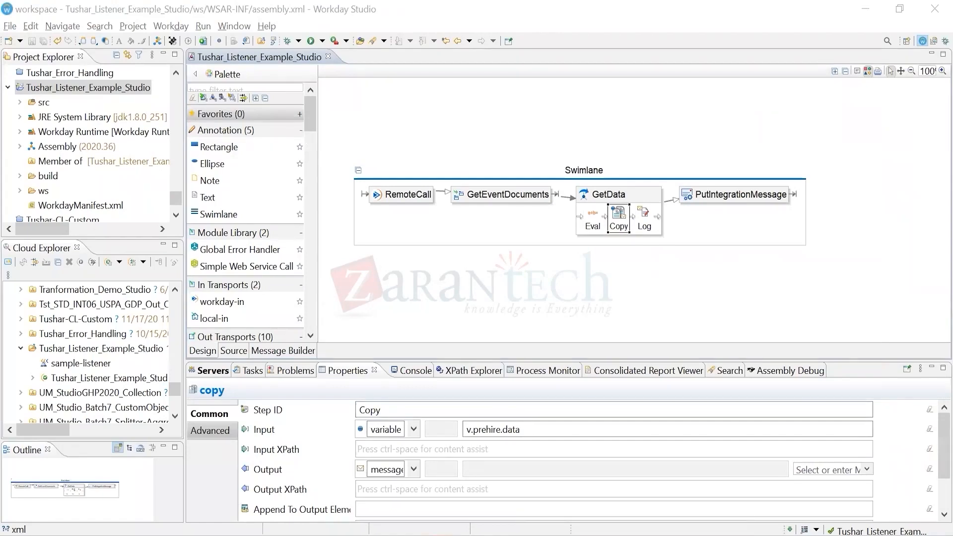
mouse_move(369, 308)
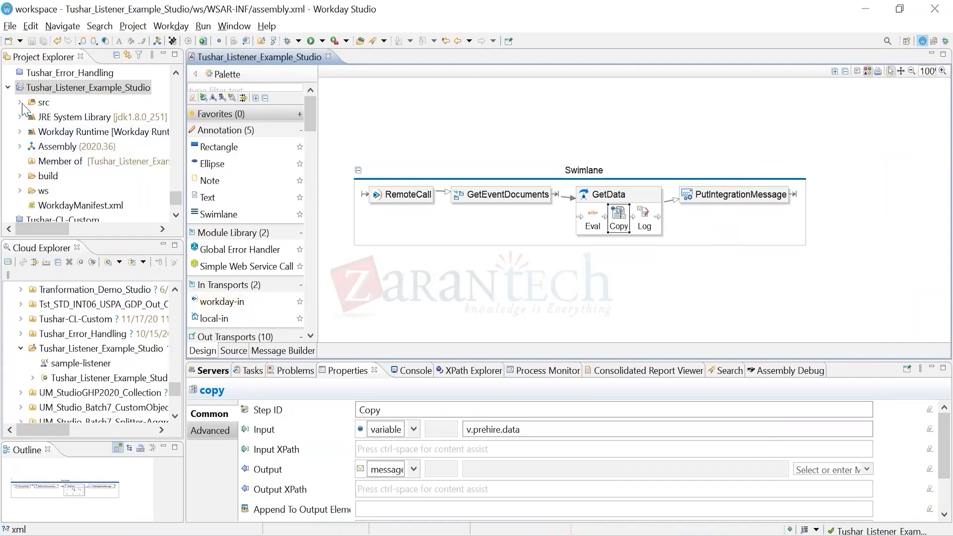
Open WorkdayRESTCall.java from src > (default package) and read its Basic-auth launch code
click(20, 102)
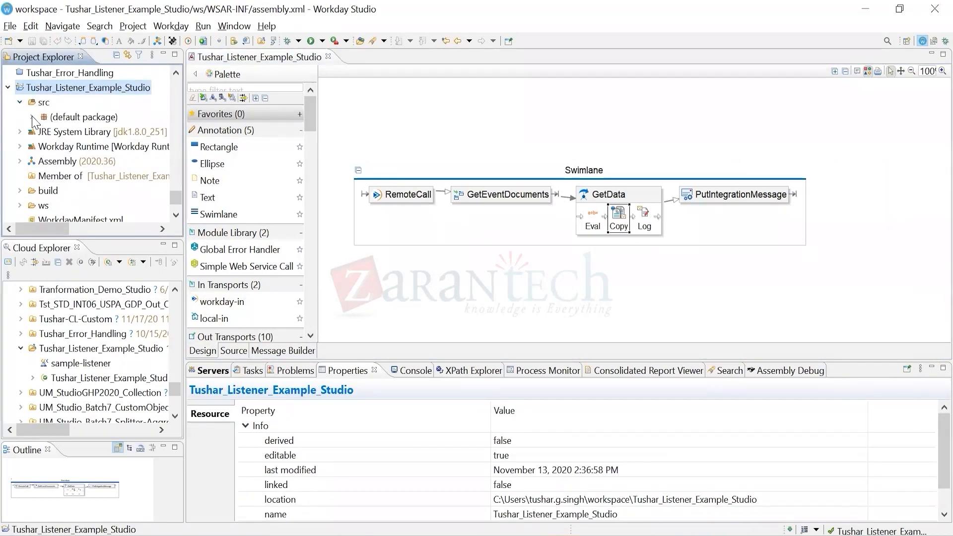
click(35, 117)
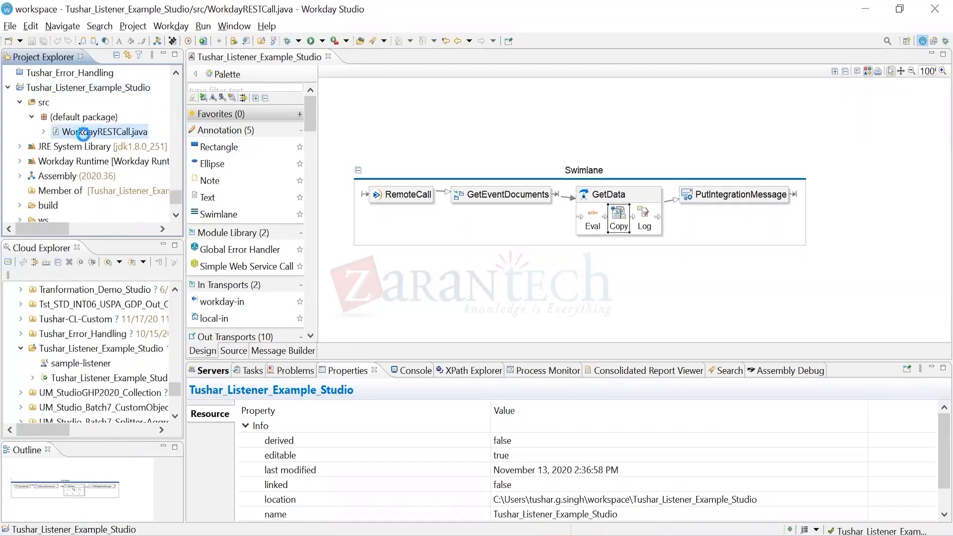
double_click(105, 131)
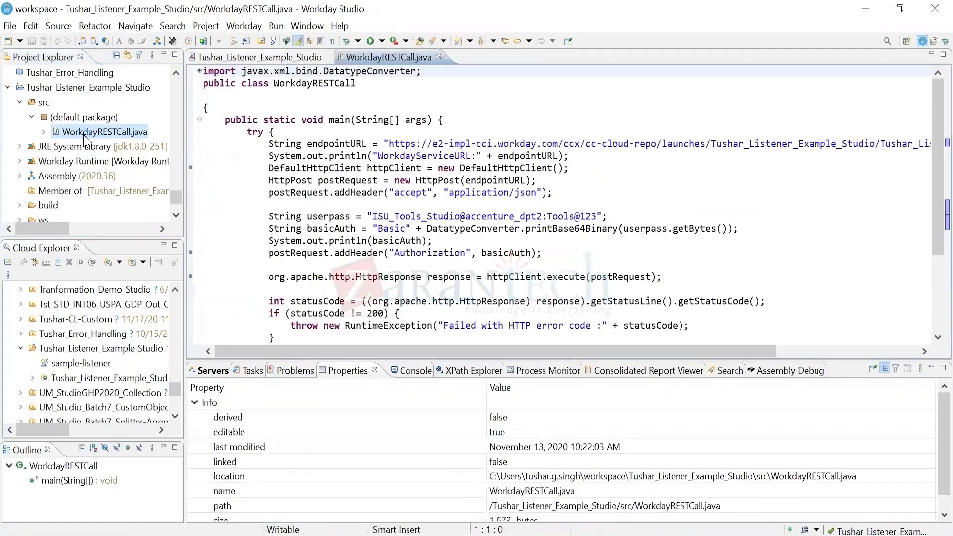
scroll(right, 3)
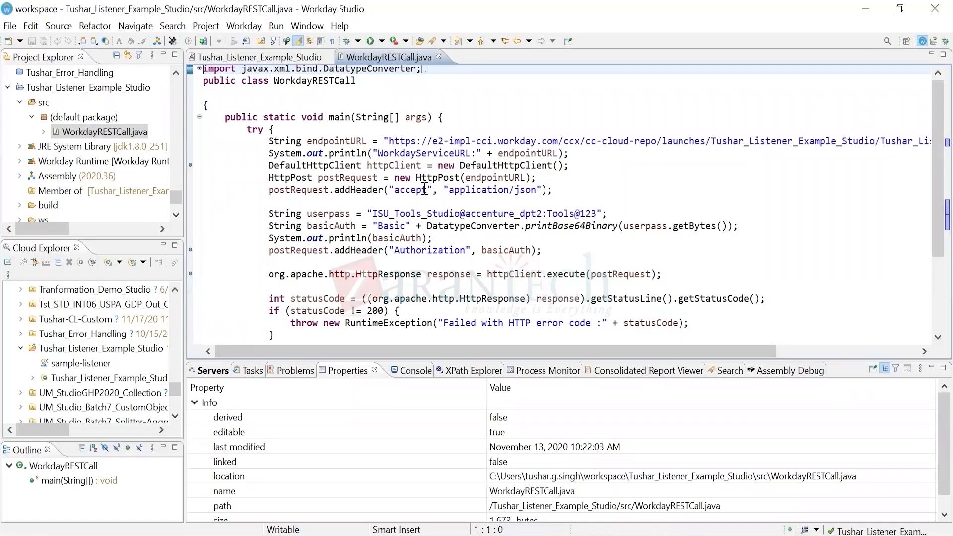
mouse_move(470, 205)
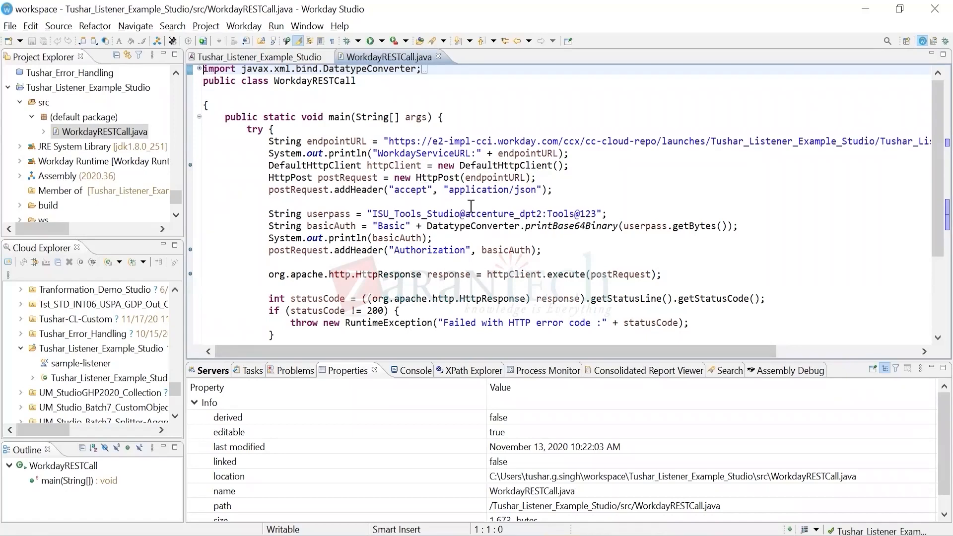
mouse_move(417, 178)
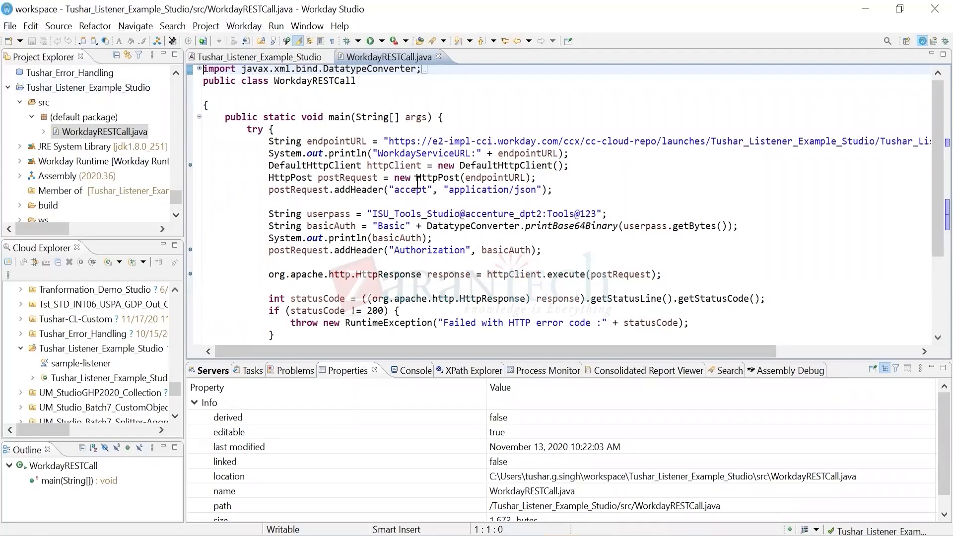
mouse_move(442, 213)
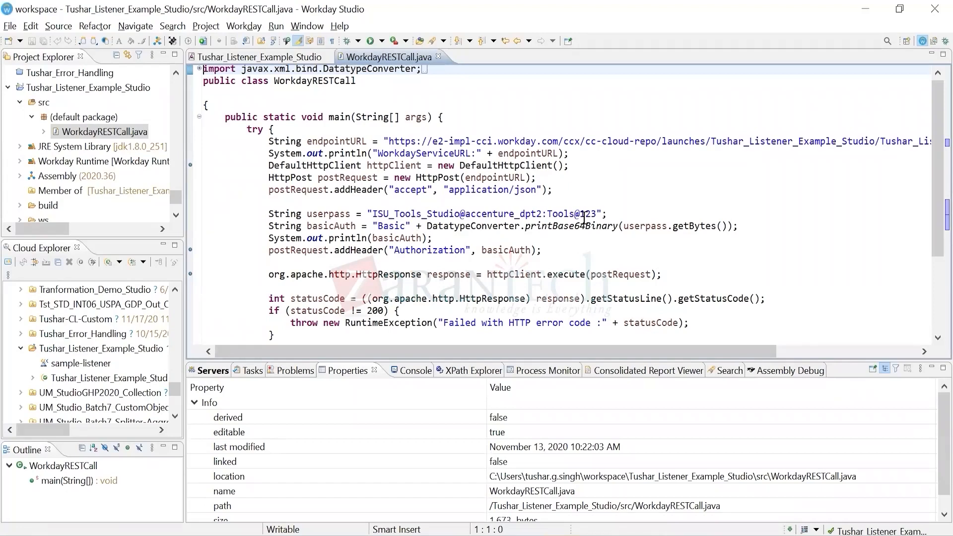
mouse_move(350, 237)
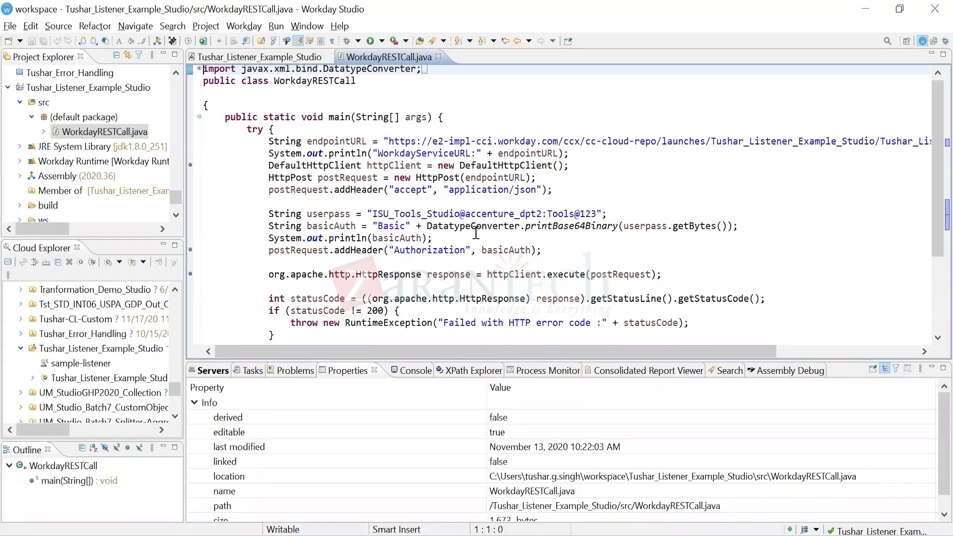
mouse_move(932, 192)
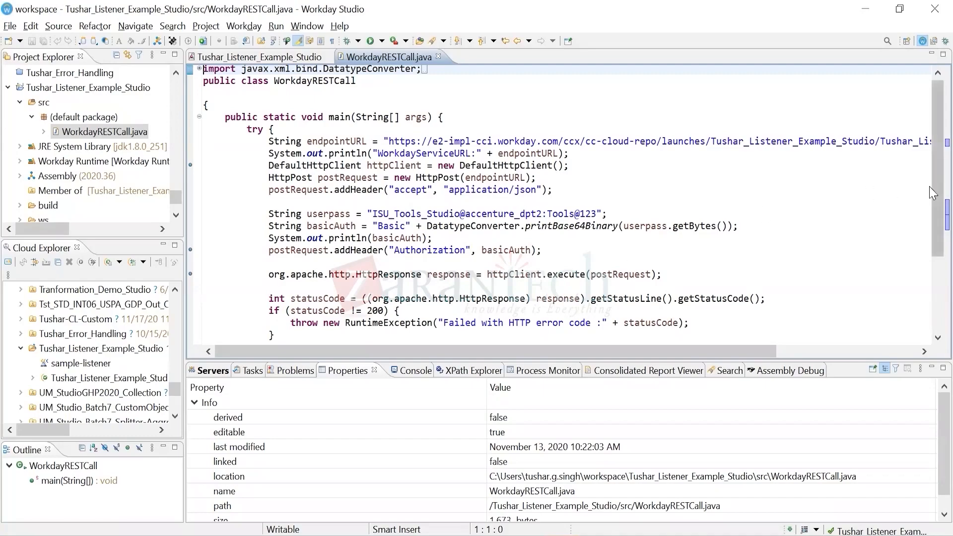
scroll(down, 3)
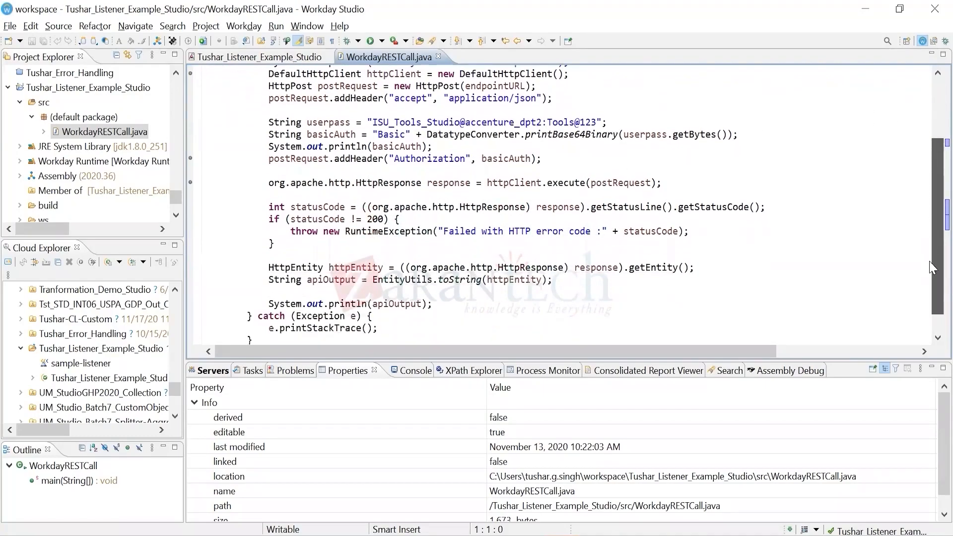
scroll(up, 3)
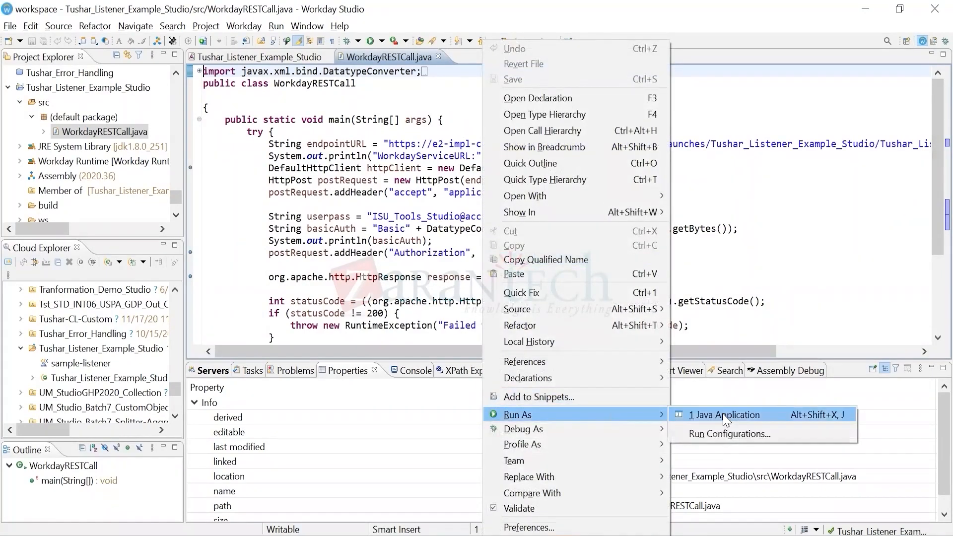
Run WorkdayRESTCall as a Java Application and check the console's launch URL and authorization
click(726, 414)
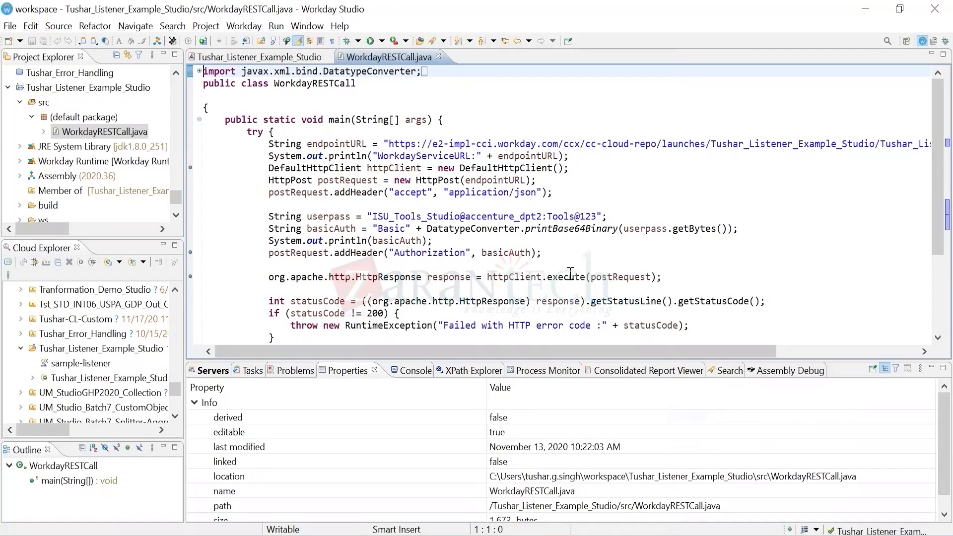
mouse_move(570, 276)
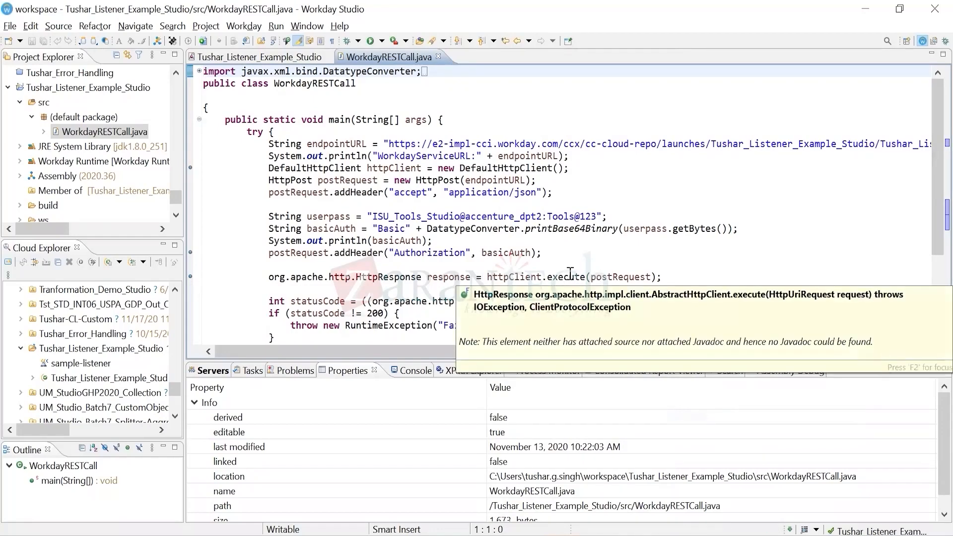
click(395, 370)
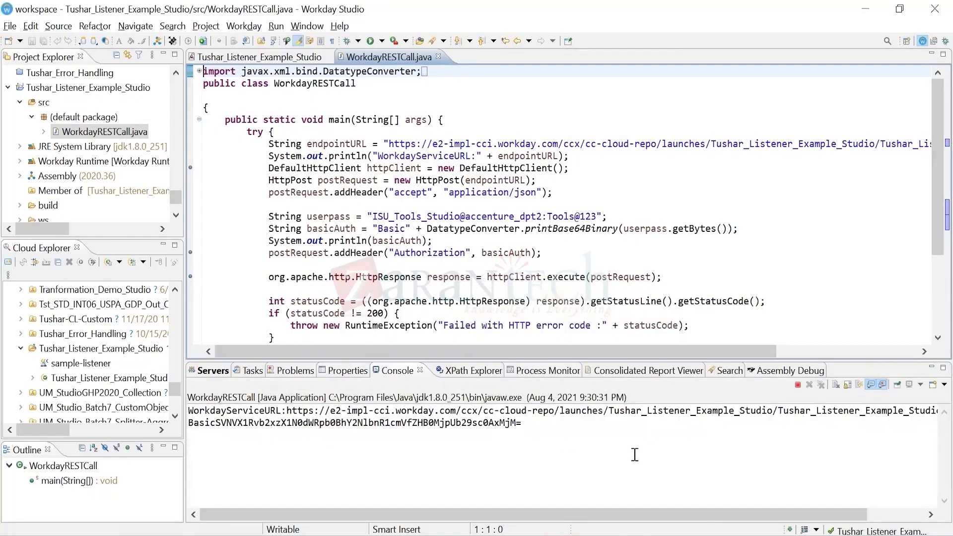
mouse_move(519, 407)
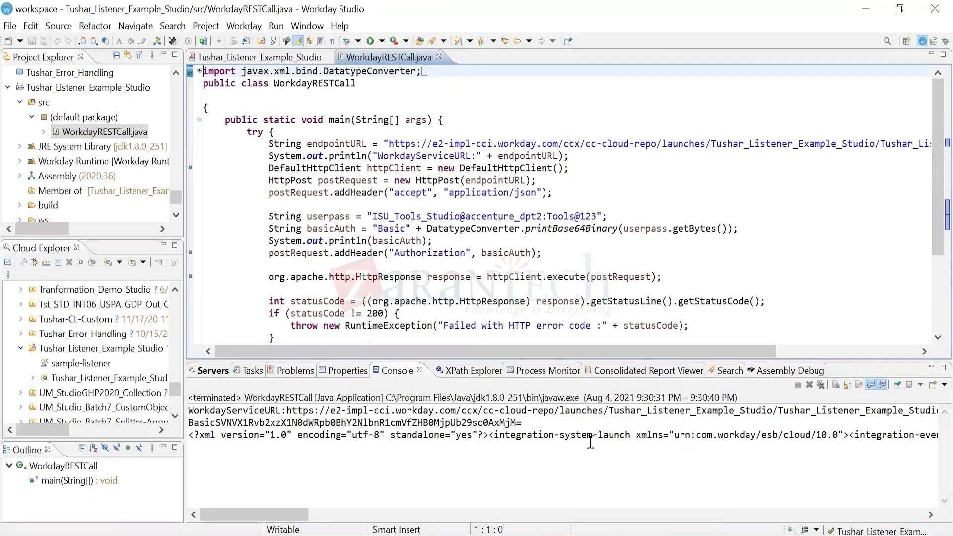
mouse_move(568, 500)
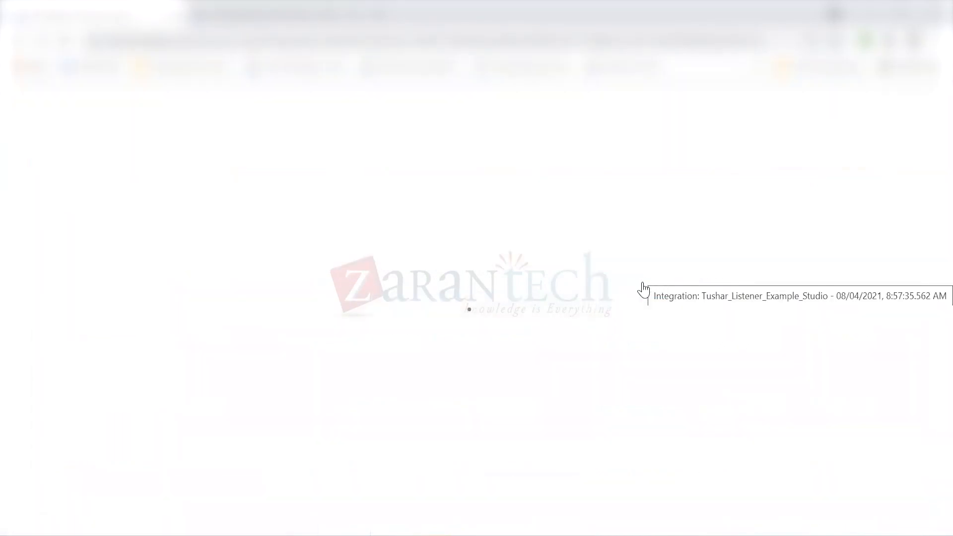
mouse_move(644, 290)
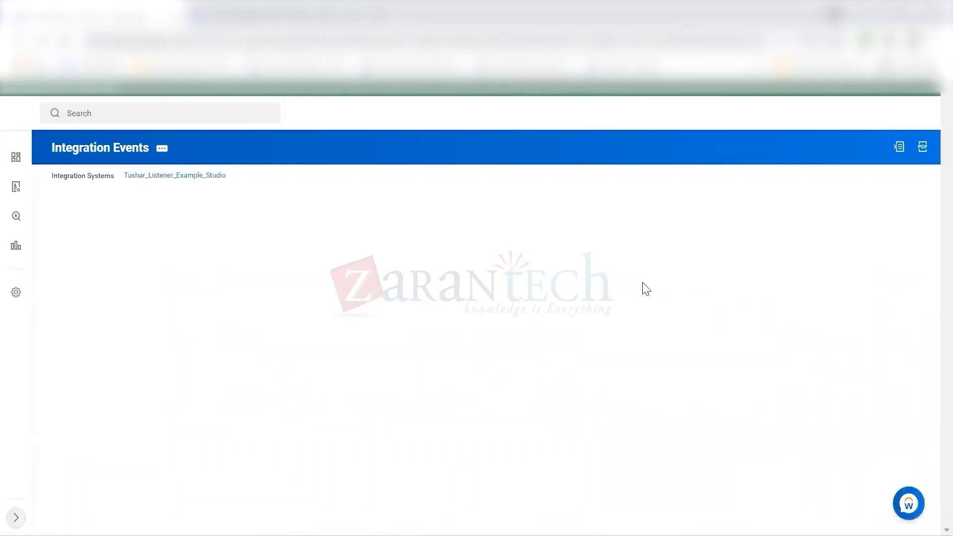
View Tushar_Listener_Example_Studio Integration Events, topped by the new 9:00:39 AM completed event
click(174, 175)
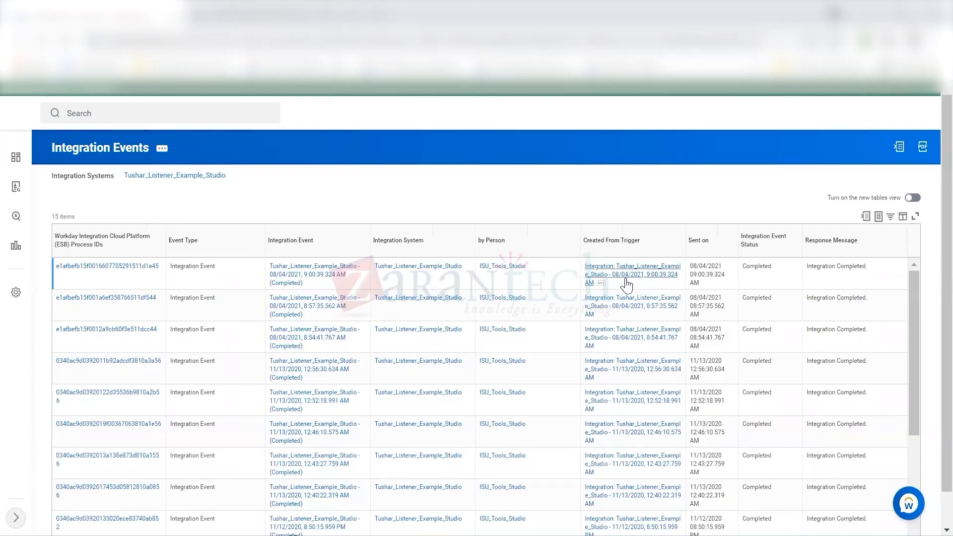
mouse_move(669, 284)
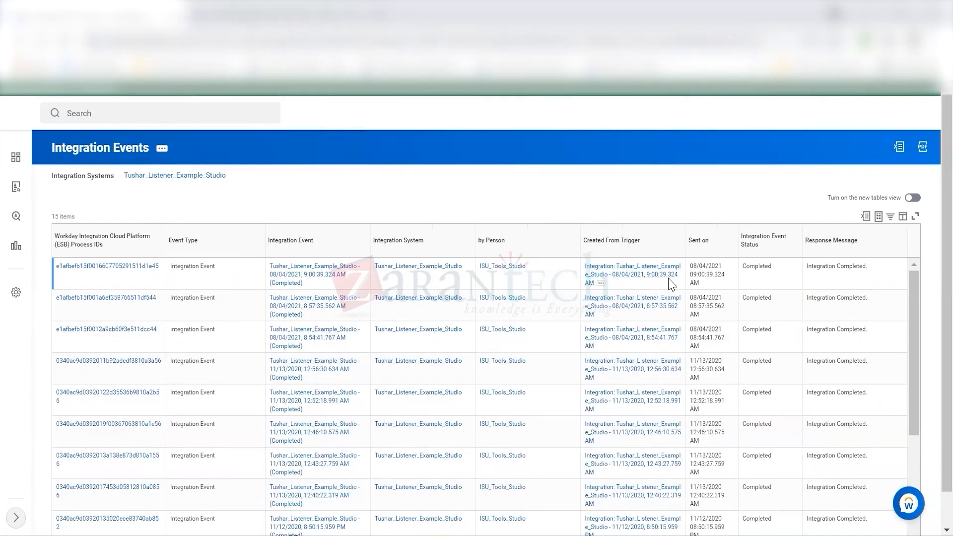
mouse_move(632, 274)
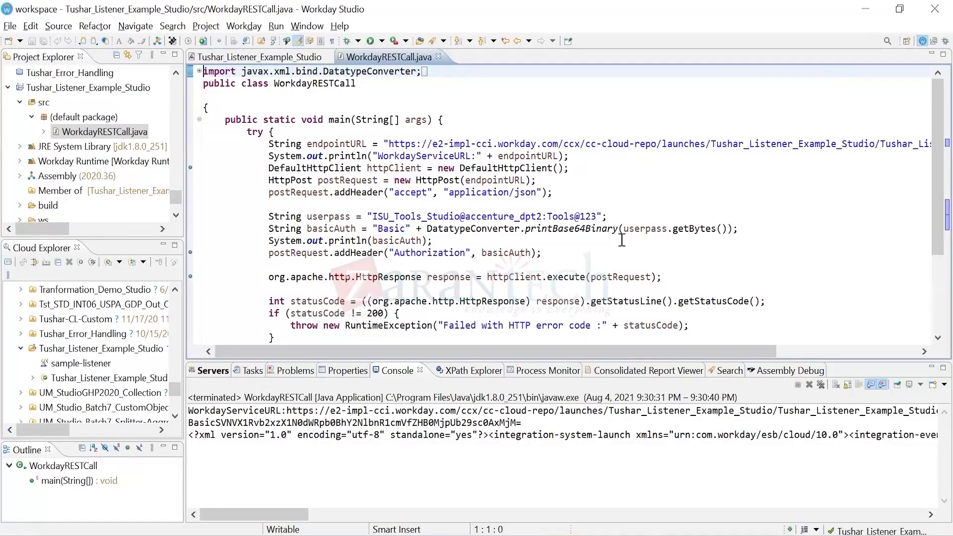
mouse_move(830, 163)
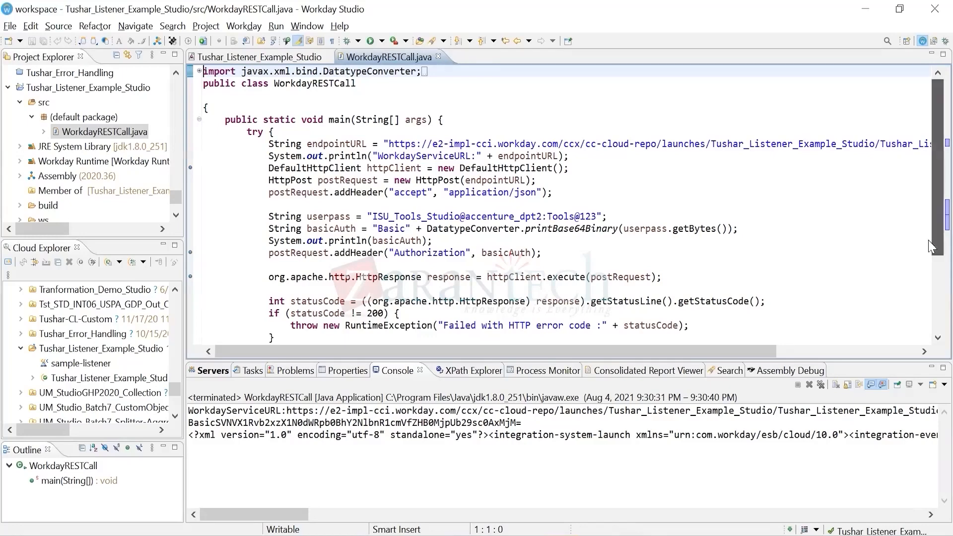
mouse_move(358, 196)
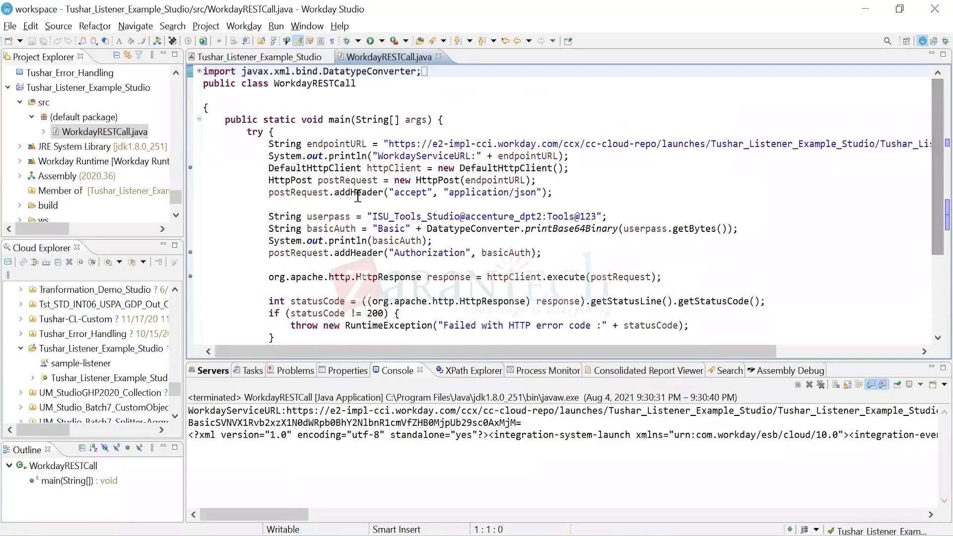
mouse_move(357, 194)
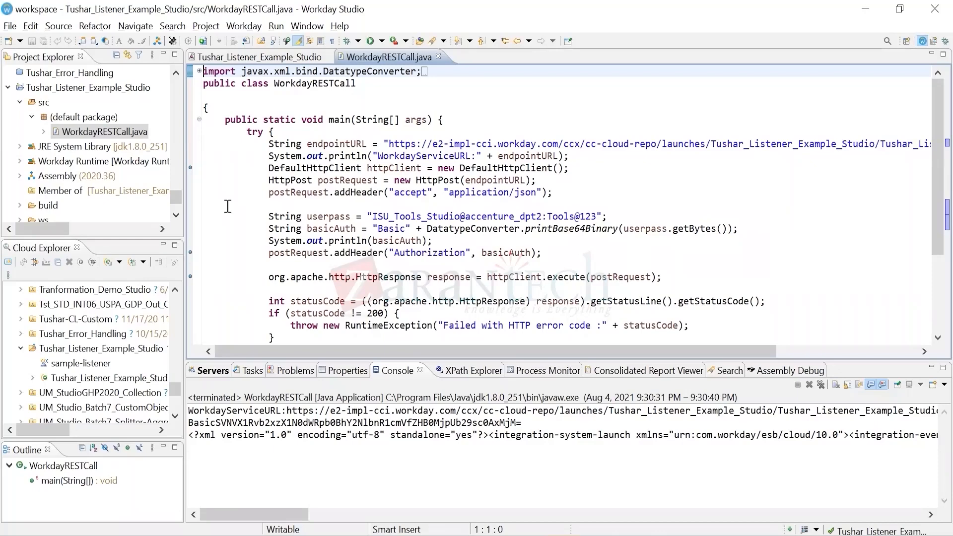
mouse_move(494, 253)
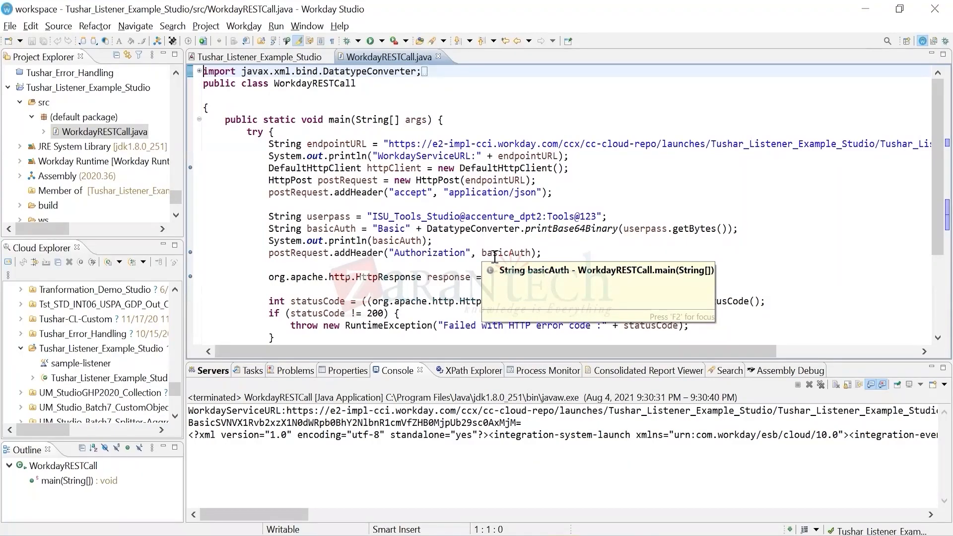
Scroll WorkdayRESTCall.java down to the response handling that prints the API output
scroll(down, 3)
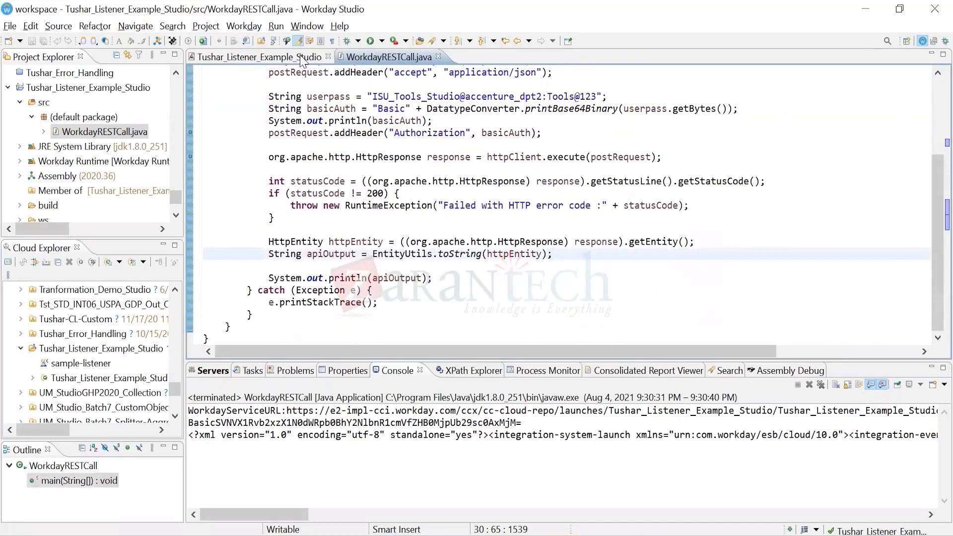
Switch to the Tushar_Listener_Example_Studio tab to show the assembly.xml diagram and Palette
click(258, 56)
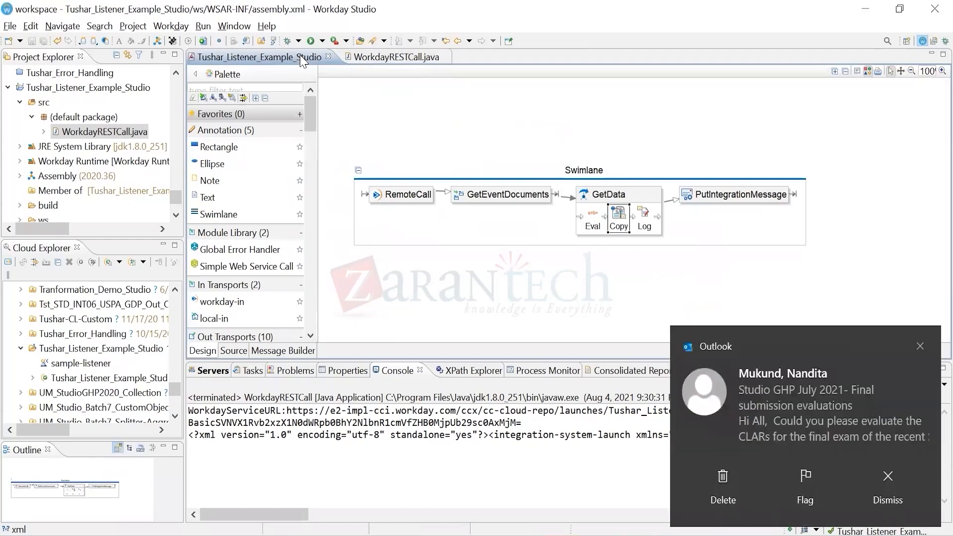
mouse_move(906, 374)
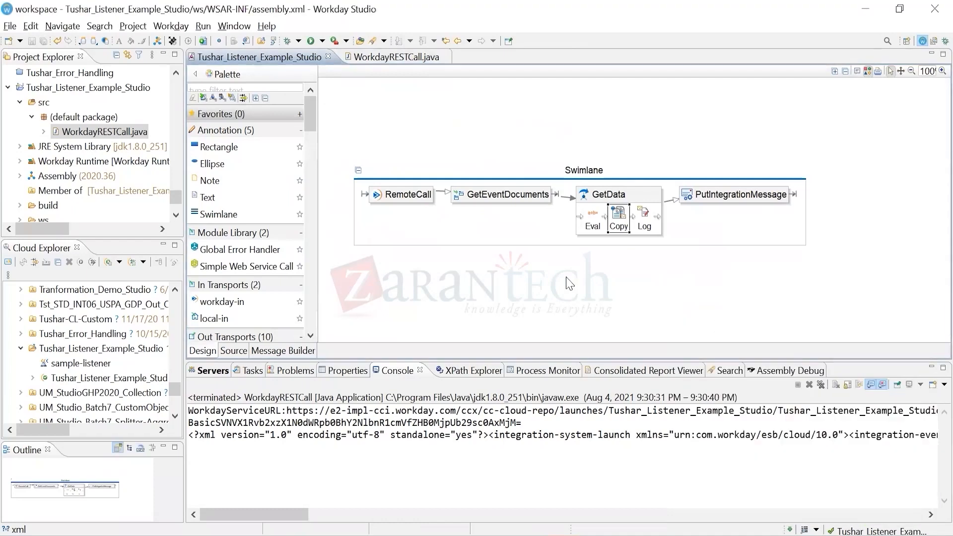
mouse_move(514, 304)
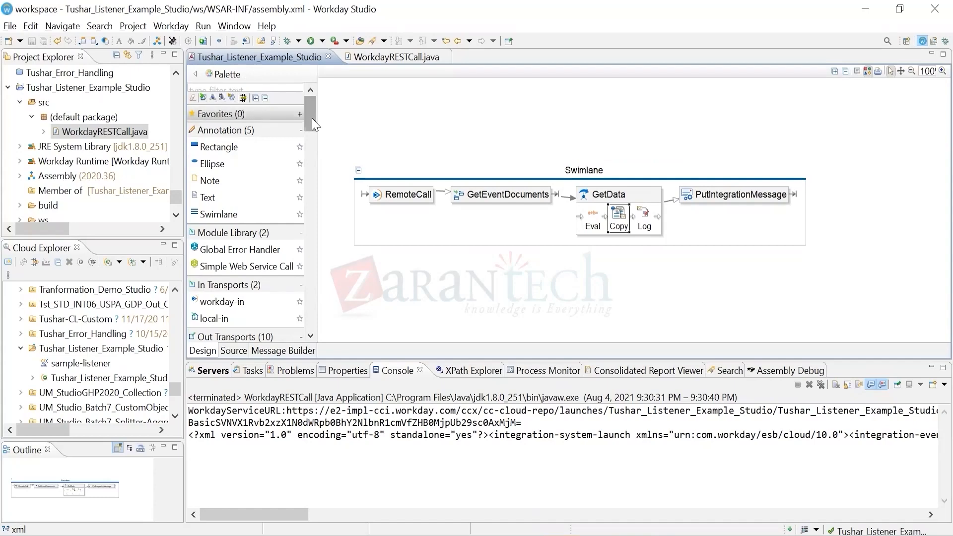
scroll(down, 3)
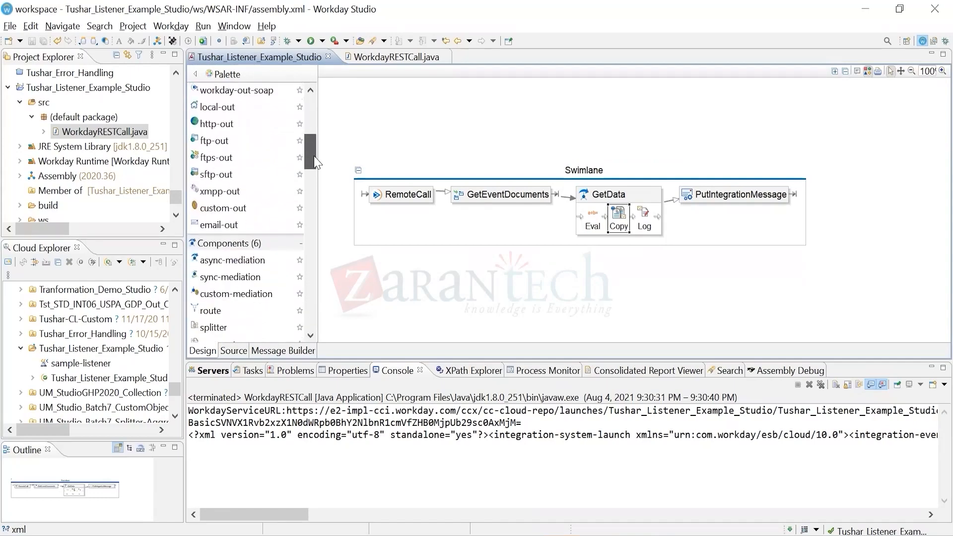
scroll(down, 3)
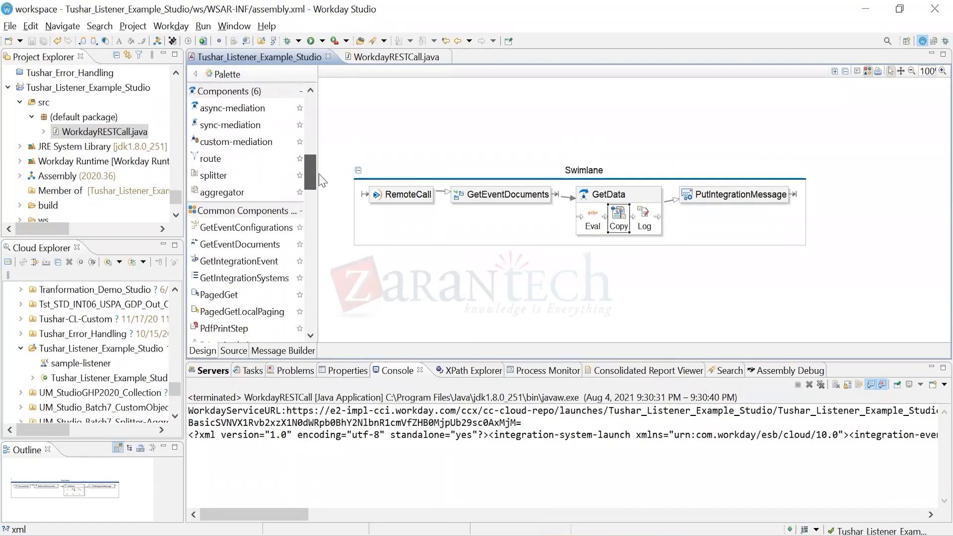
scroll(down, 3)
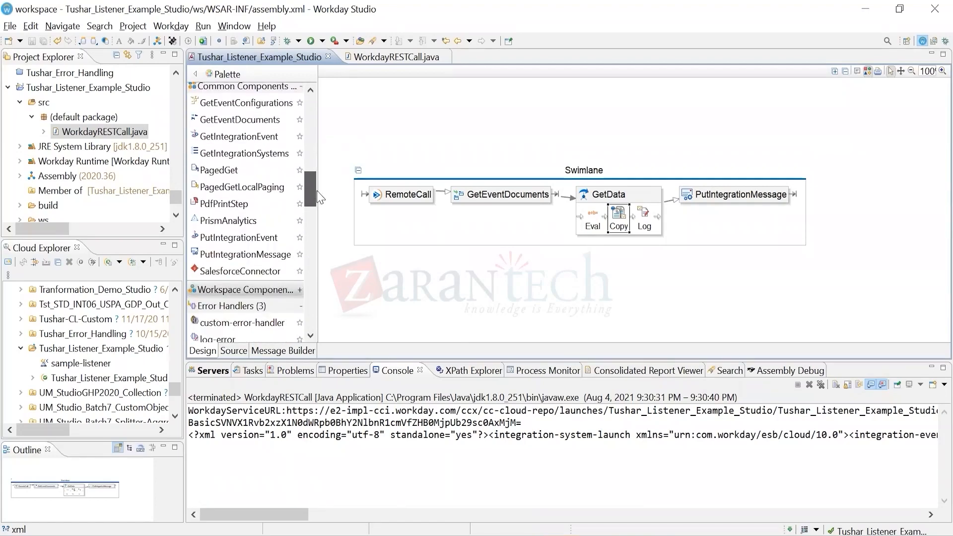
scroll(down, 3)
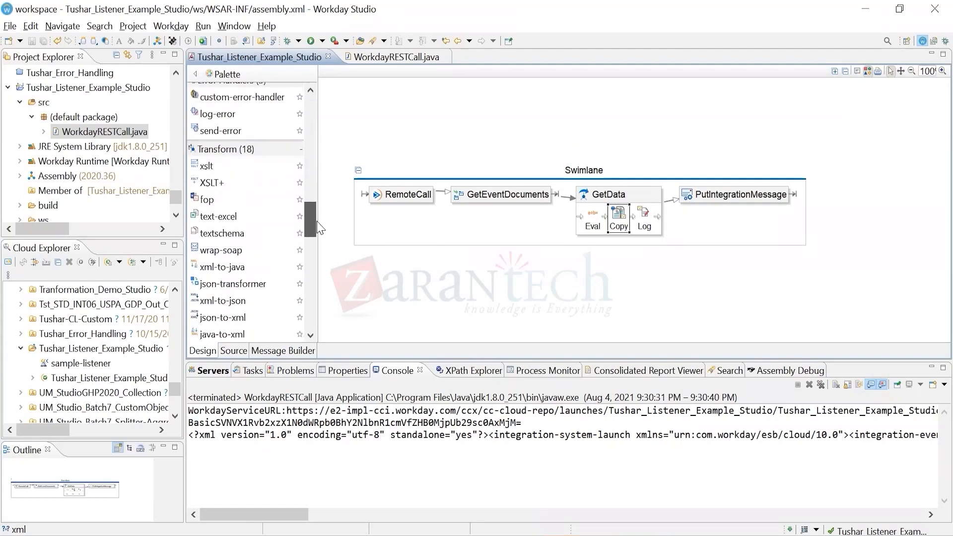
scroll(down, 3)
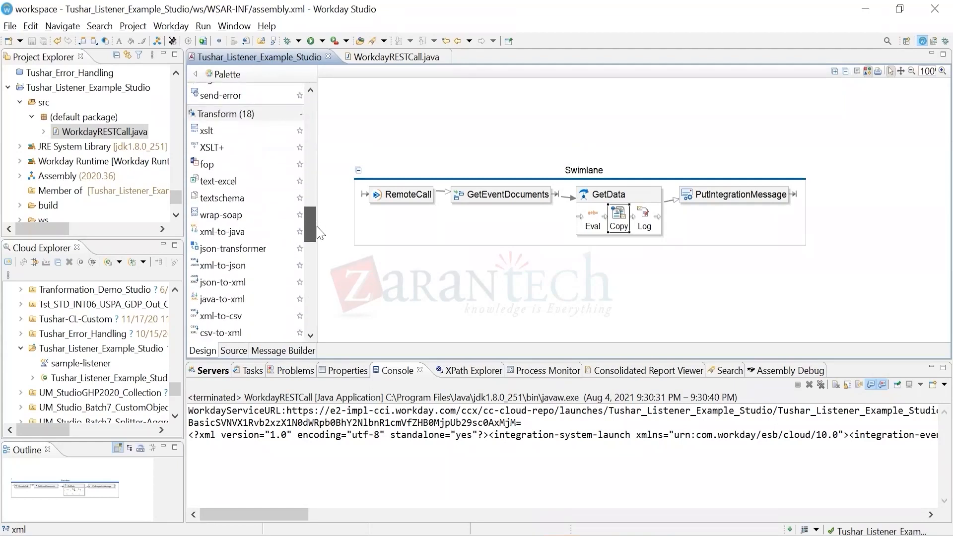
scroll(down, 3)
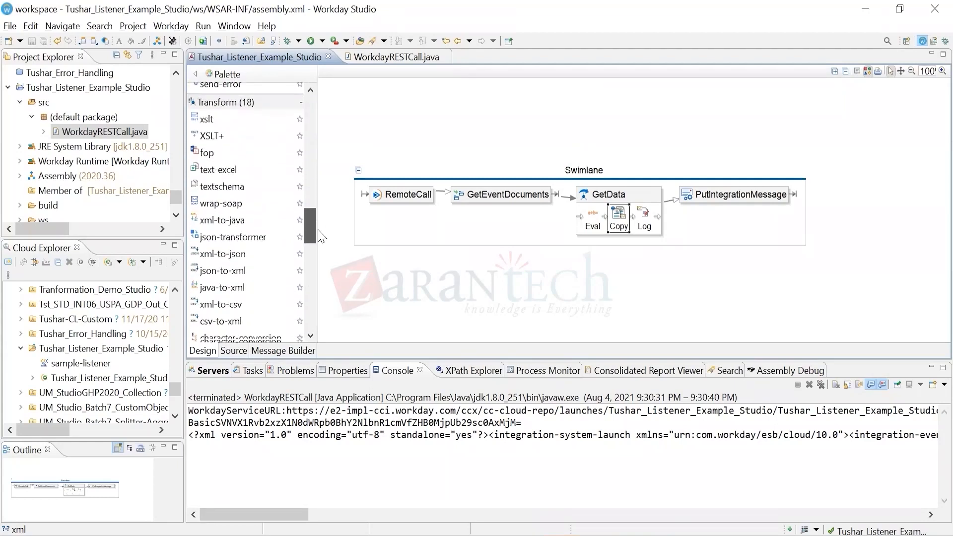
scroll(down, 3)
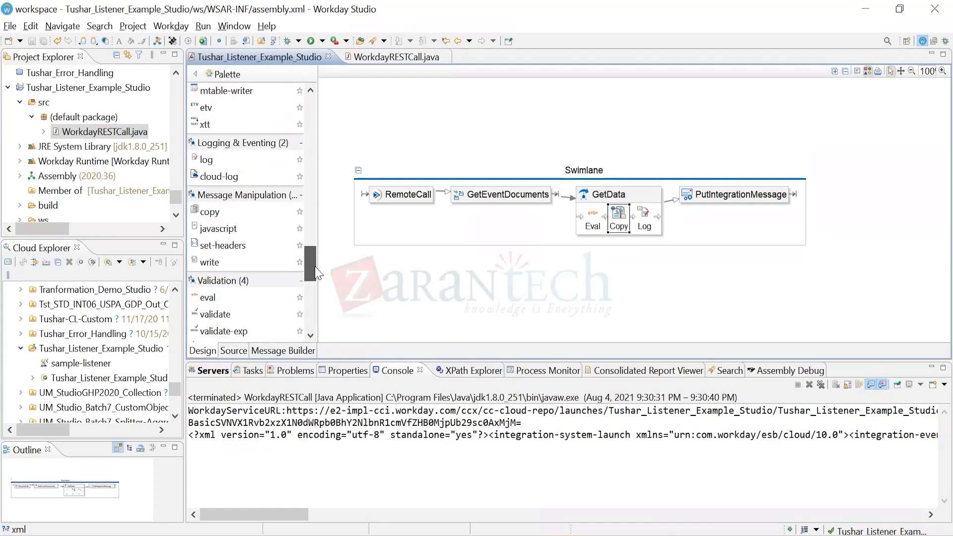
scroll(down, 3)
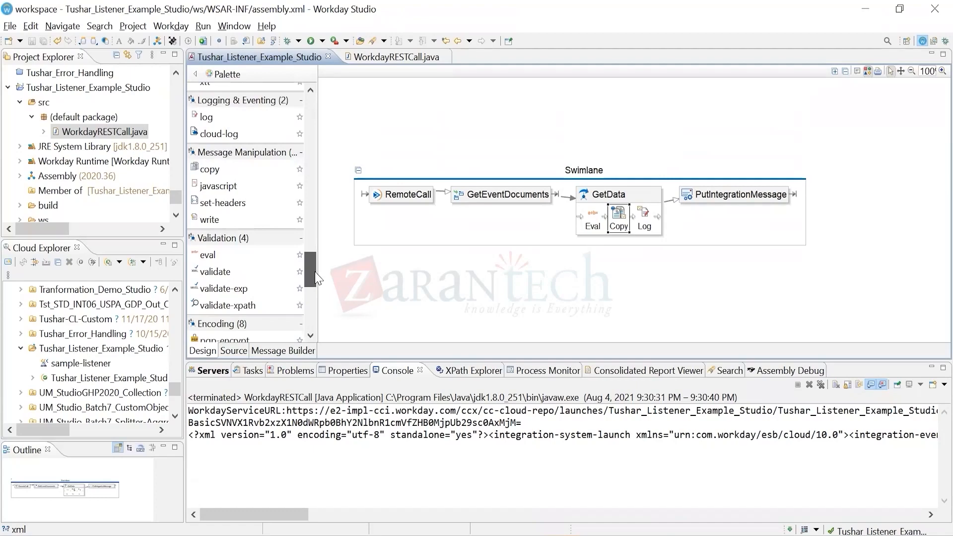
scroll(down, 3)
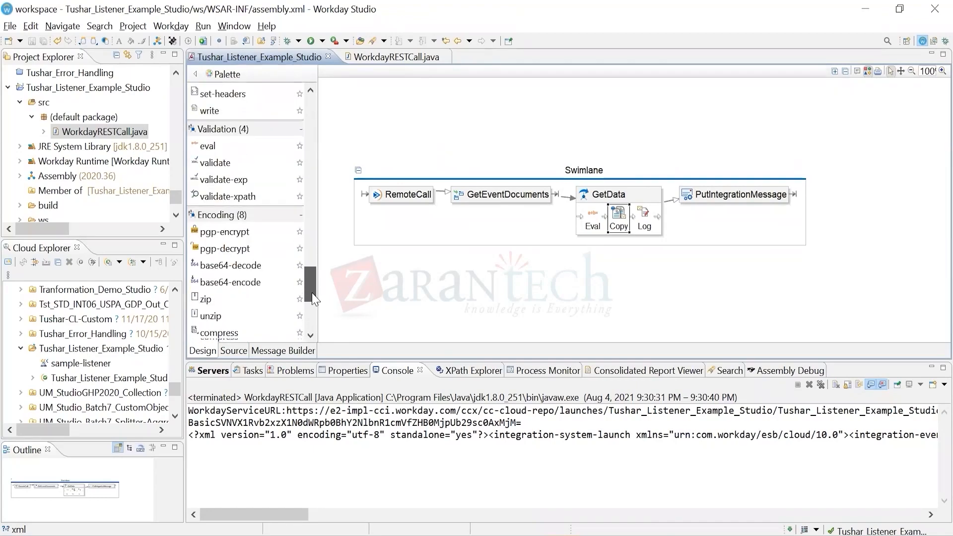
scroll(down, 3)
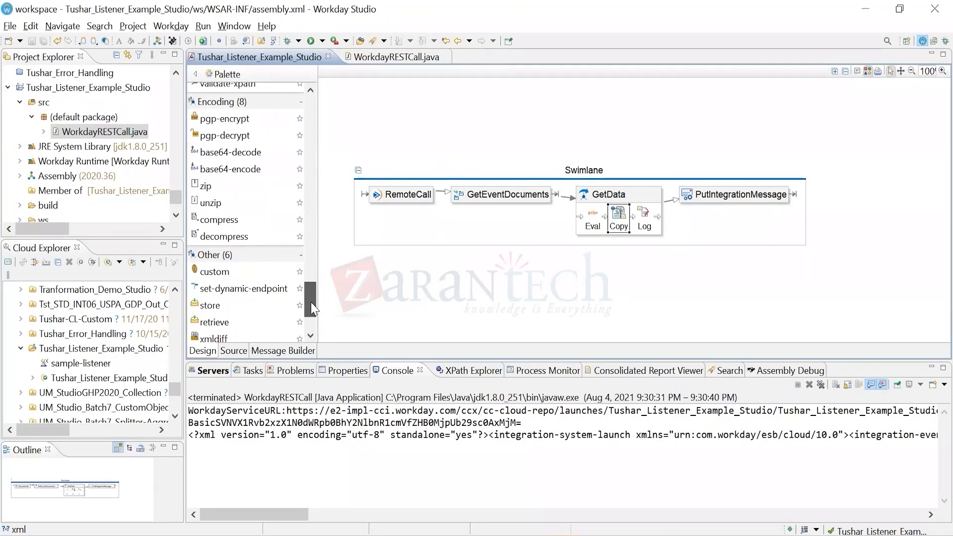
scroll(down, 3)
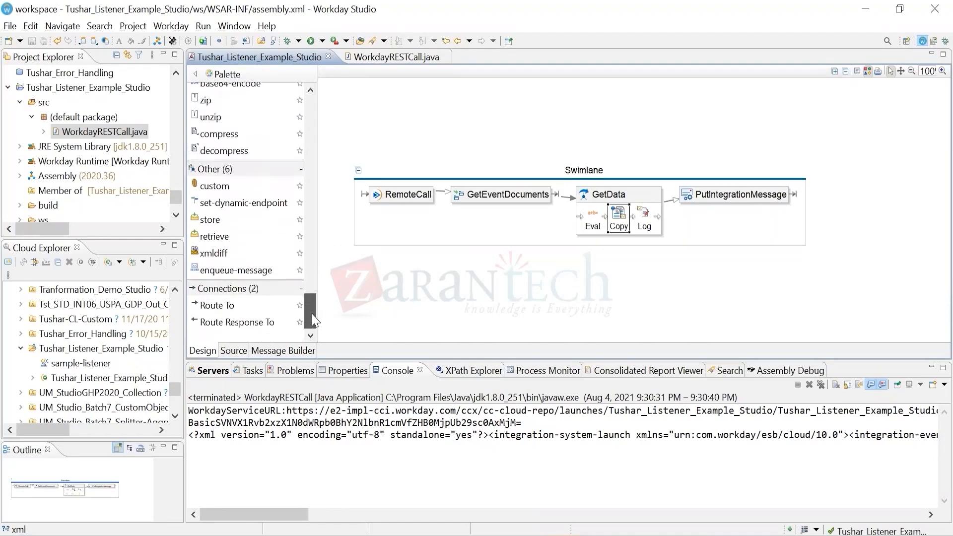
scroll(up, 3)
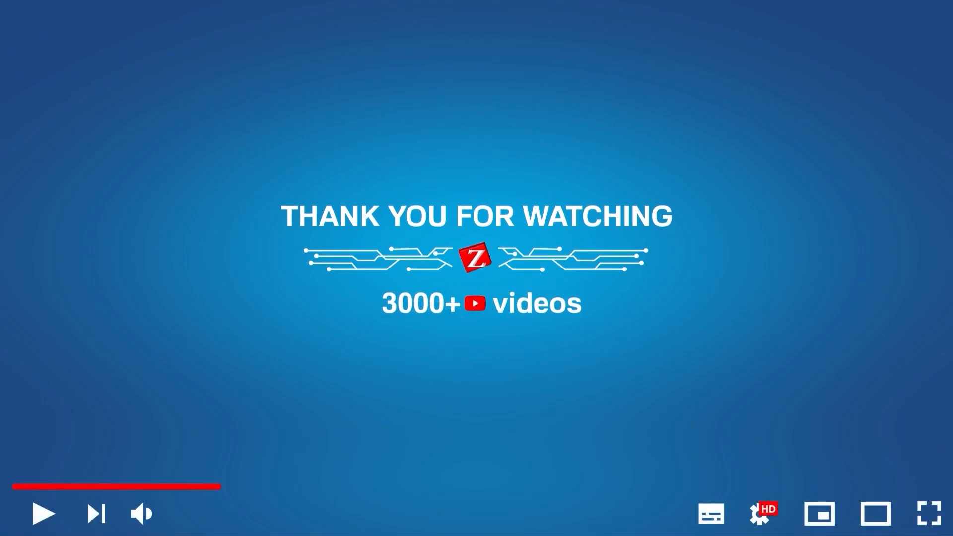
Like the ZARANTECH course video, subscribe to the channel, and scroll down the page
click(931, 514)
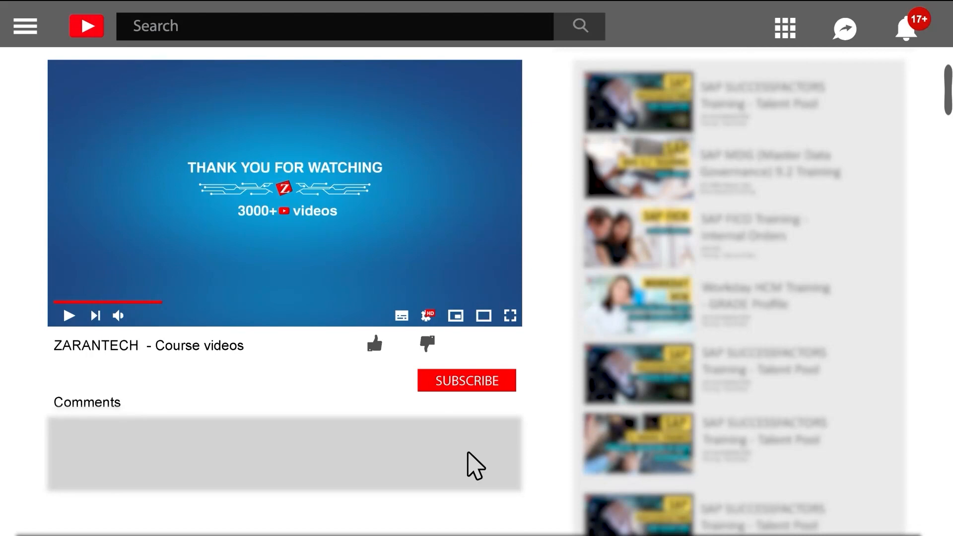
click(374, 344)
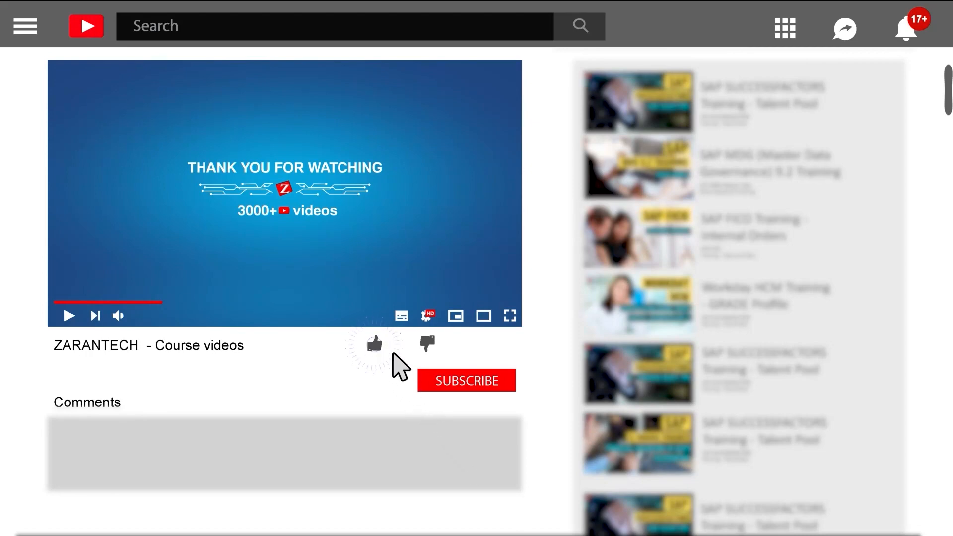
click(466, 381)
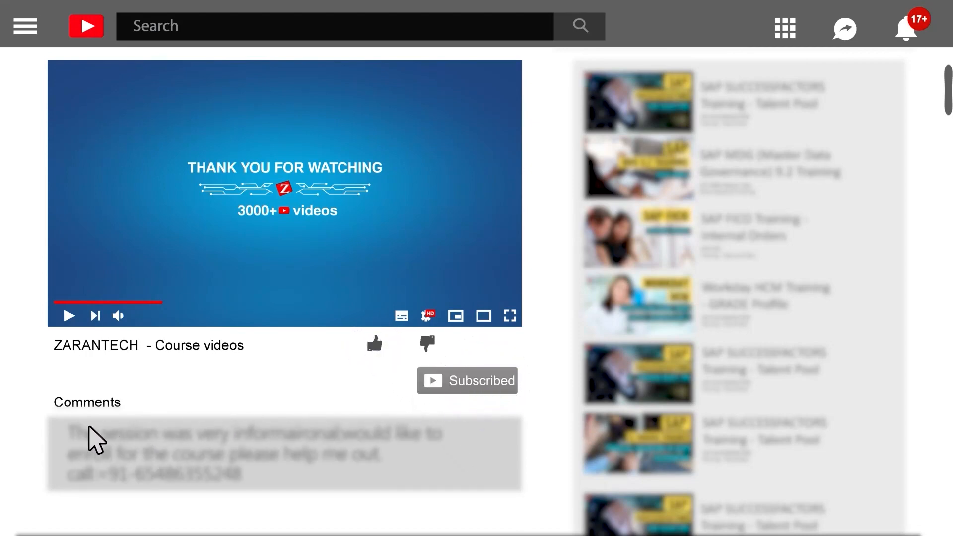
mouse_move(421, 440)
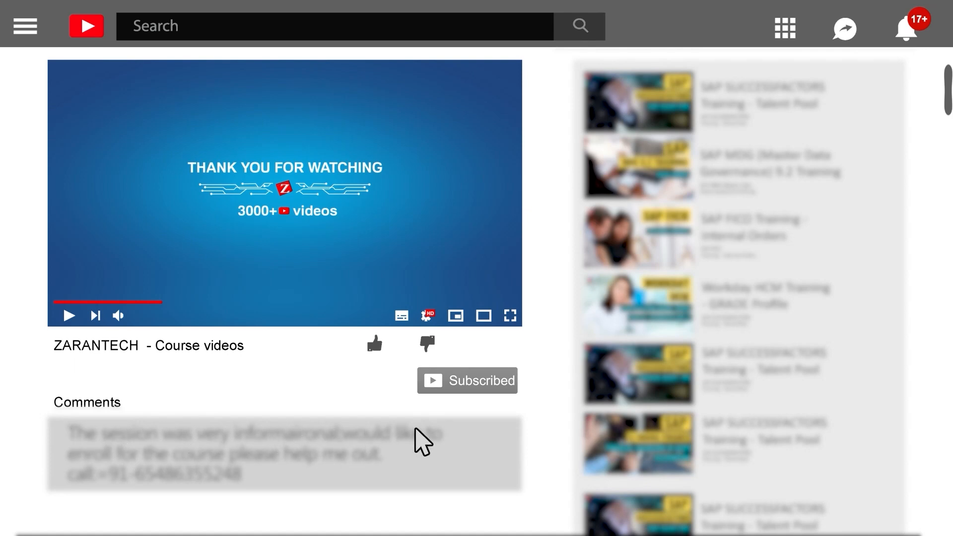
mouse_move(613, 320)
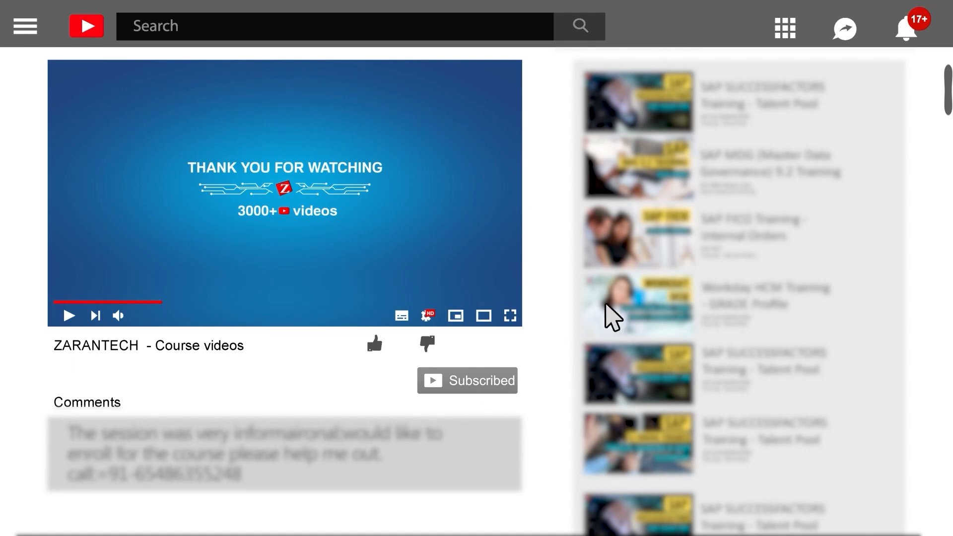
scroll(down, 3)
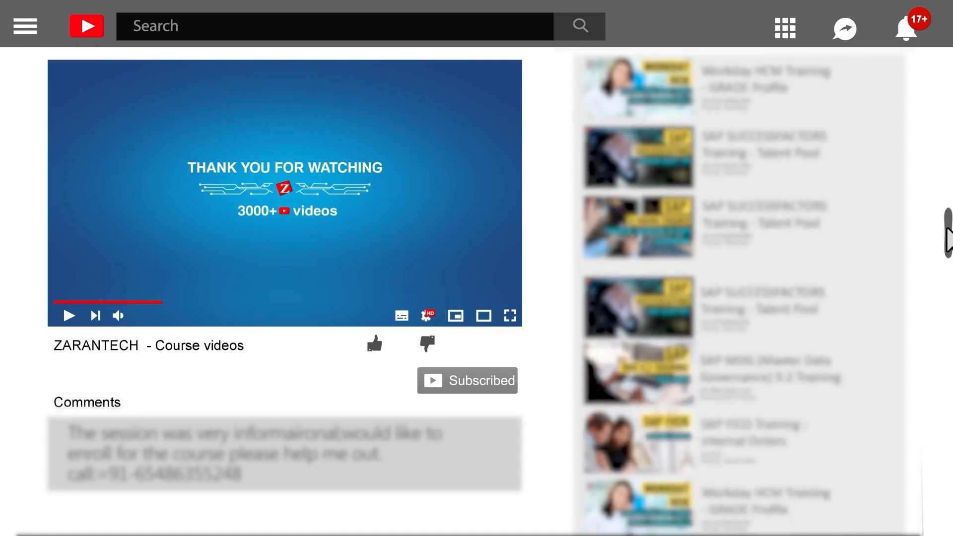
scroll(down, 3)
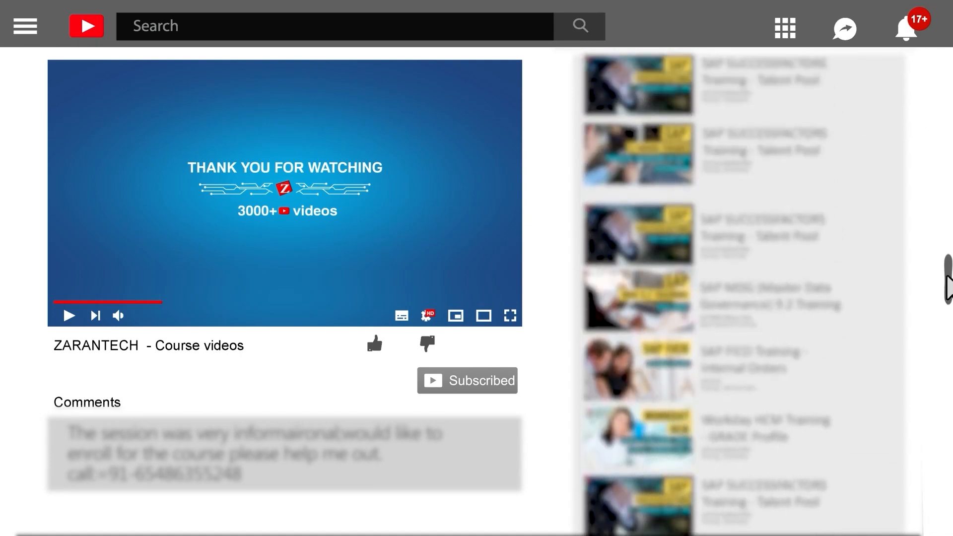